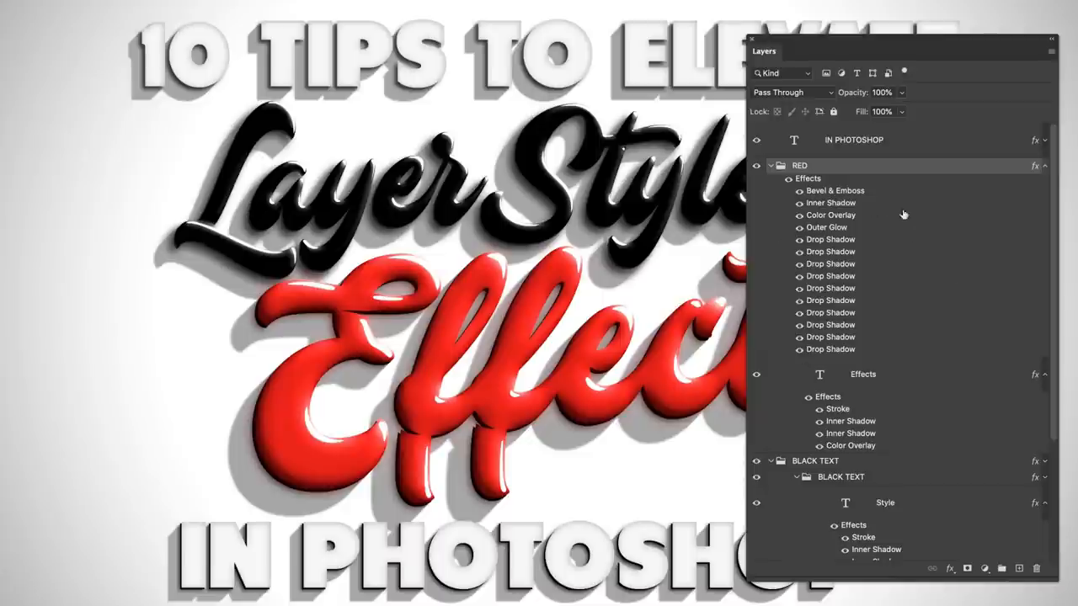
Try a Bevel & Emboss effect on the Cherry Cola text and adjust its bevel size.
left_click(756, 165)
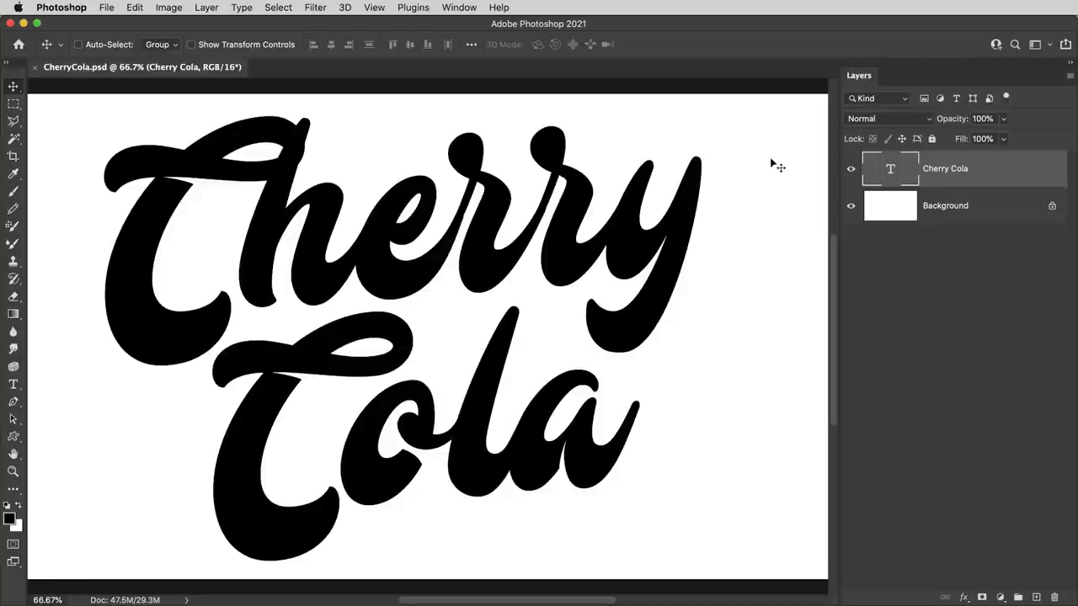
mouse_move(689, 245)
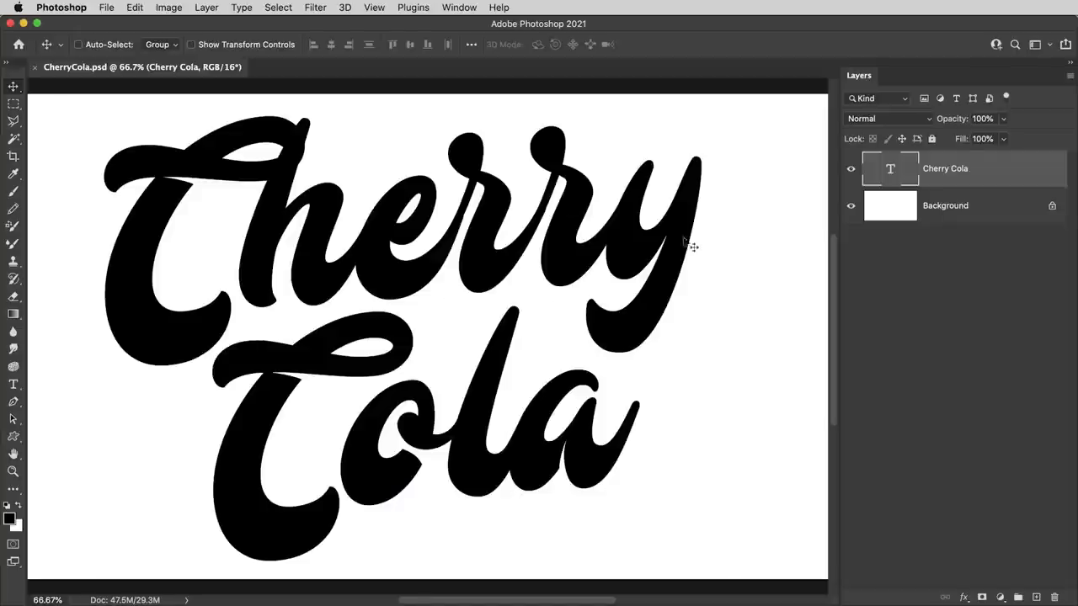
mouse_move(729, 251)
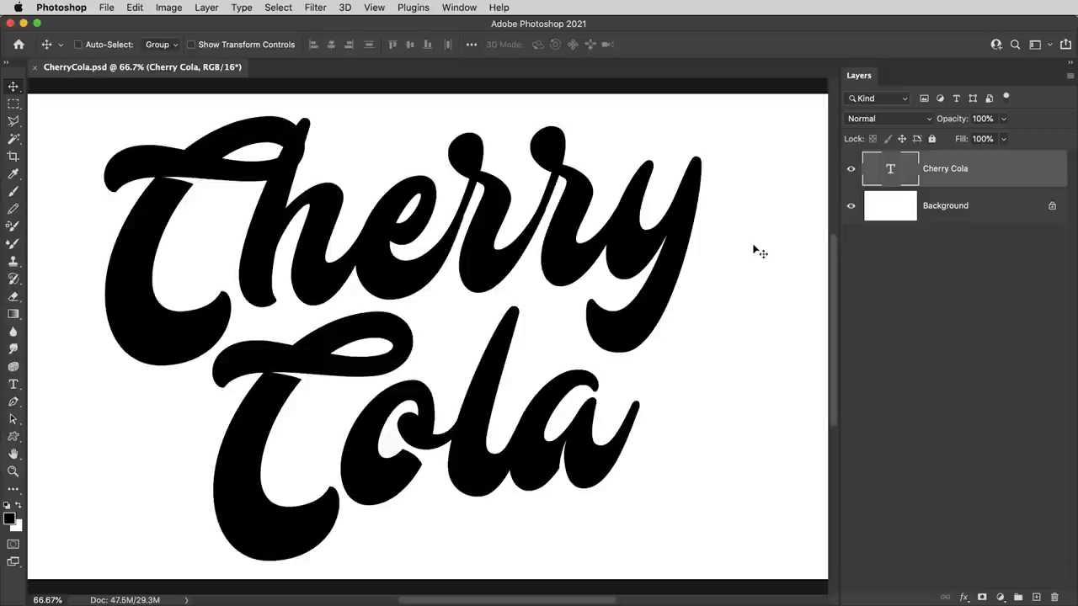
left_click(168, 7)
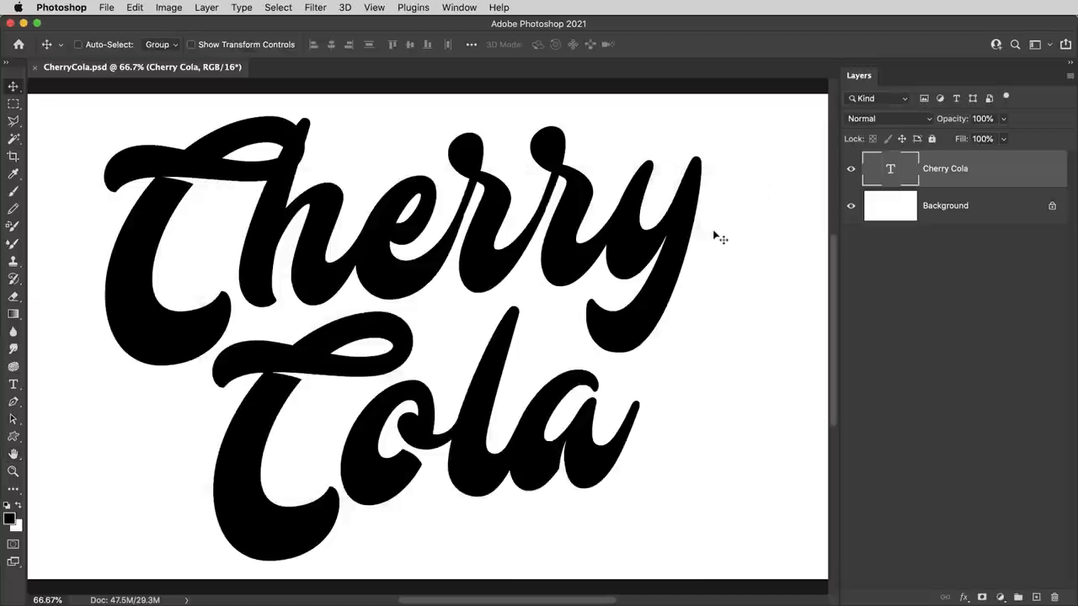
mouse_move(720, 394)
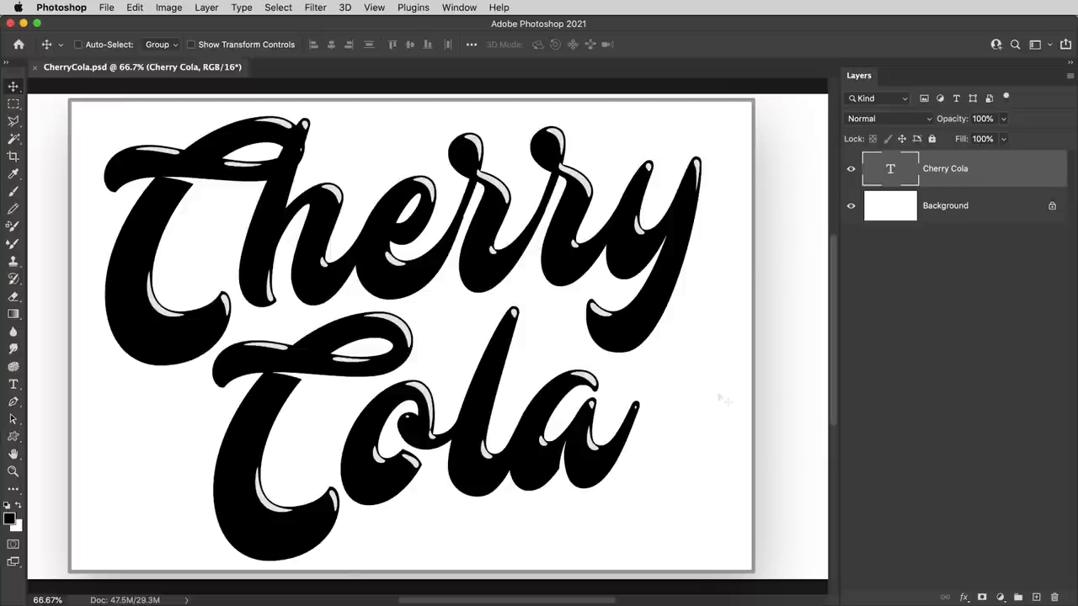
mouse_move(712, 269)
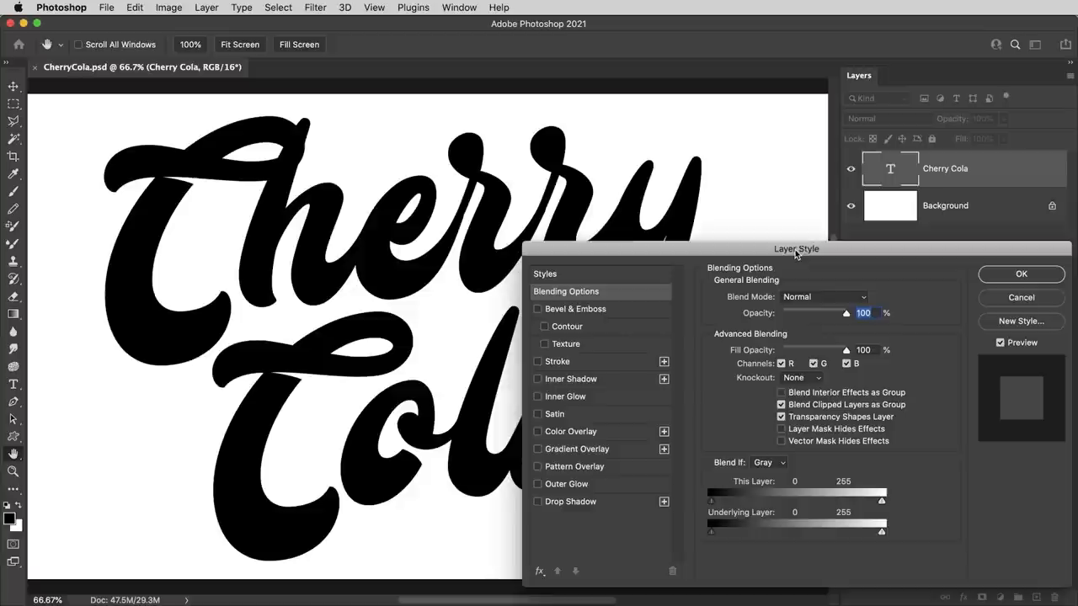
mouse_move(585, 314)
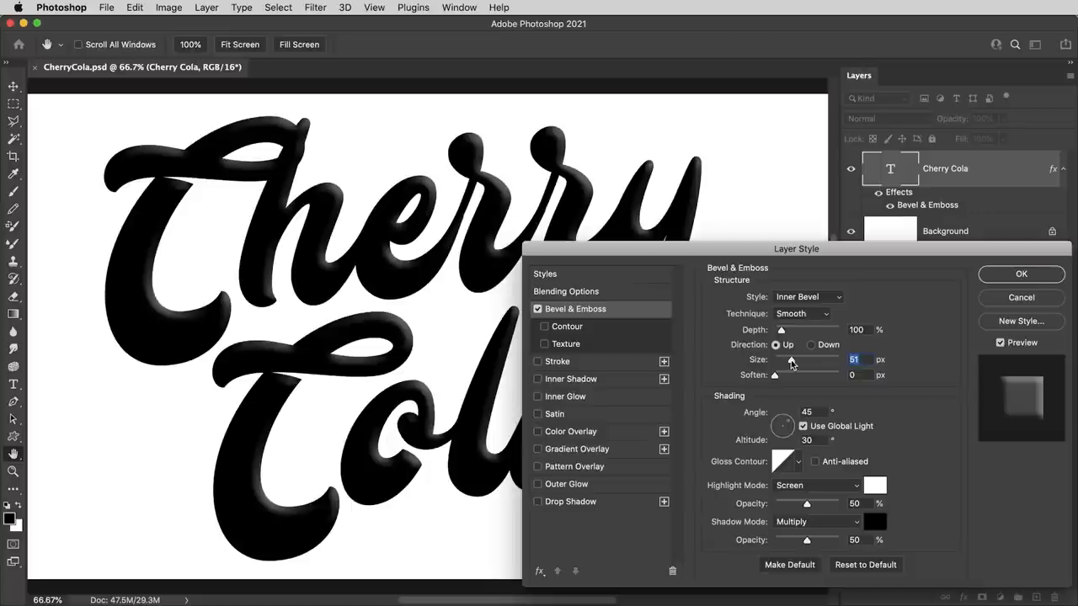
left_click(537, 309)
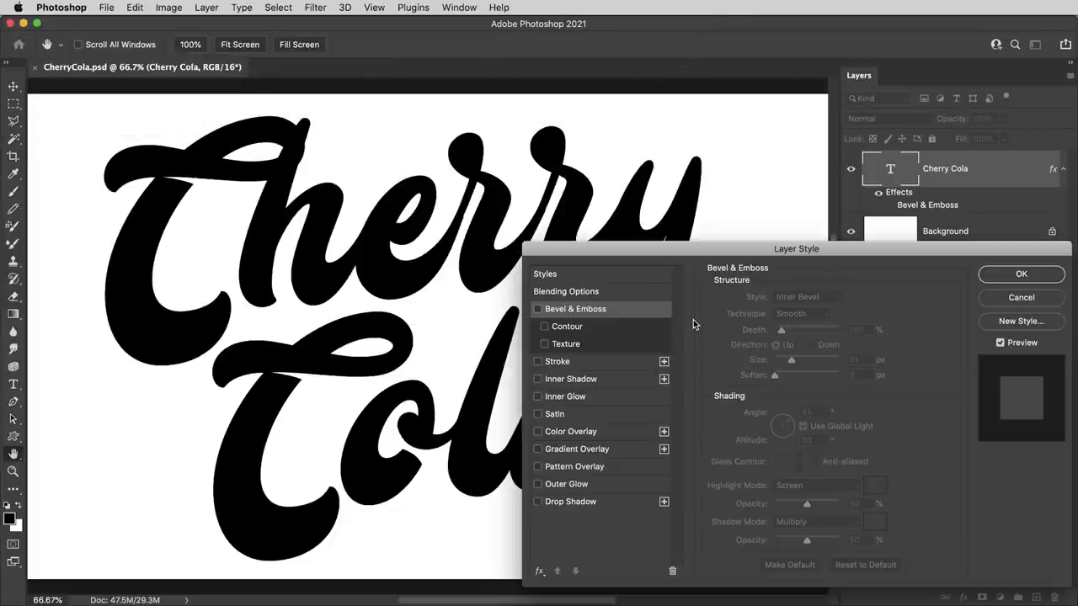
mouse_move(705, 327)
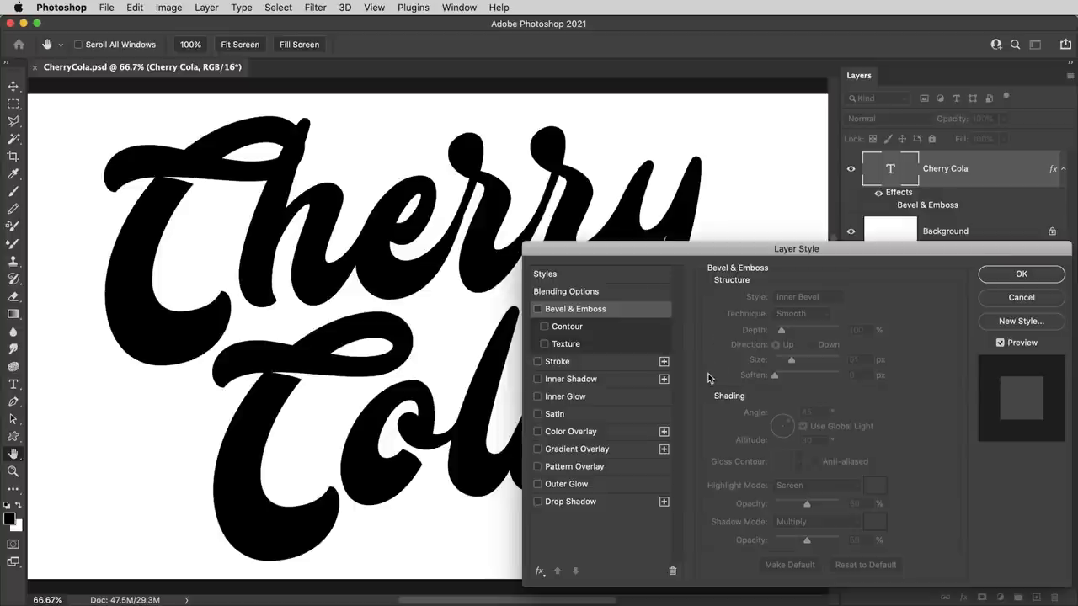
mouse_move(704, 425)
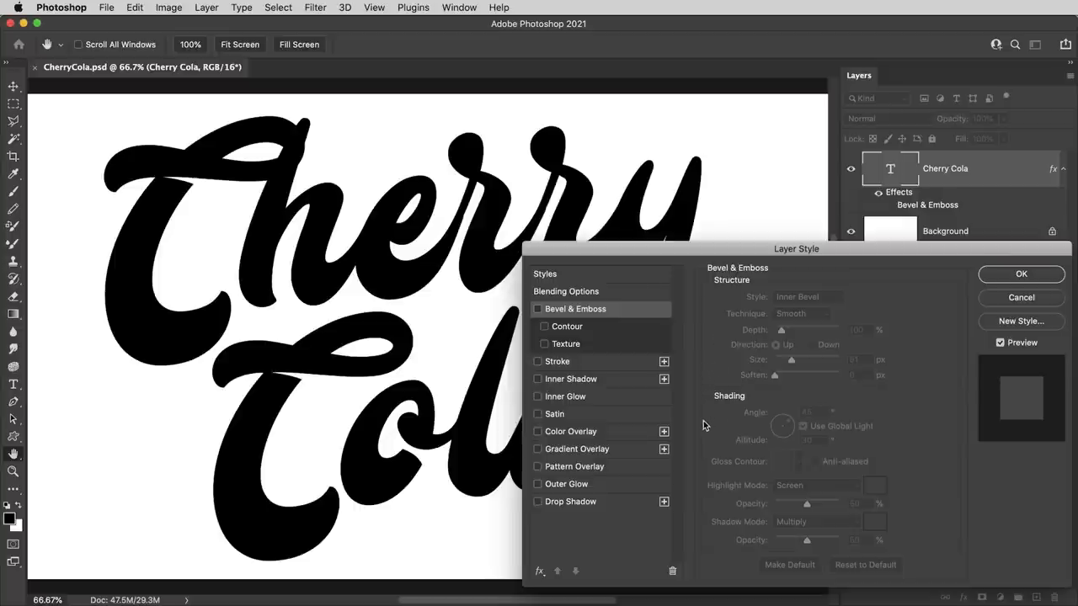
mouse_move(708, 380)
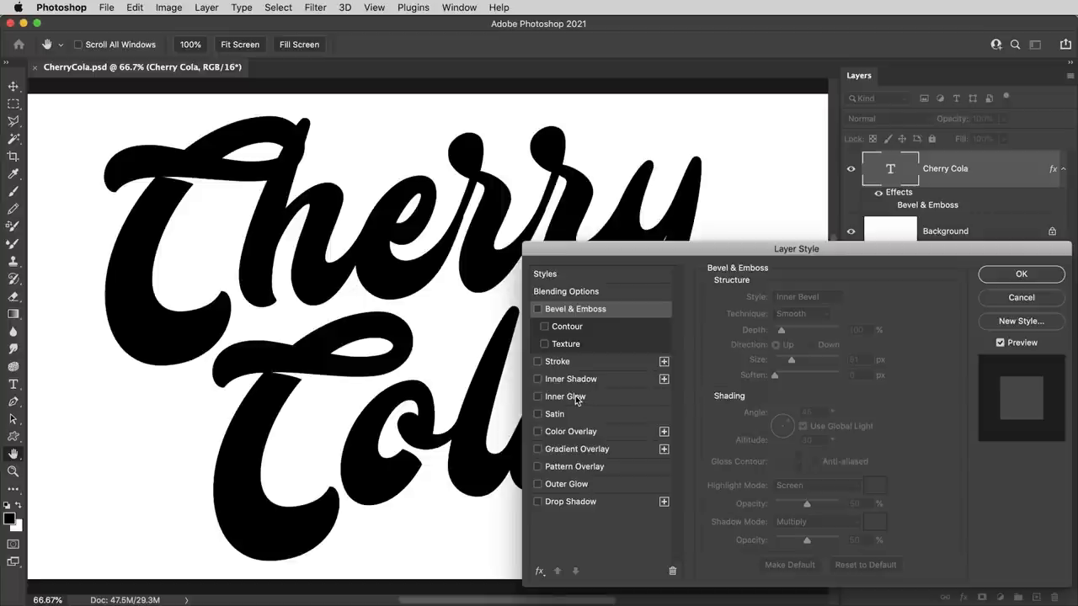
Add an Inner Glow at size 49 spreading from the letter centres, turning the letters grey.
left_click(537, 396)
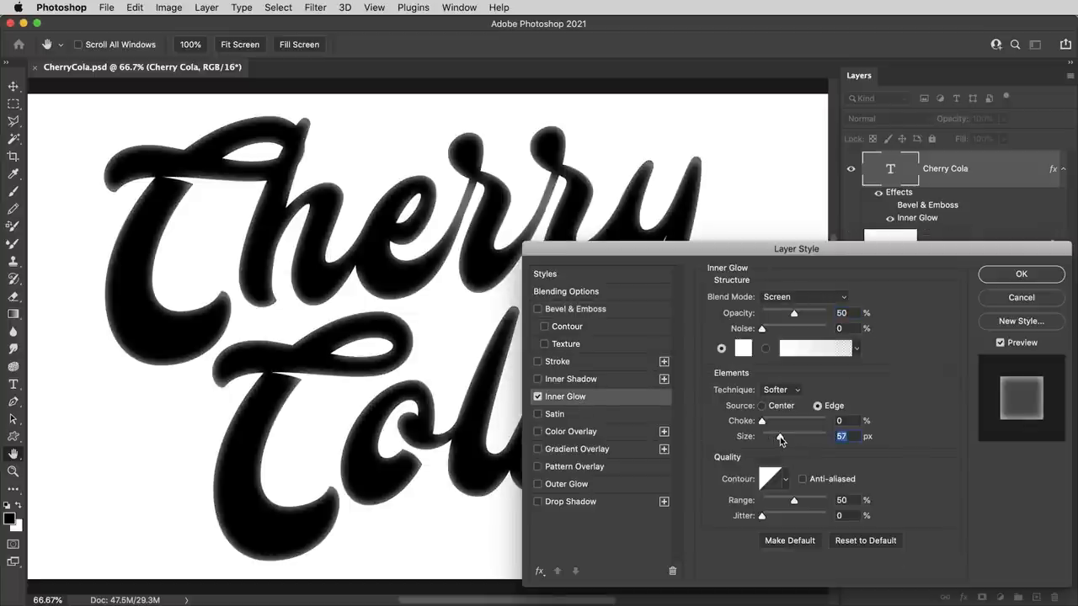
left_click_drag(781, 437, 777, 436)
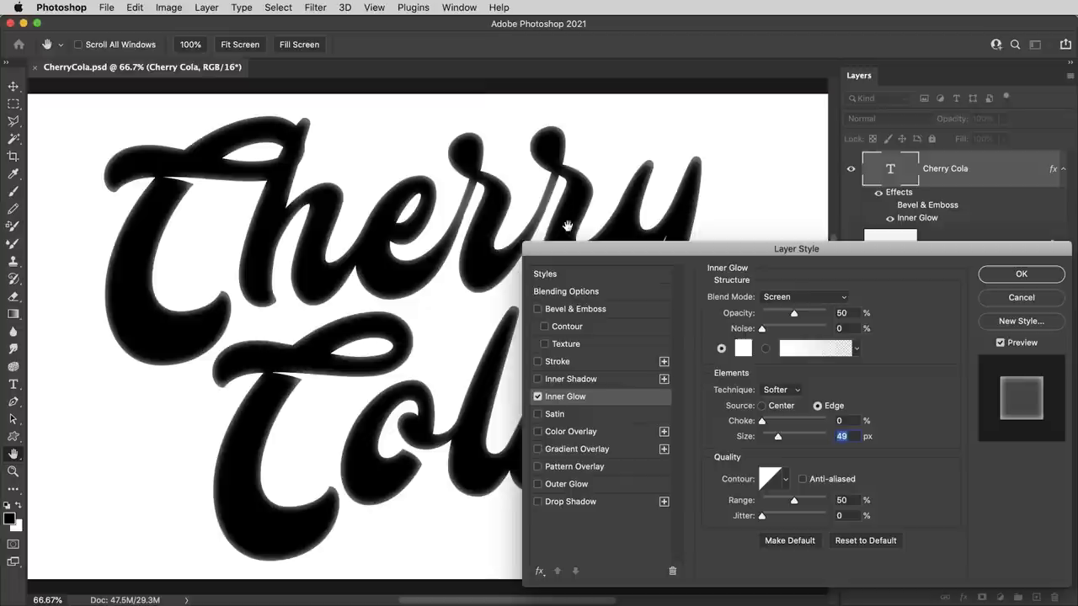
mouse_move(508, 212)
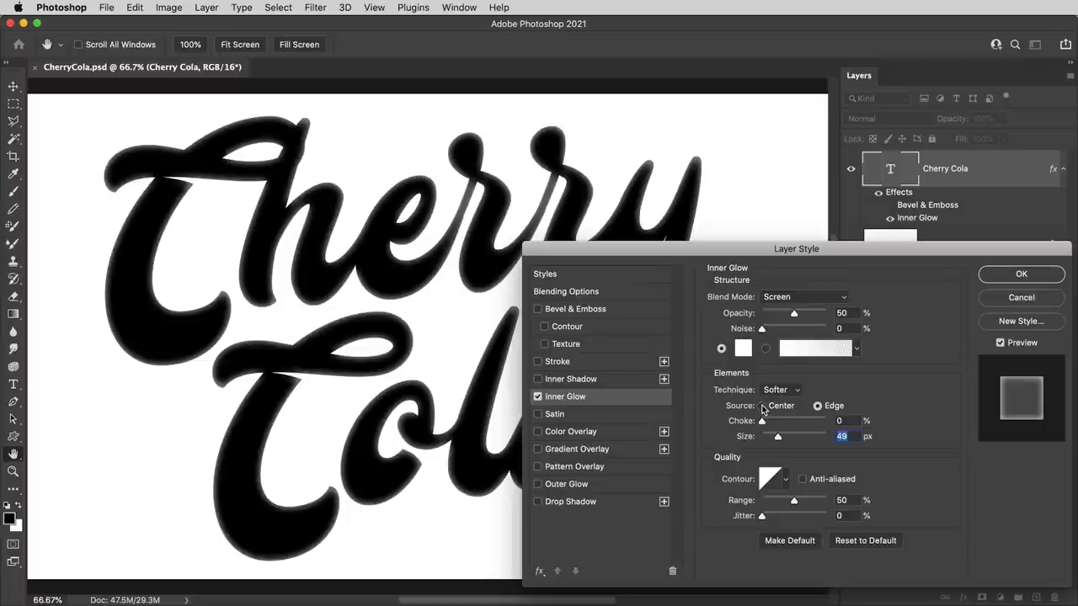
left_click(761, 405)
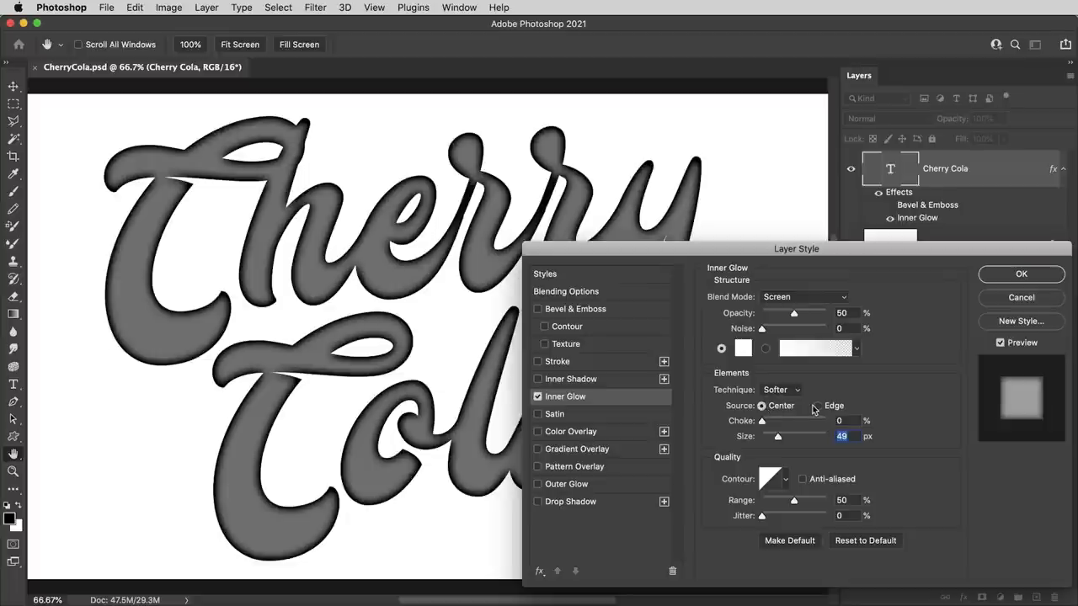
left_click(537, 396)
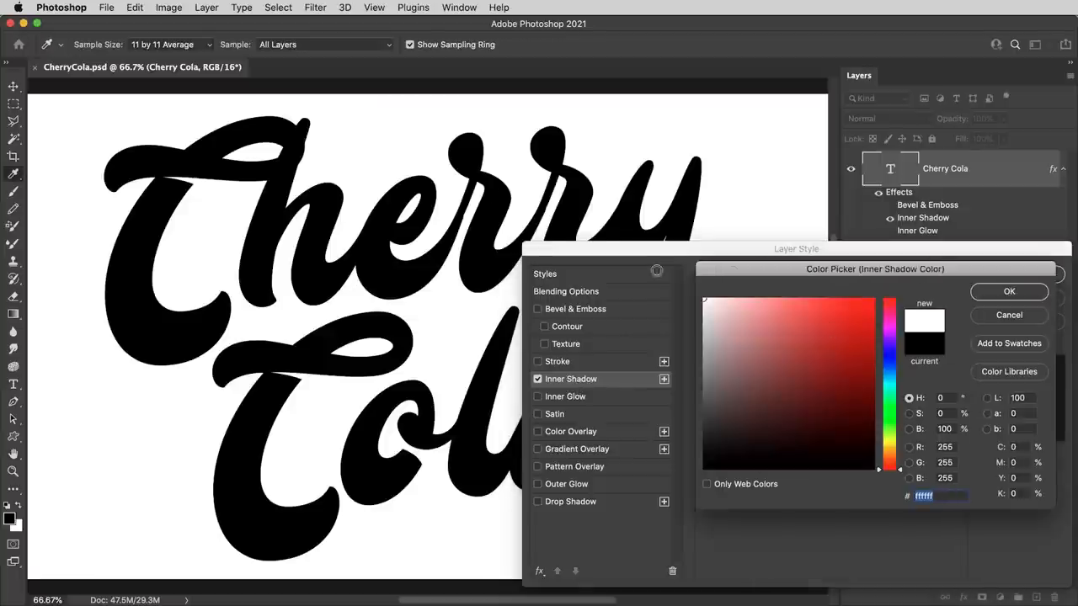
Make the inner shadow white in Screen mode at full opacity and offset it about 35 px.
left_click(1009, 291)
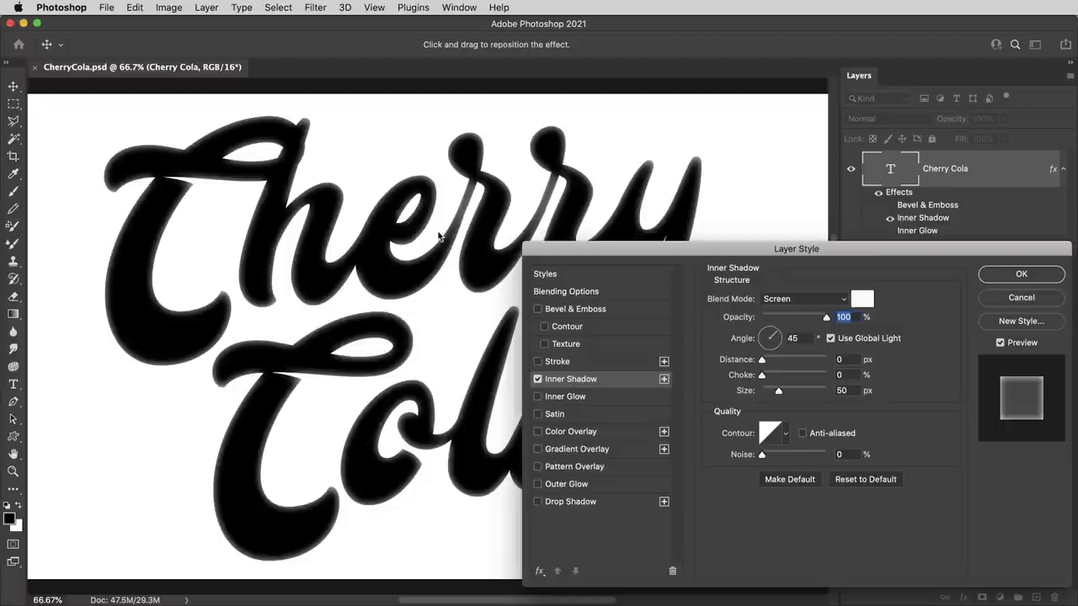
mouse_move(374, 268)
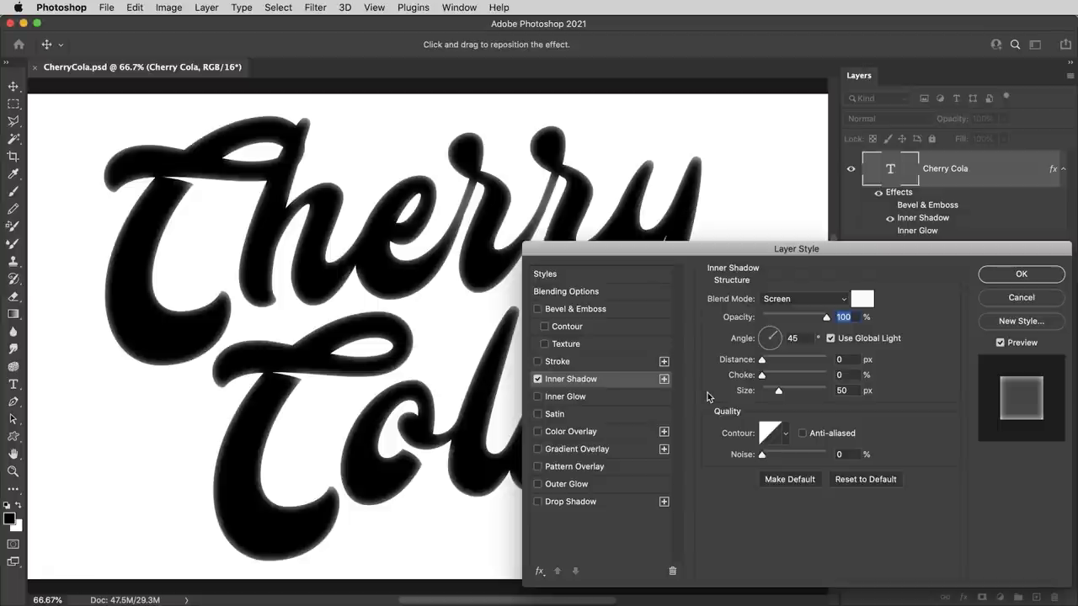
mouse_move(773, 360)
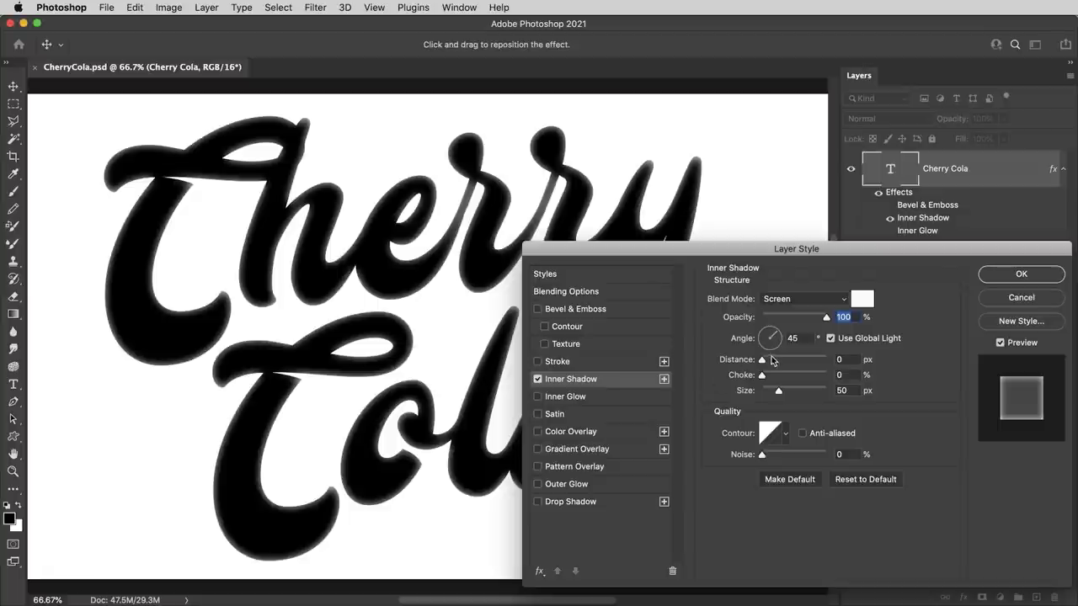
left_click_drag(761, 360, 778, 359)
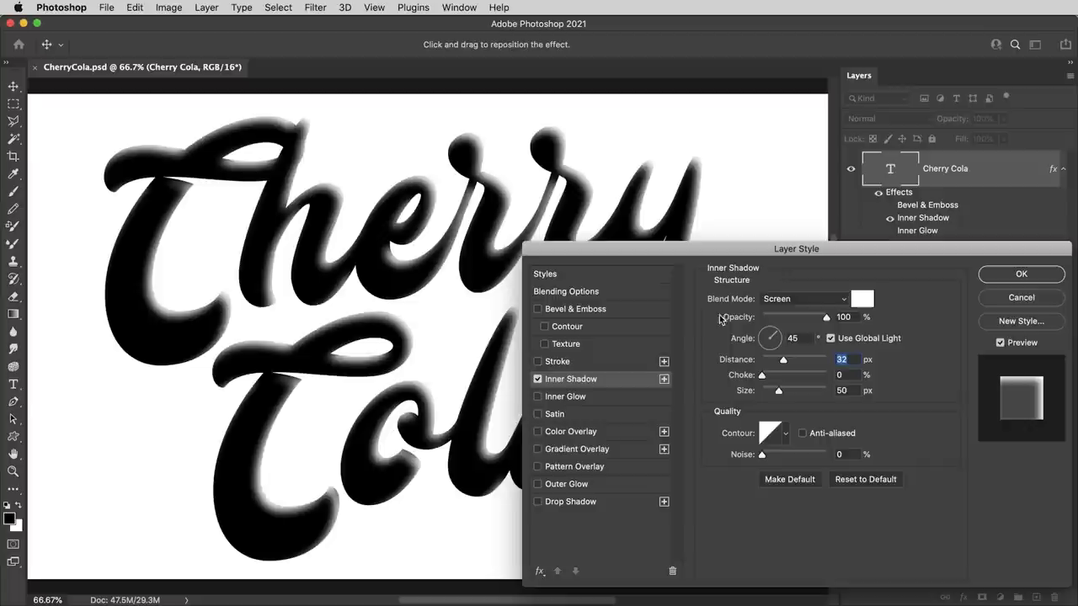
mouse_move(814, 375)
type("35")
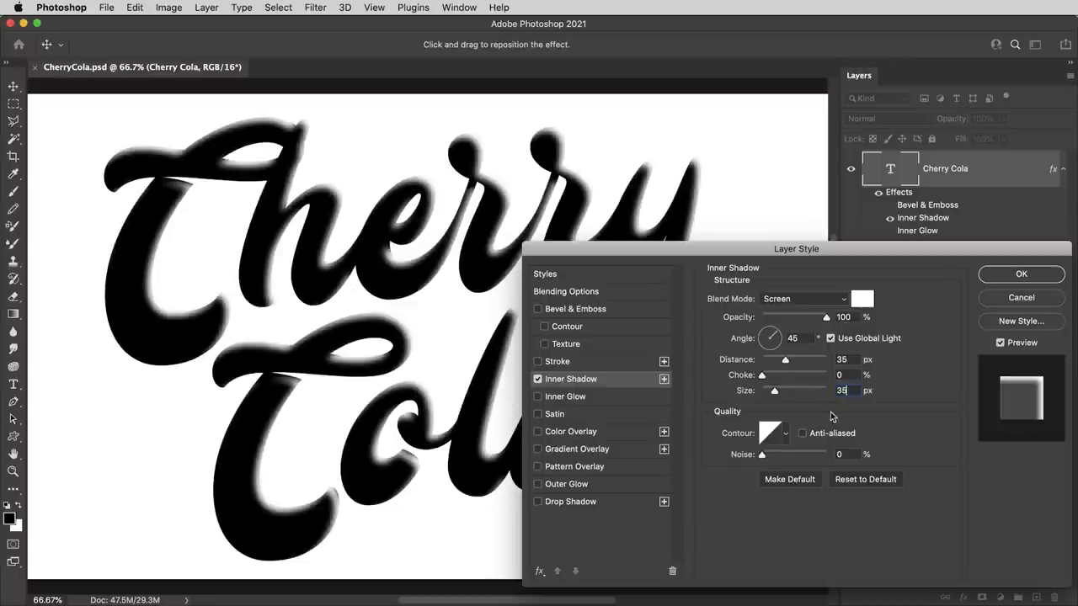
mouse_move(681, 300)
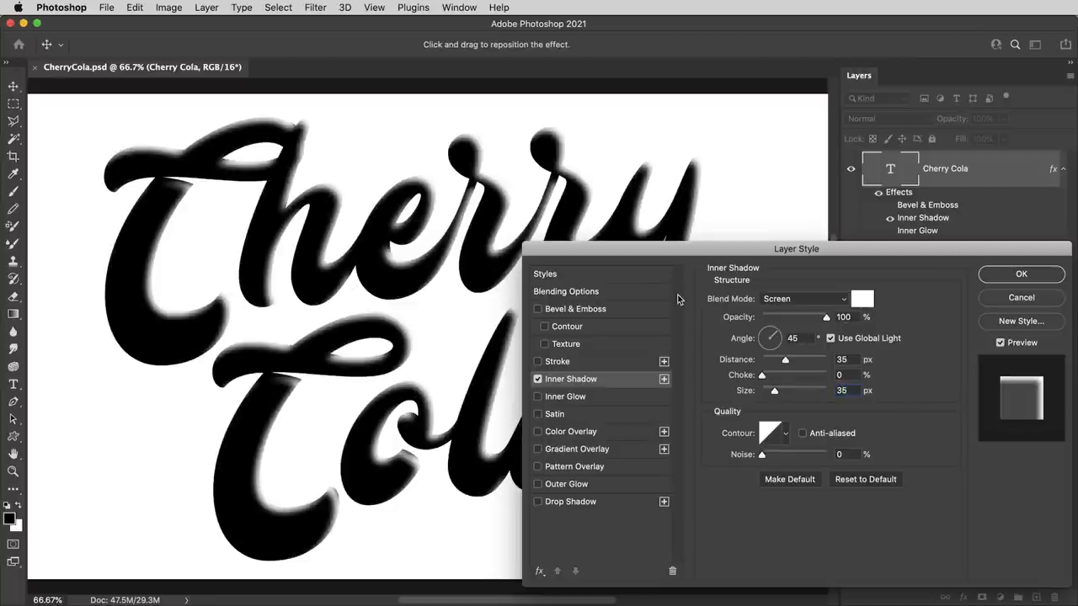
mouse_move(598, 494)
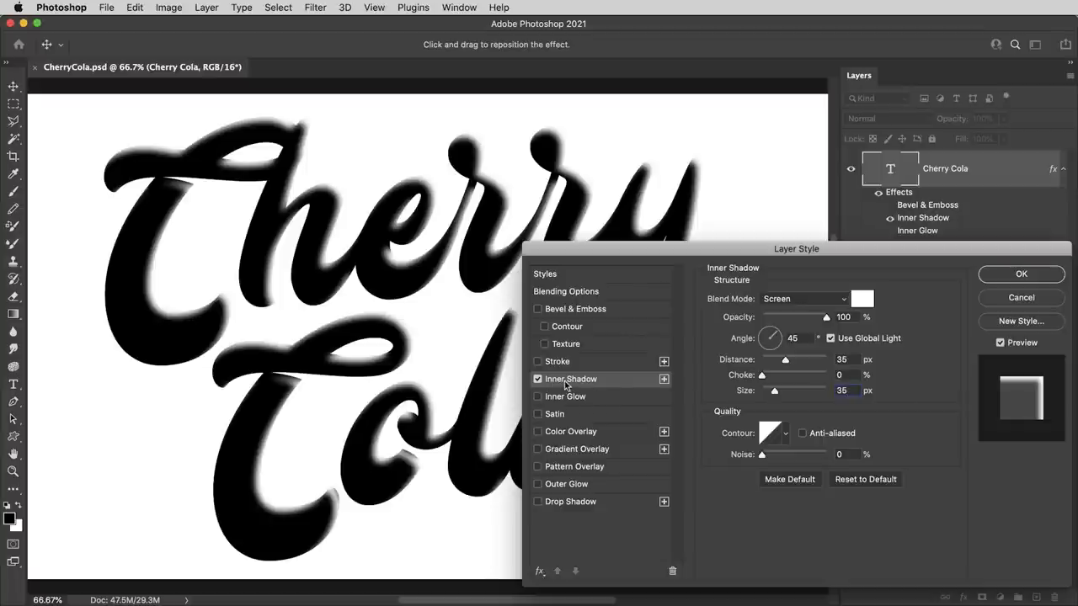
mouse_move(718, 345)
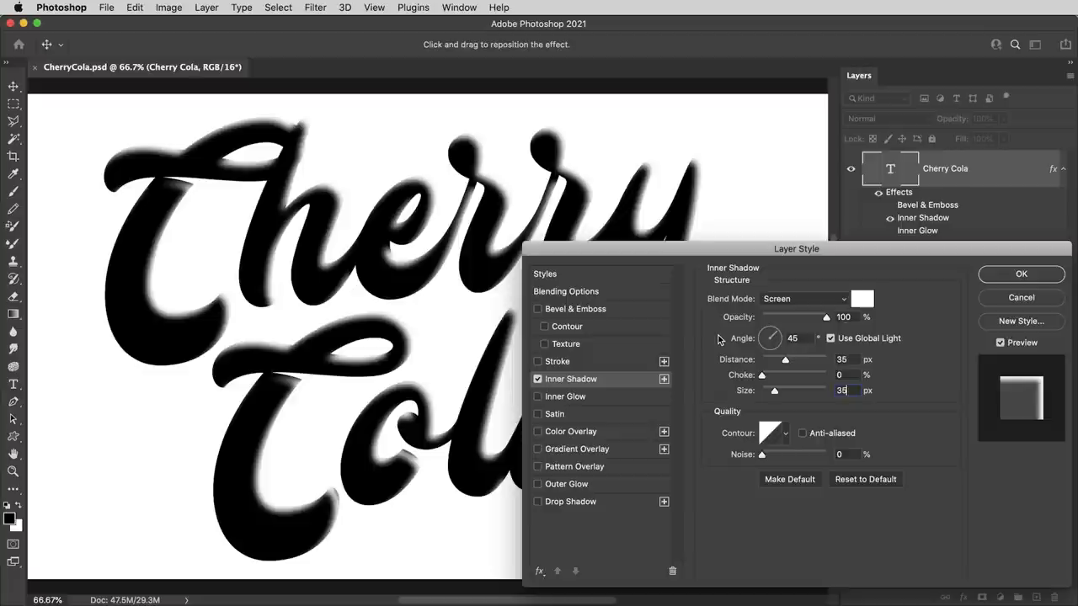
mouse_move(709, 359)
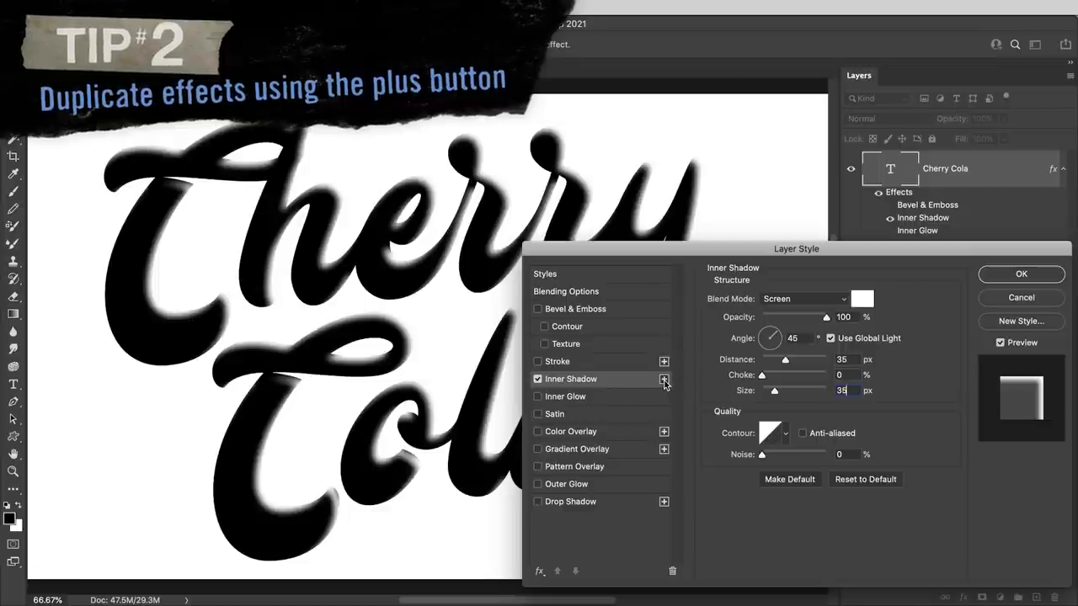
Add a second black Multiply inner shadow with 0 distance, 20% choke and 35 px size.
left_click(664, 379)
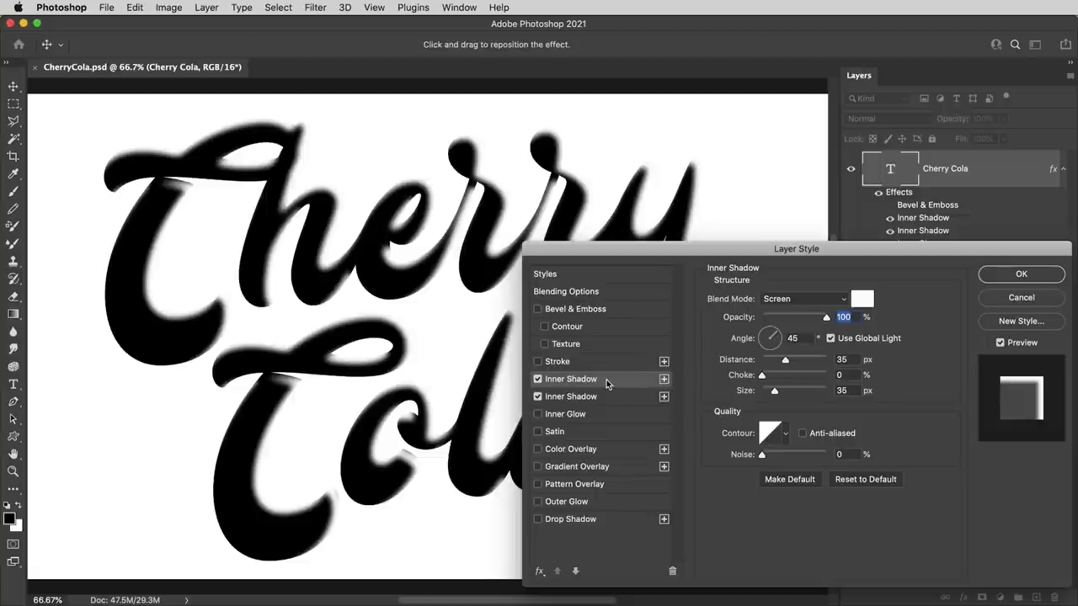
mouse_move(901, 448)
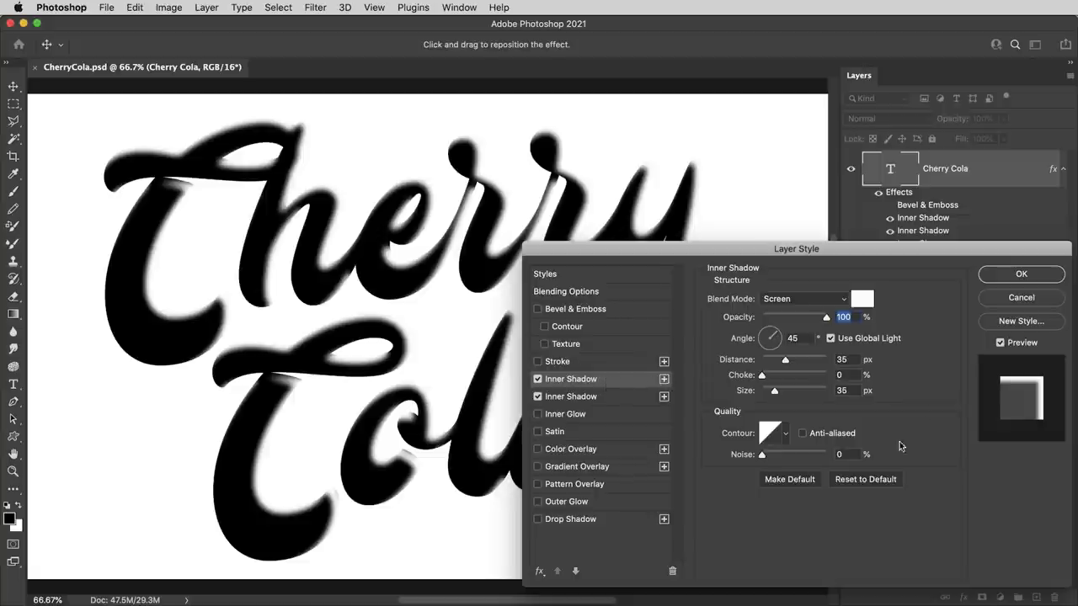
mouse_move(947, 385)
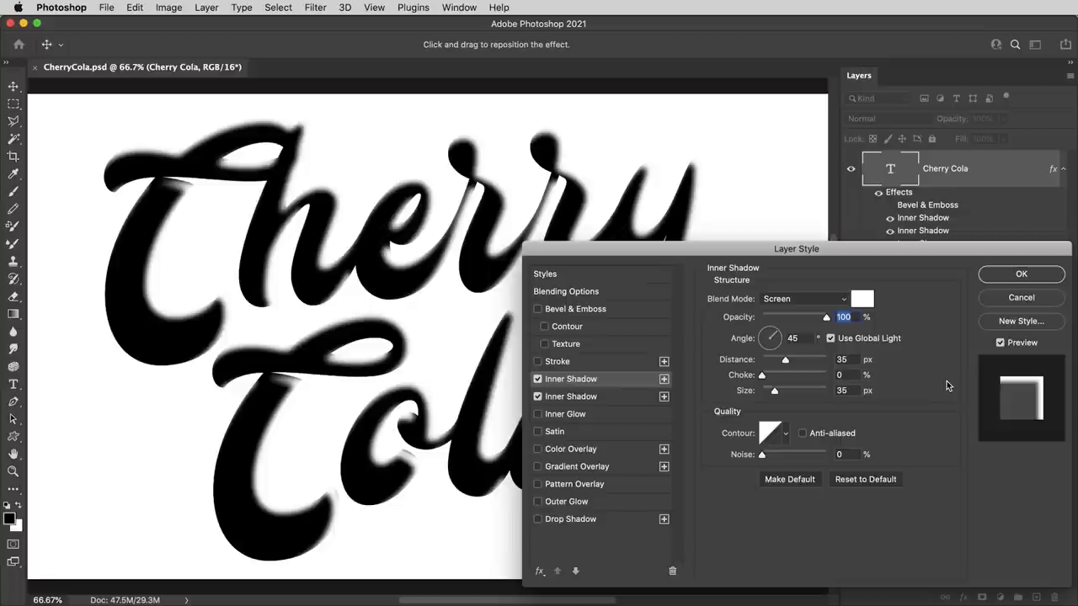
mouse_move(885, 376)
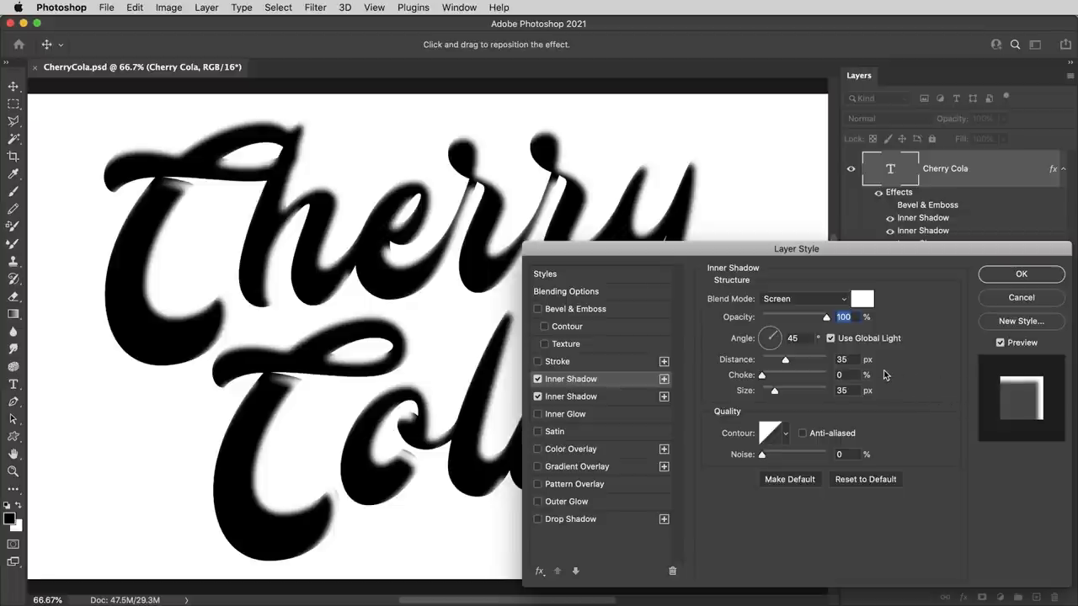
left_click(802, 298)
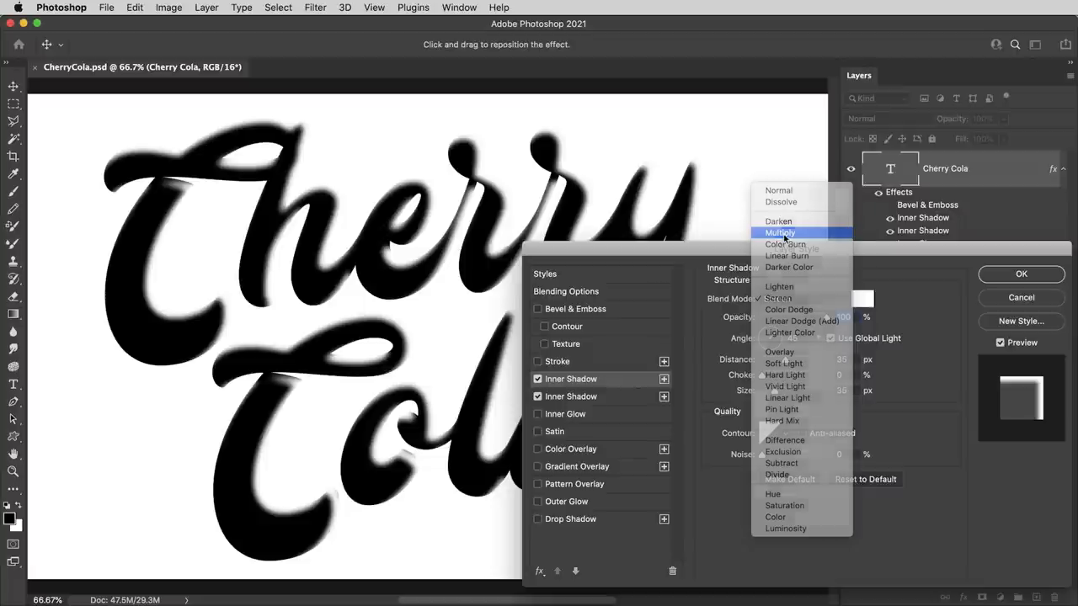
left_click(863, 299)
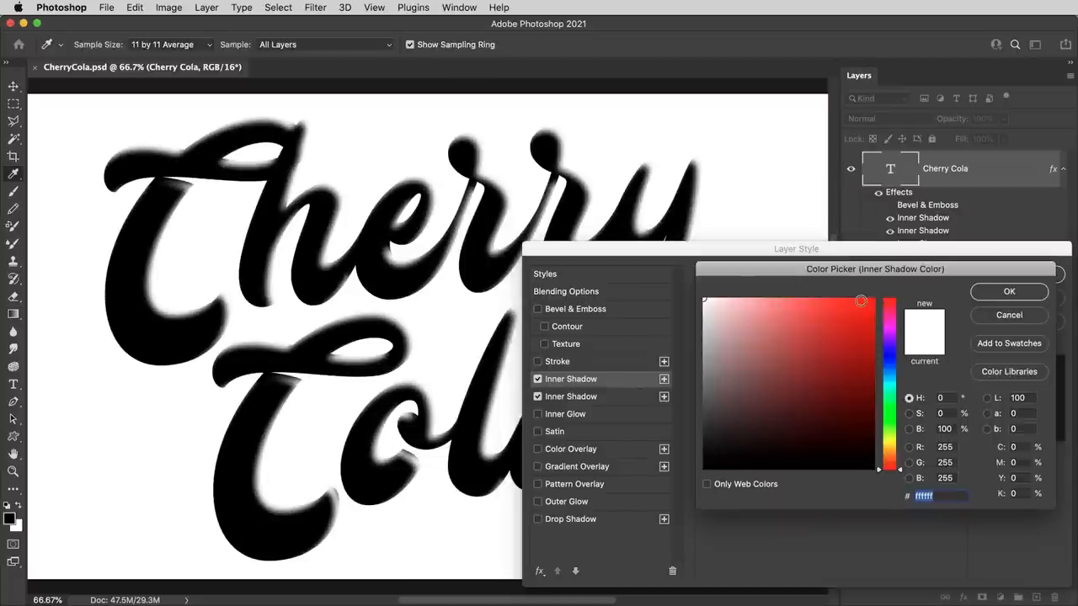
left_click(1008, 291)
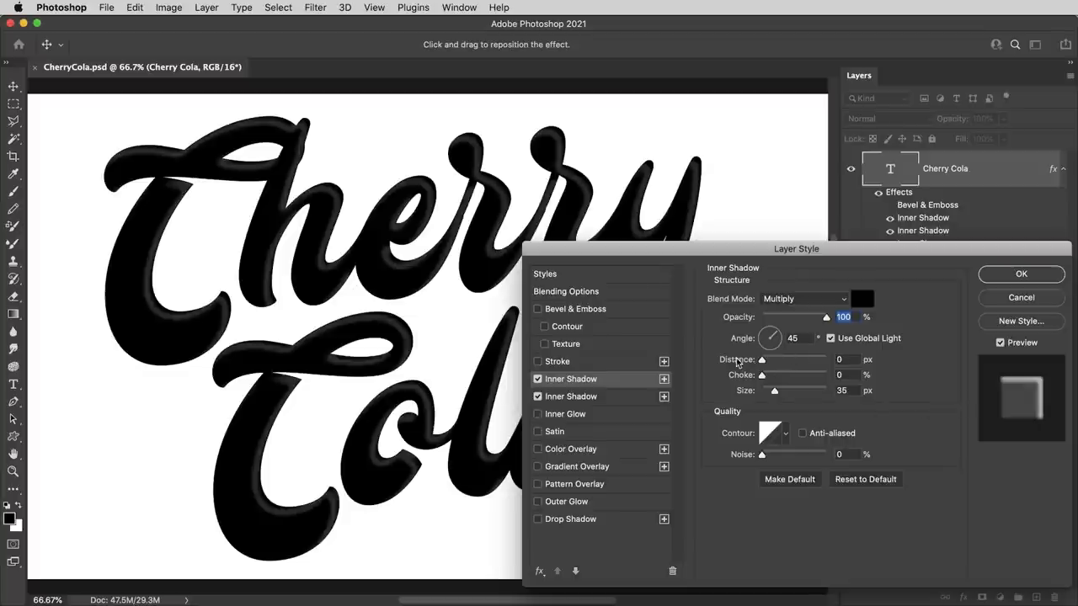
left_click(846, 375)
type("20")
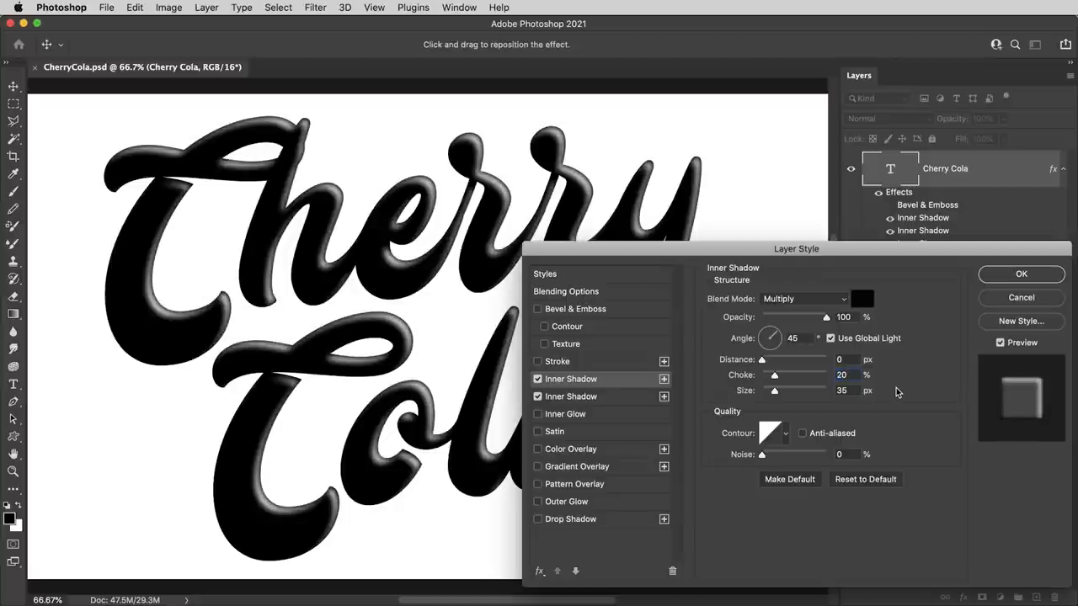
left_click(571, 397)
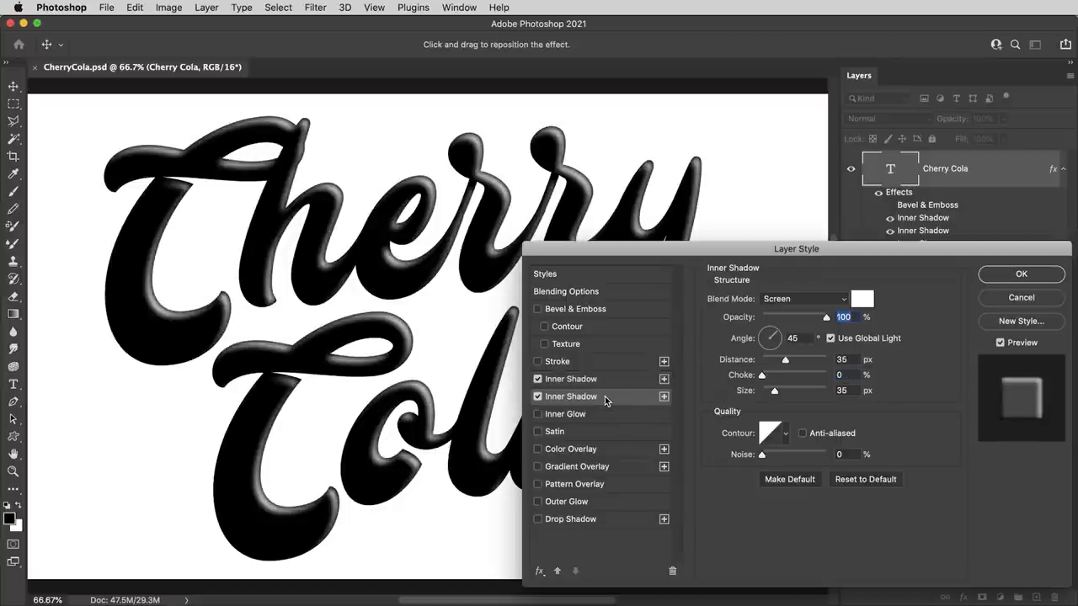
left_click(571, 378)
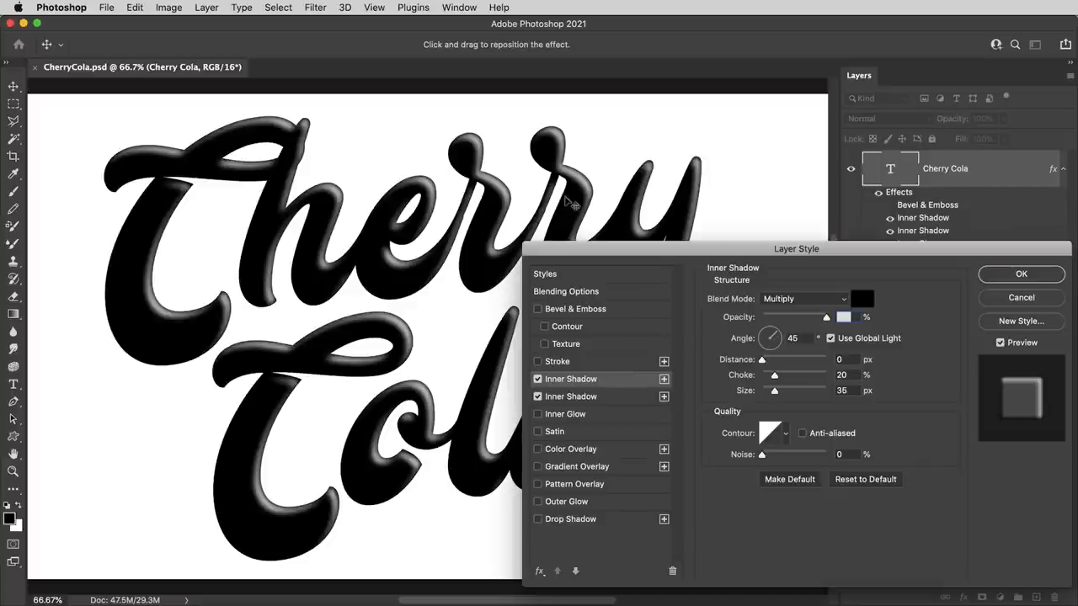
mouse_move(764, 186)
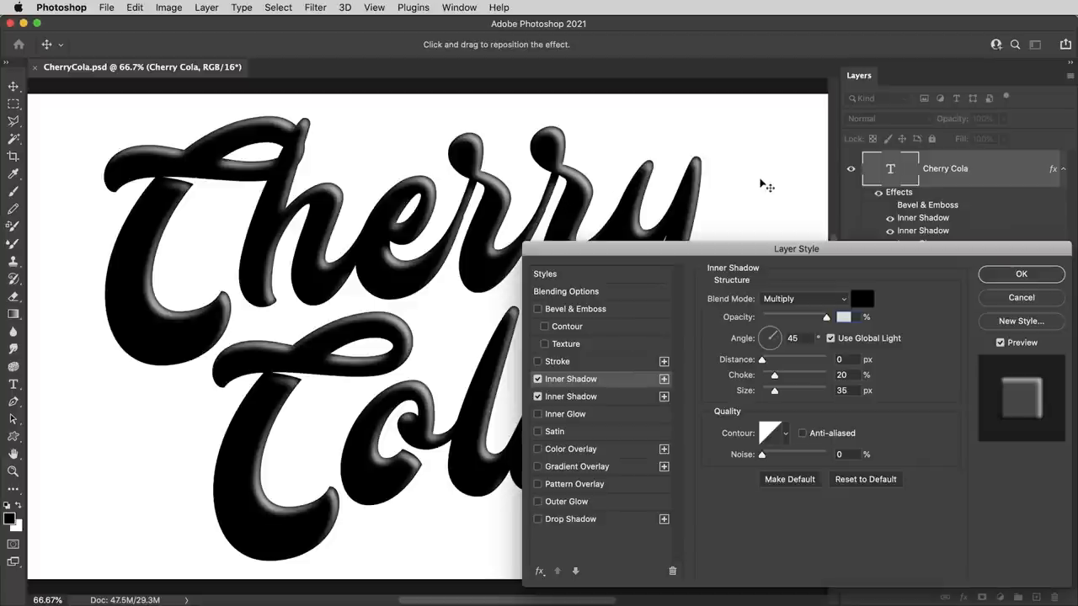
mouse_move(764, 193)
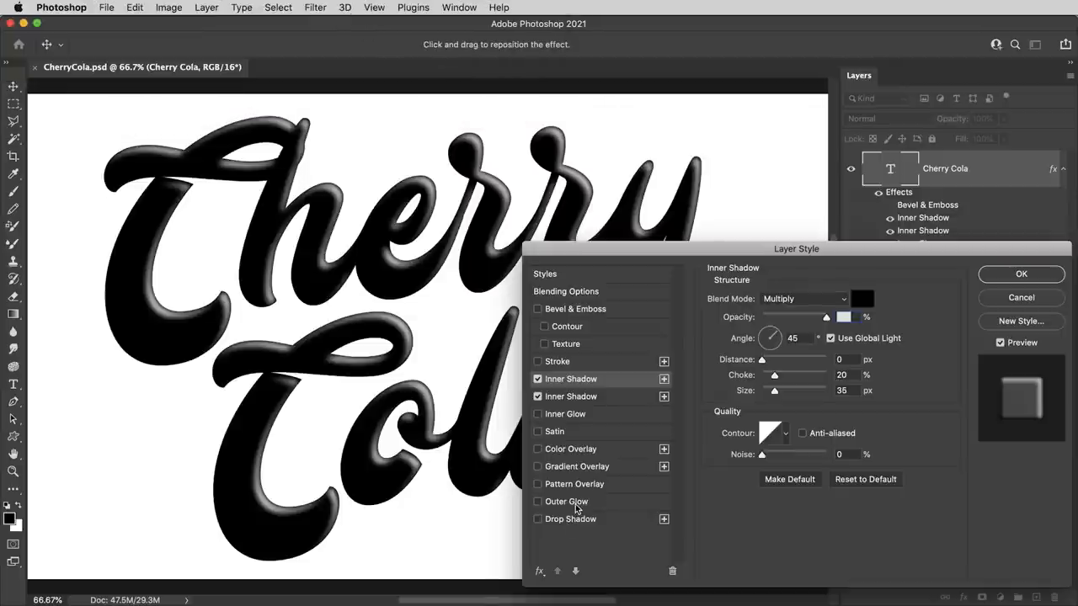
mouse_move(580, 429)
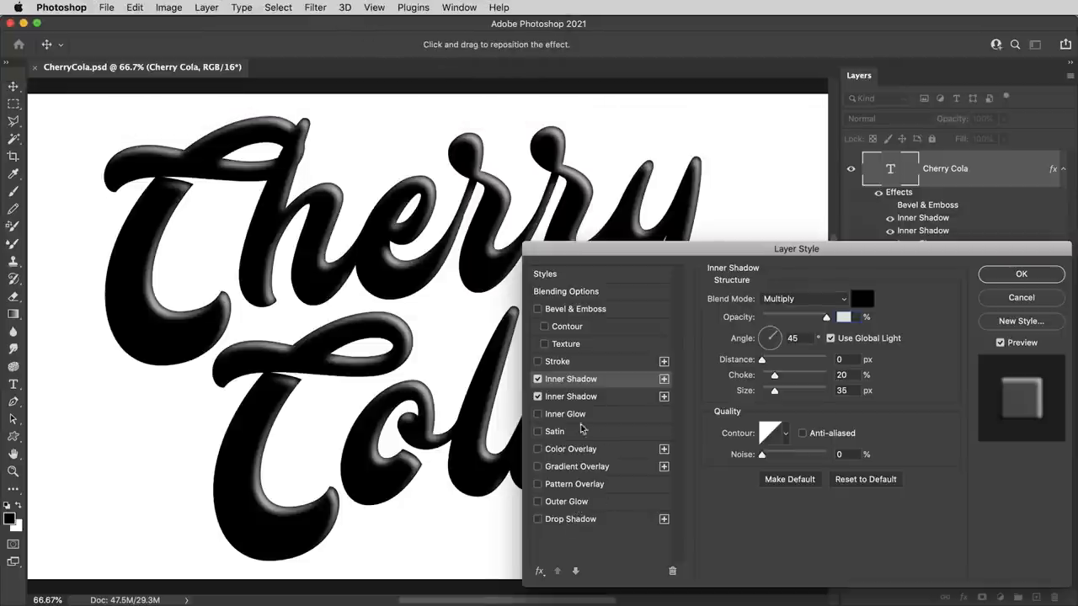
mouse_move(638, 313)
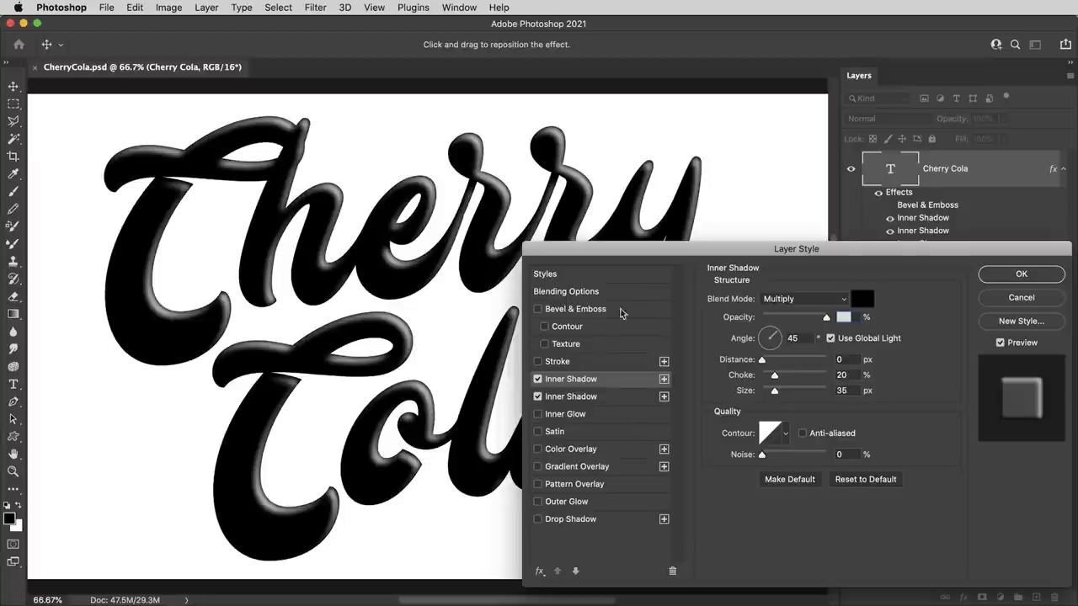
mouse_move(627, 359)
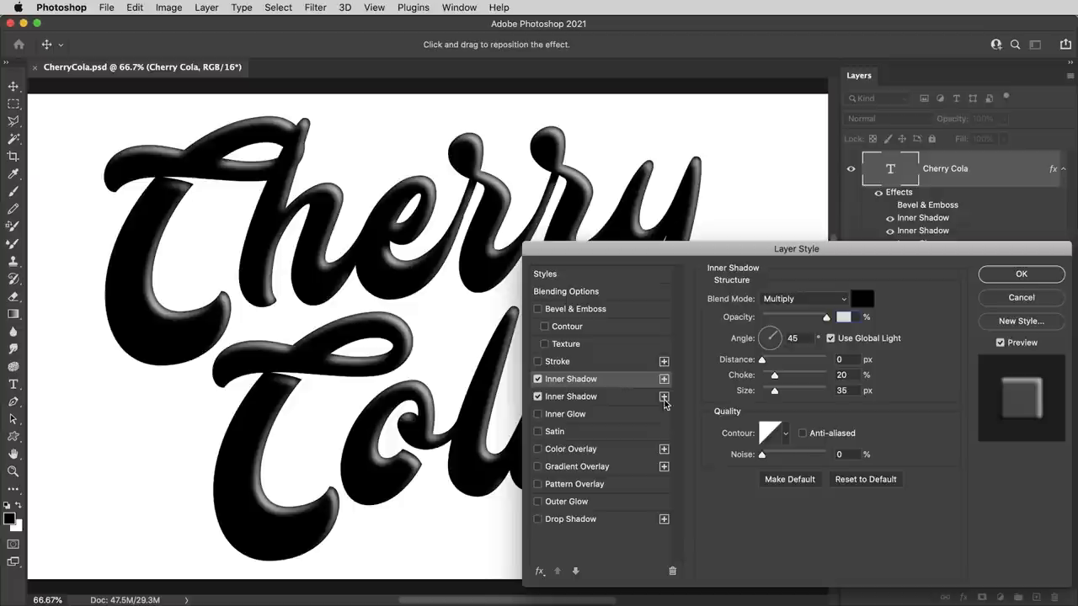
mouse_move(569, 455)
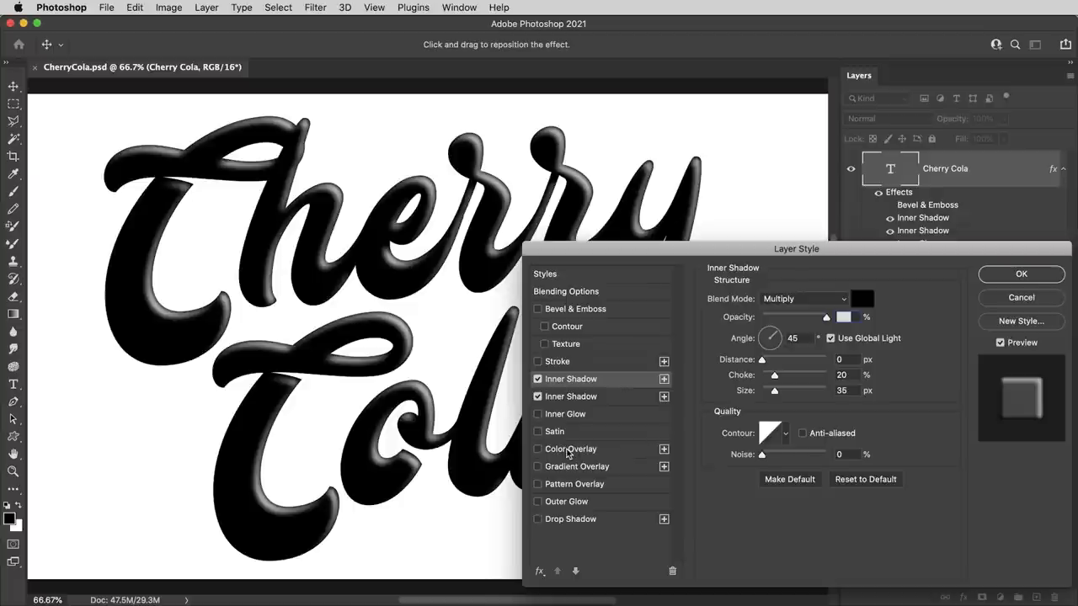
mouse_move(581, 364)
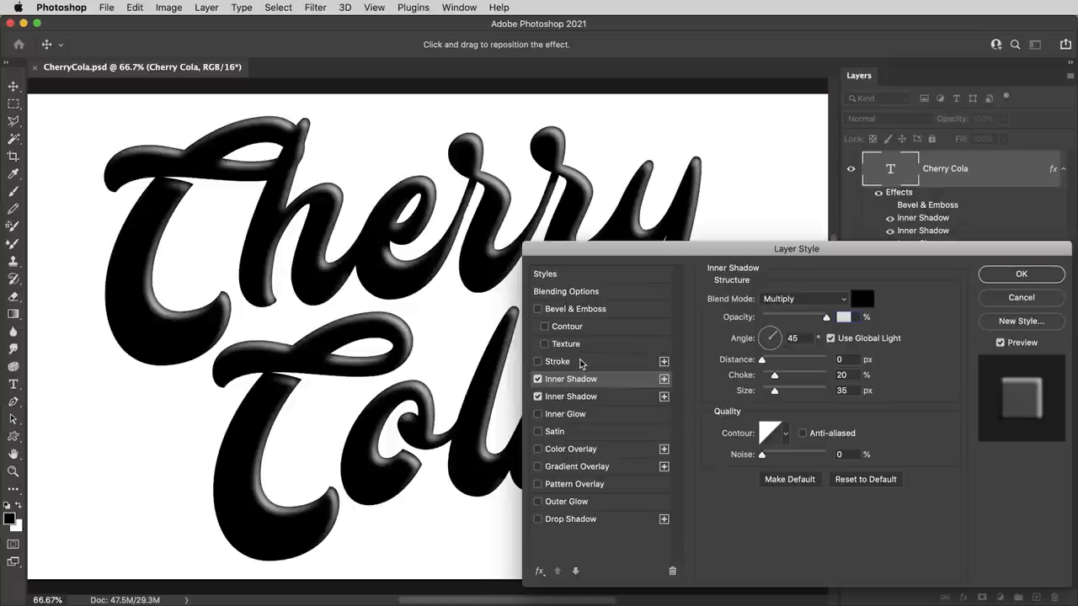
mouse_move(512, 380)
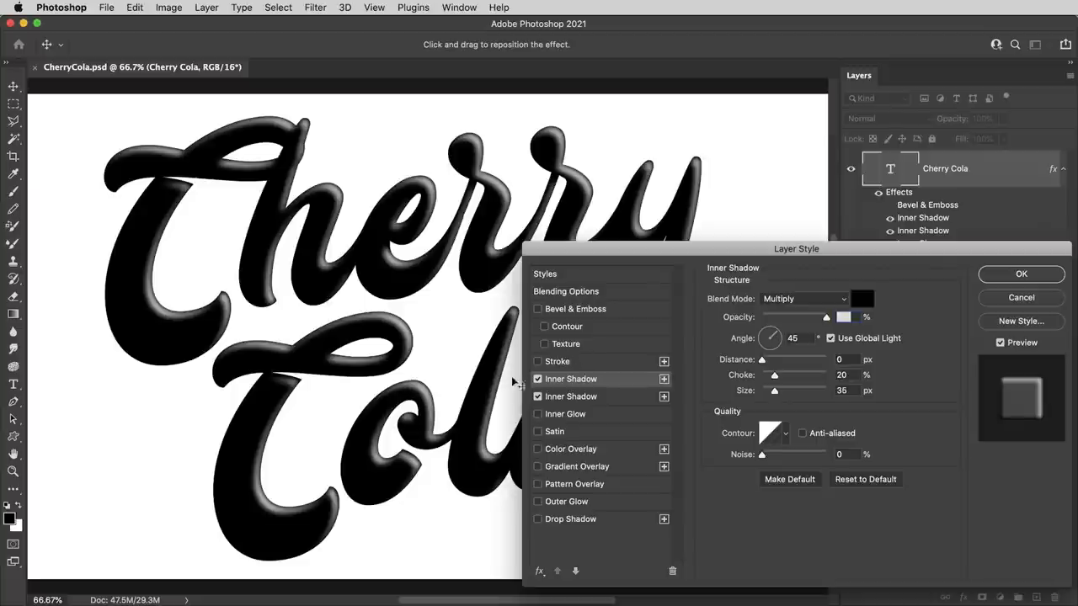
mouse_move(706, 428)
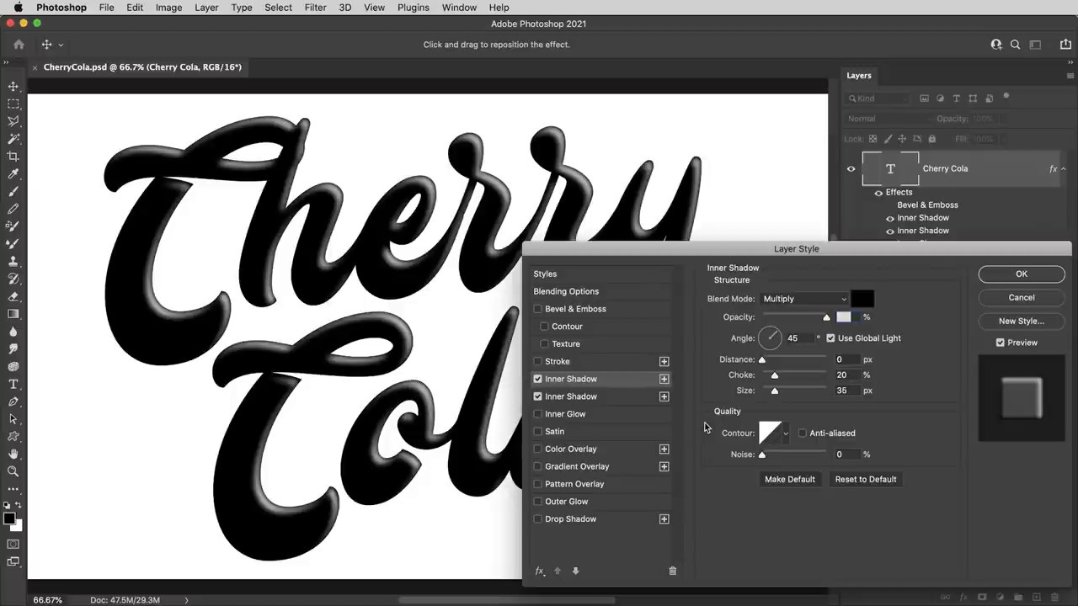
mouse_move(708, 354)
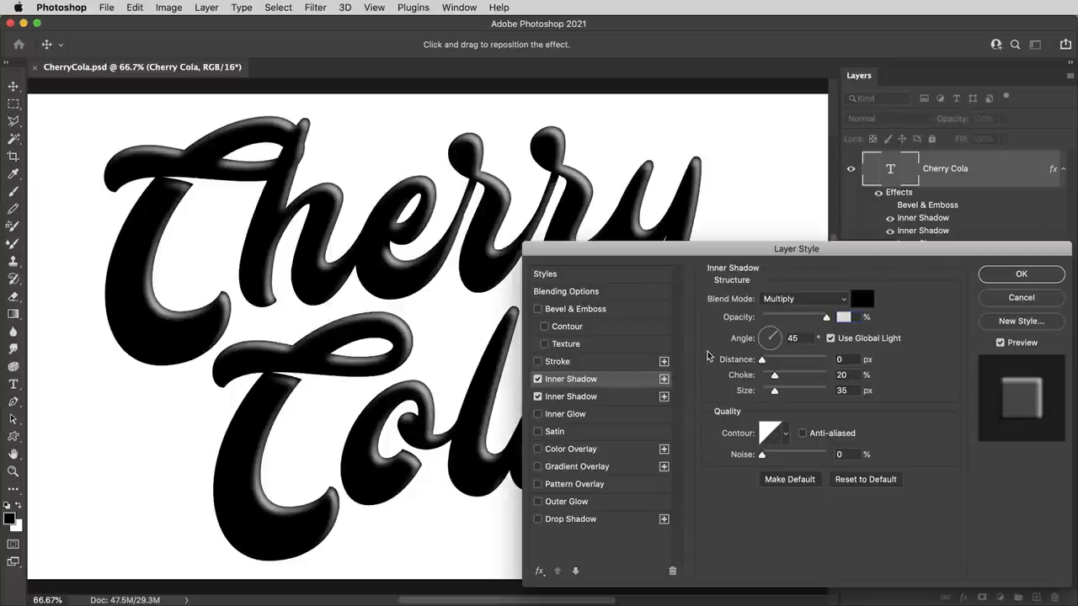
Add a grey #828282 inside stroke at 163 px with Overprint on, filling the letters grey.
left_click(558, 362)
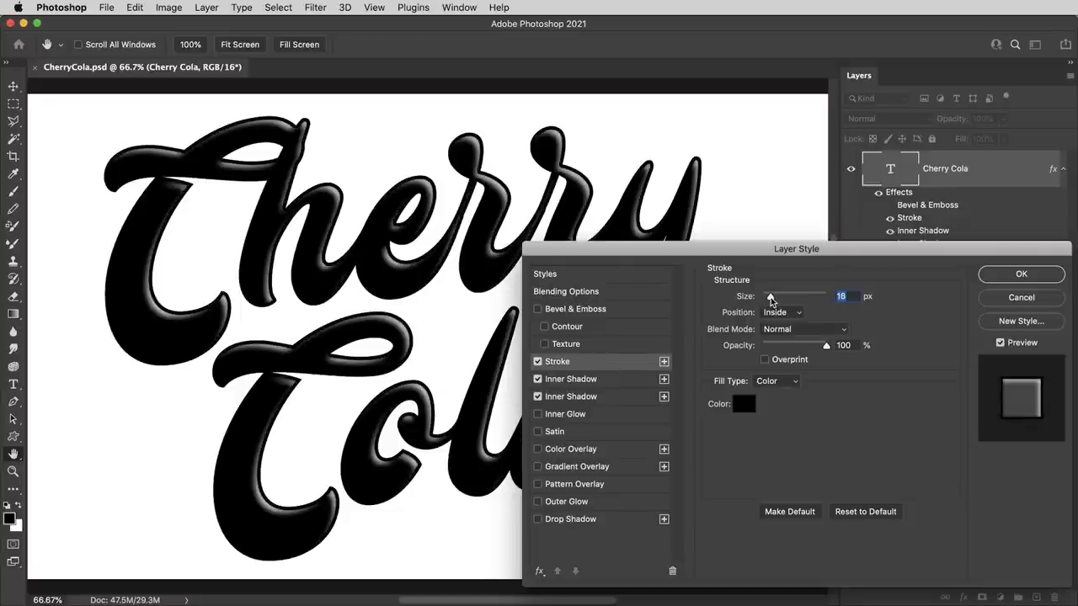
left_click(743, 405)
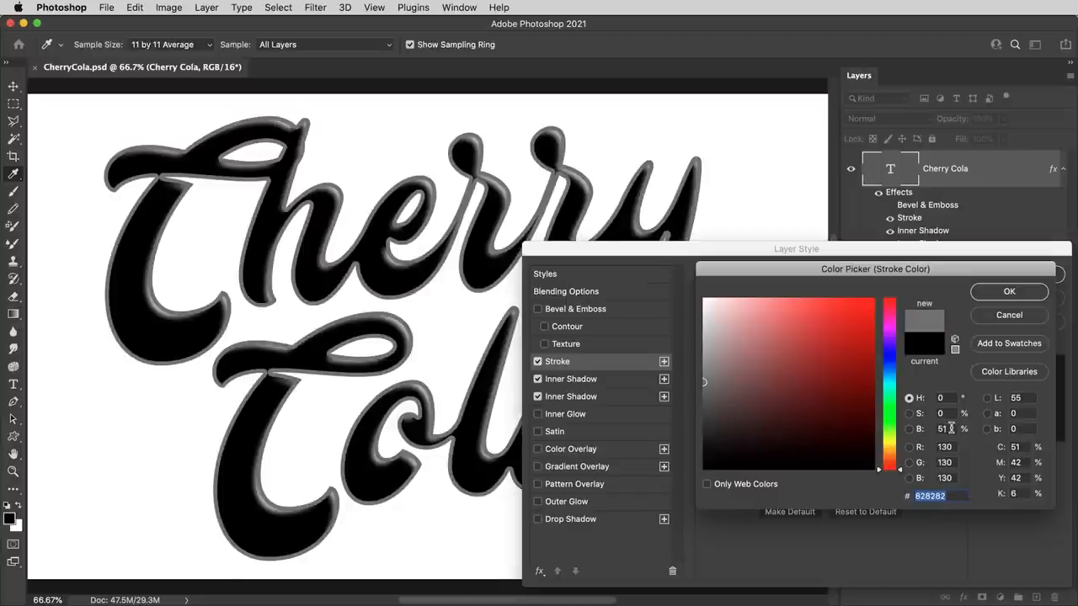
left_click(1009, 292)
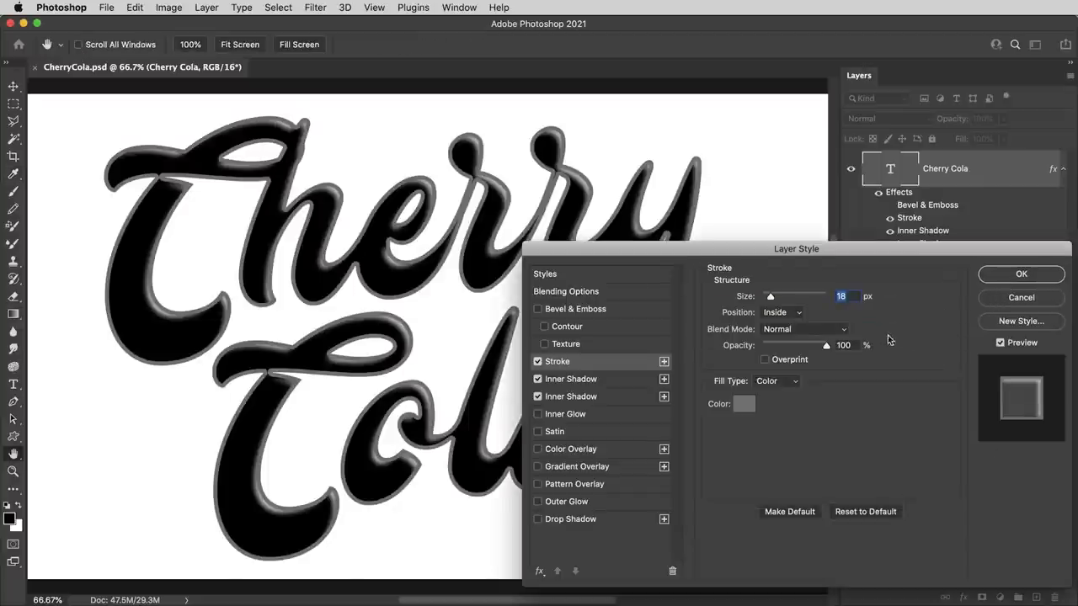
left_click_drag(769, 296, 798, 296)
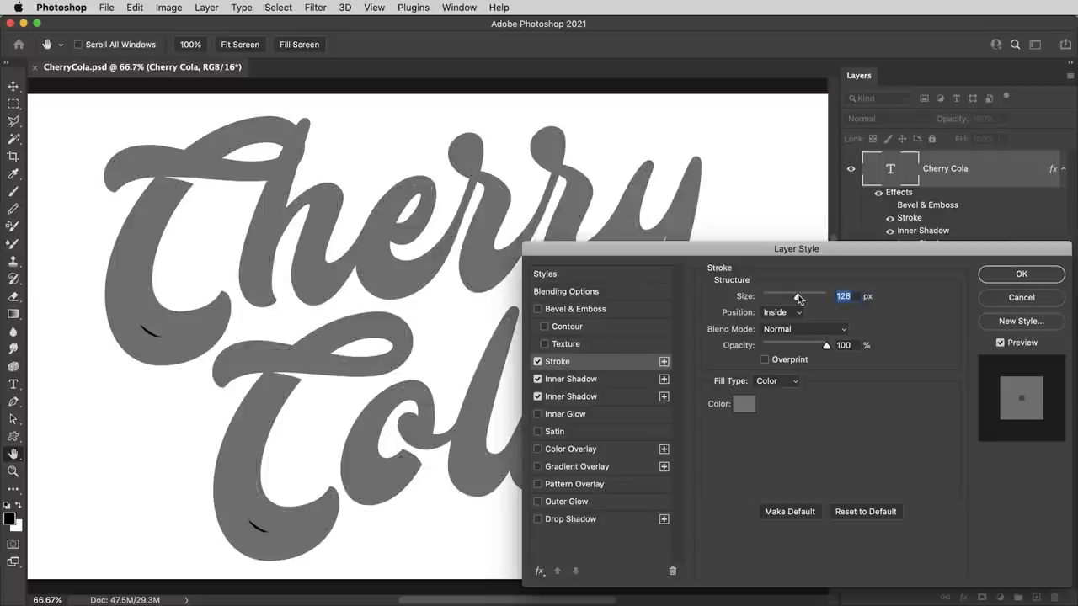
left_click_drag(796, 296, 806, 296)
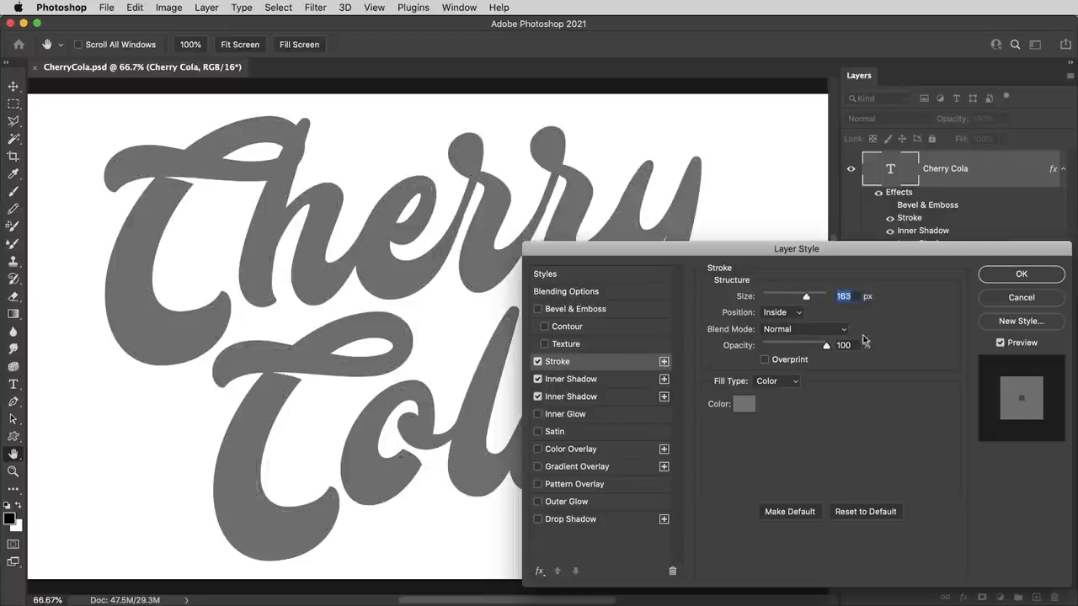
left_click(763, 360)
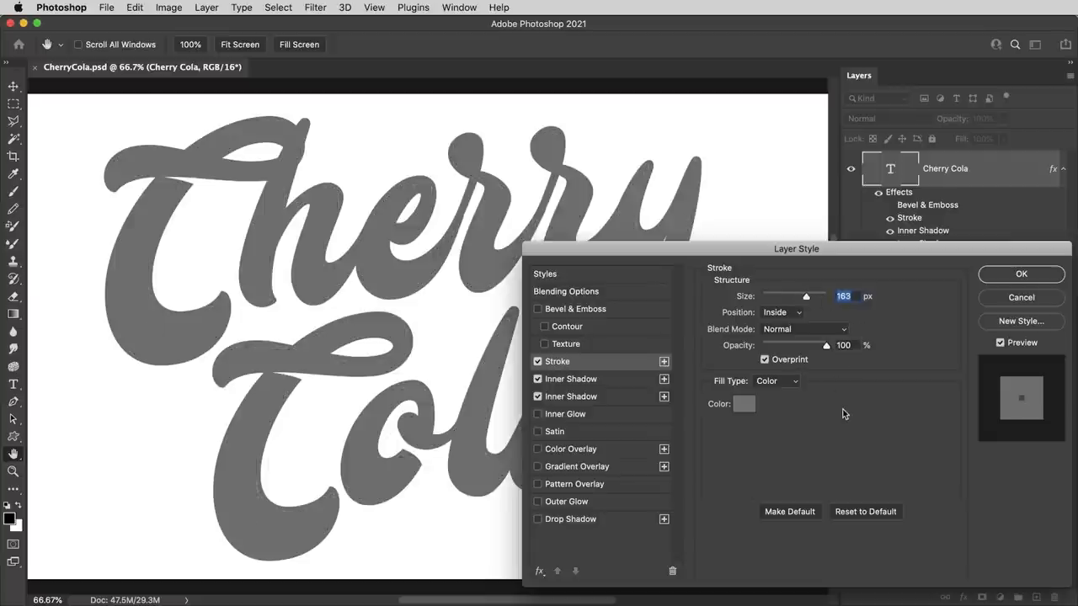
left_click(804, 328)
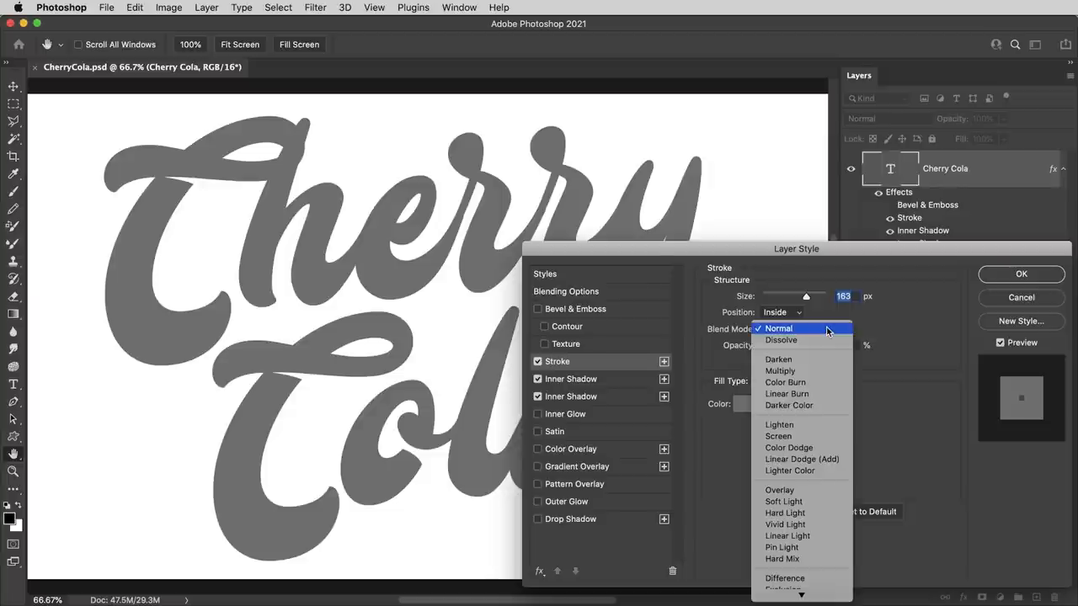
mouse_move(781, 558)
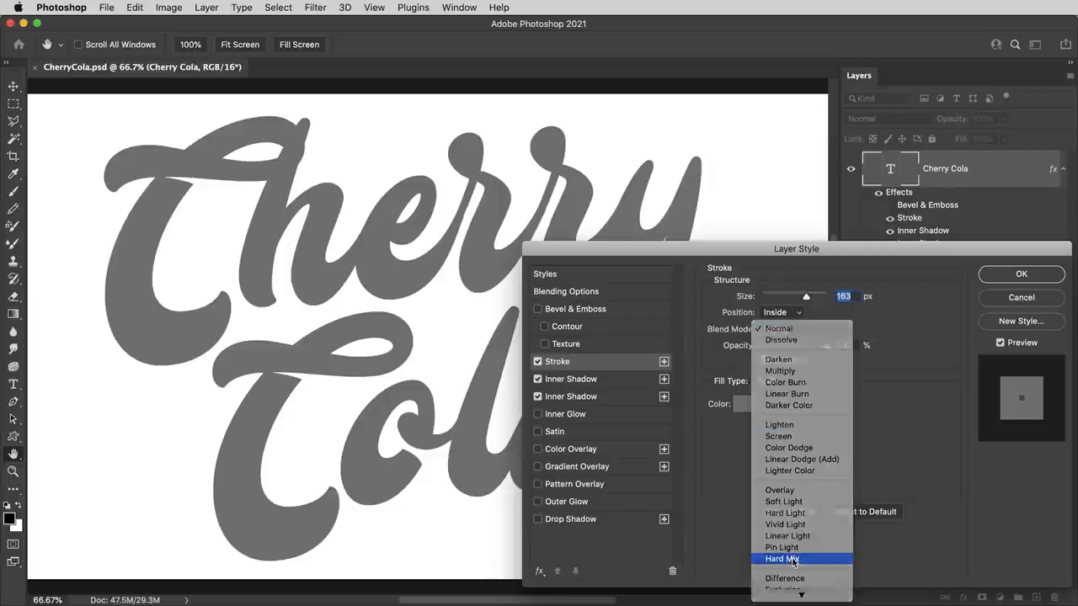
Blend the stroke as Hard Mix with 50% brightness grey (#808080) for black letters with white highlights.
left_click(781, 558)
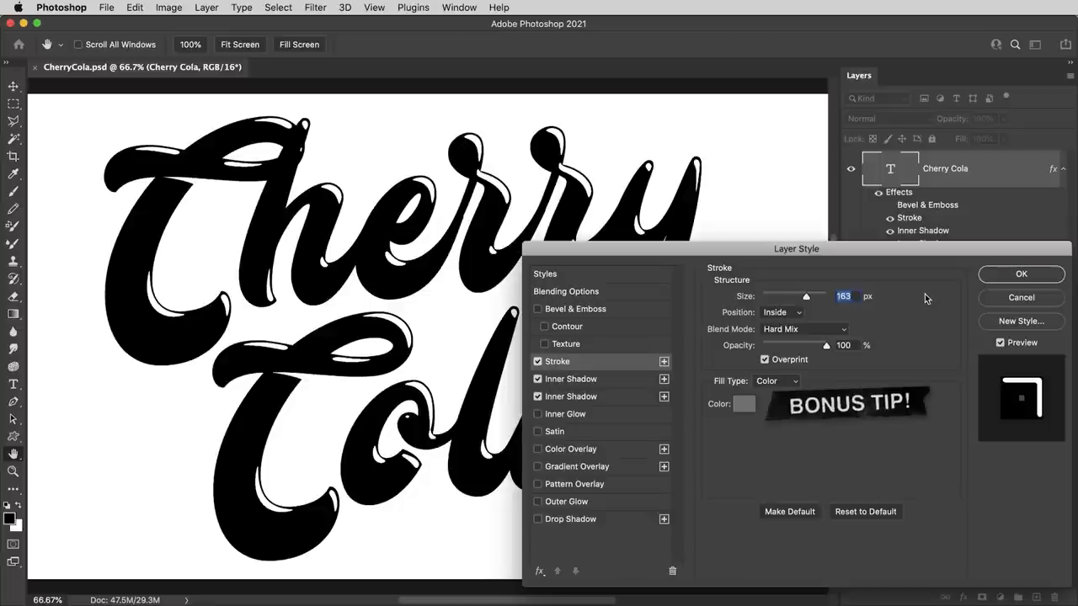
mouse_move(885, 455)
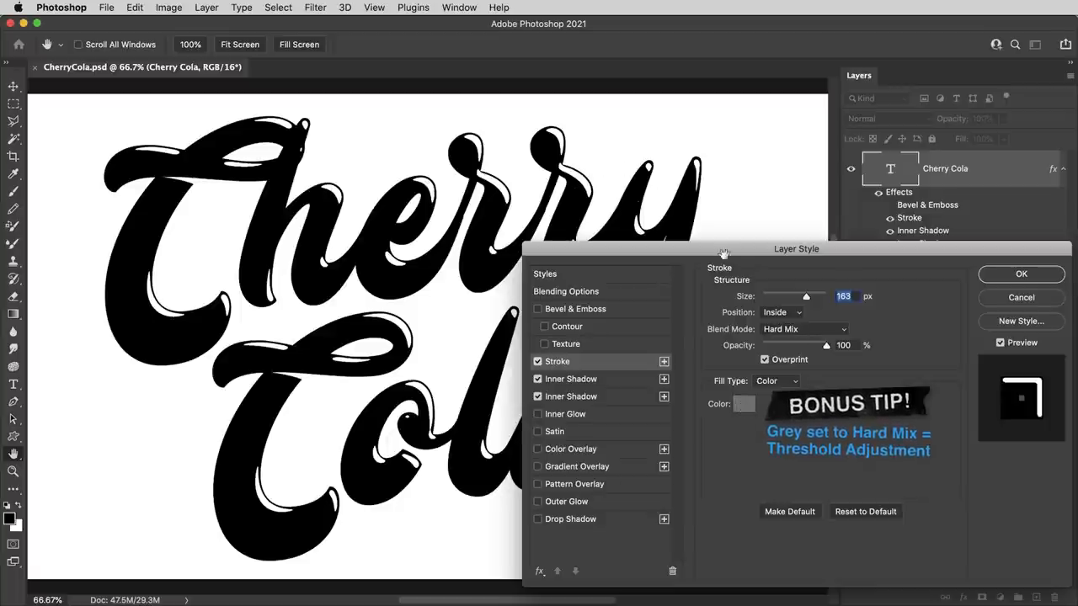
left_click(743, 404)
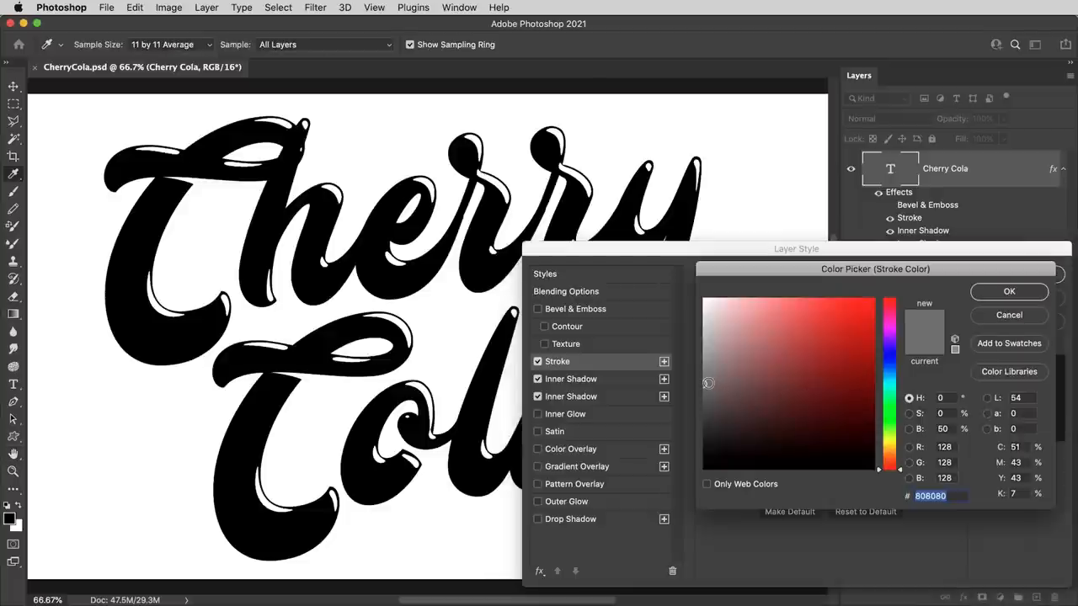
mouse_move(704, 383)
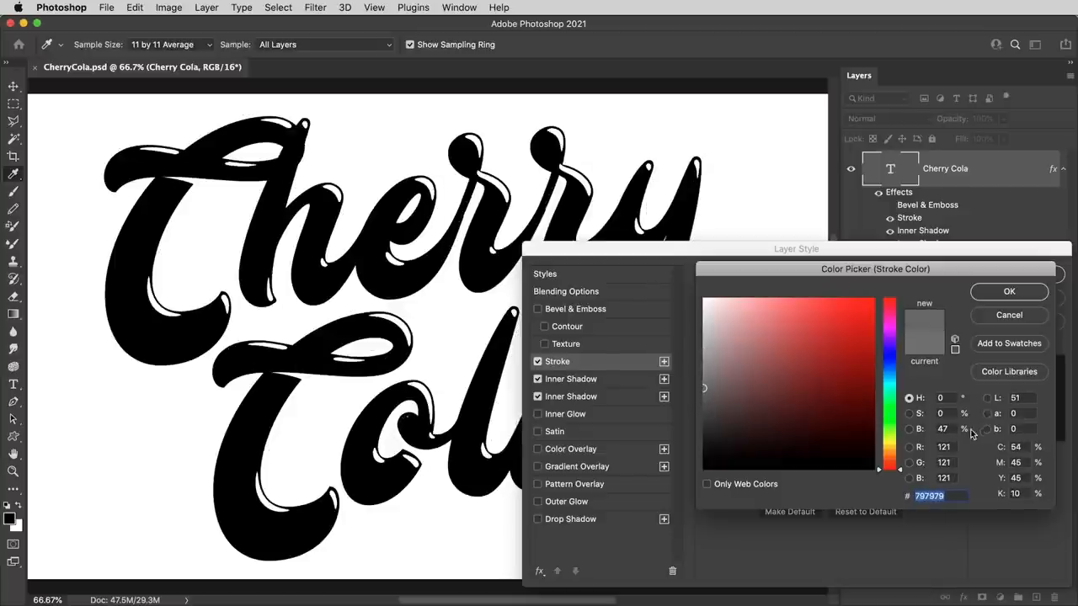
left_click(837, 428)
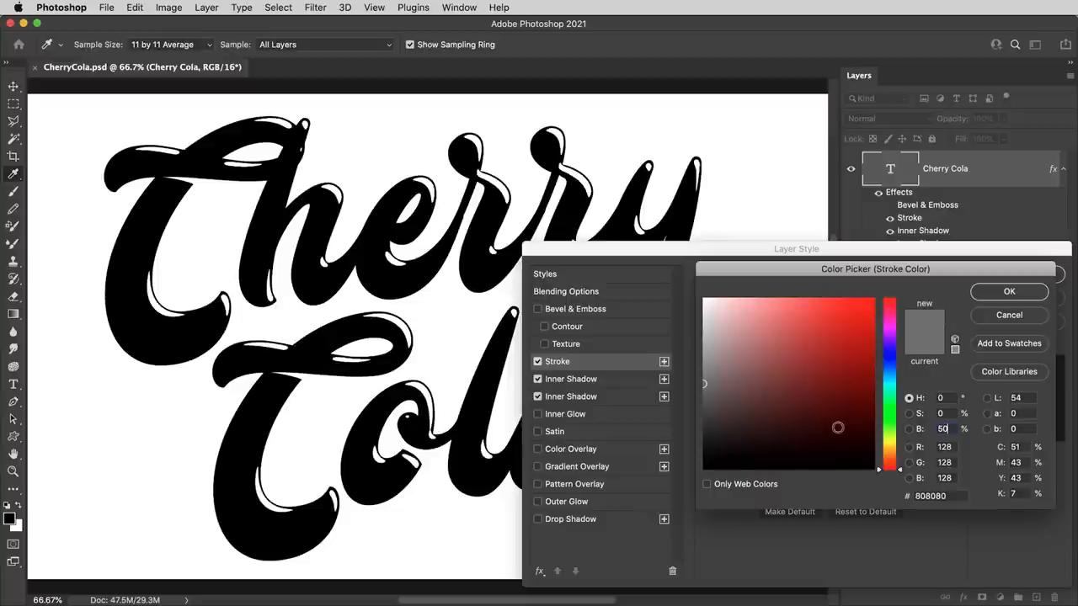
left_click(1009, 291)
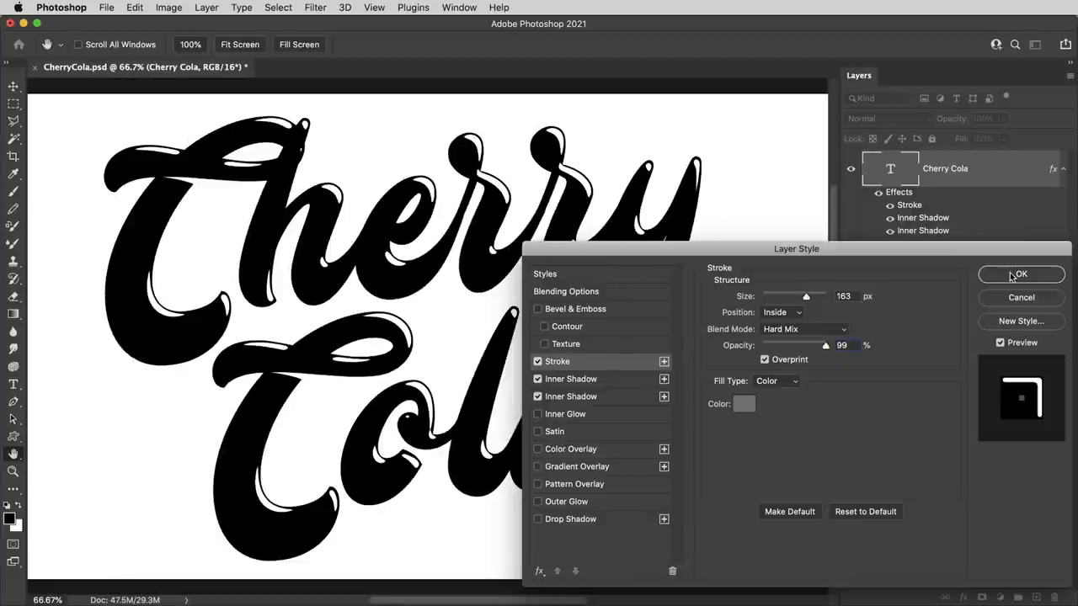
Confirm the Layer Style dialog, applying the stroke and two inner shadows.
left_click(1020, 274)
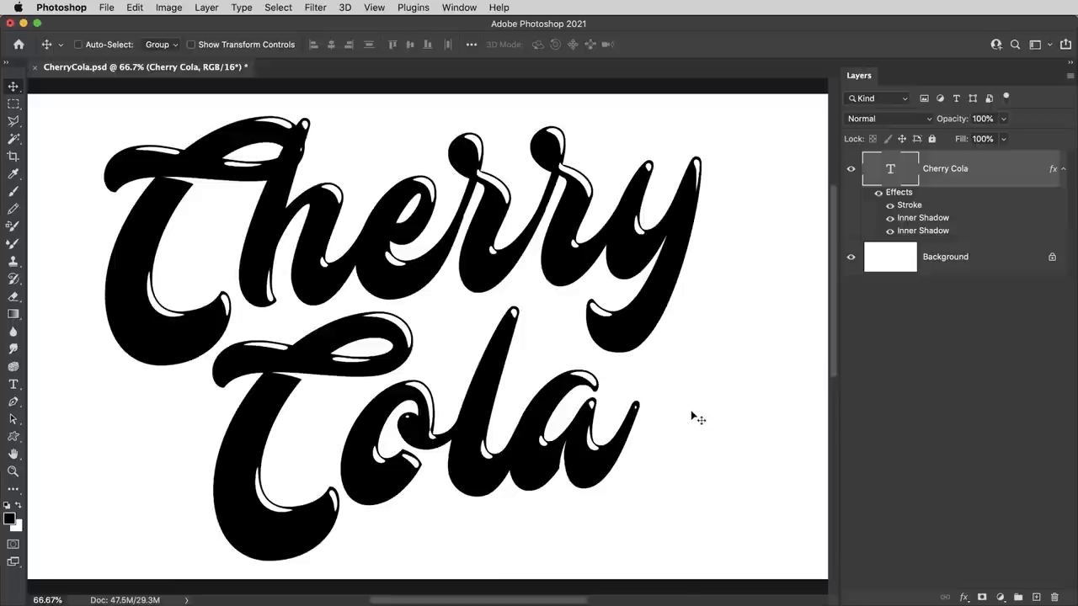
mouse_move(793, 250)
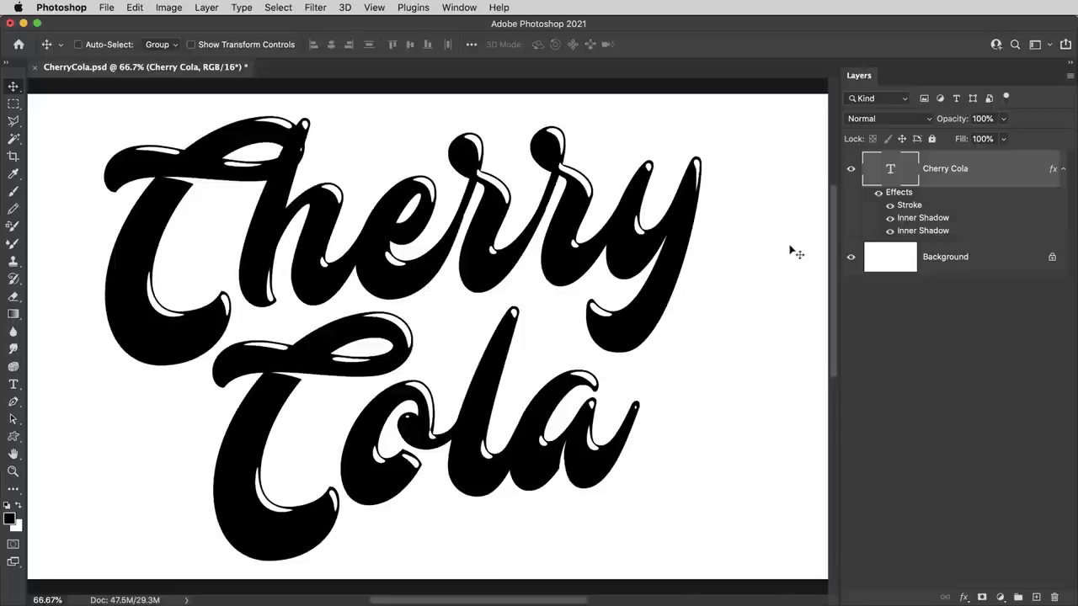
mouse_move(657, 190)
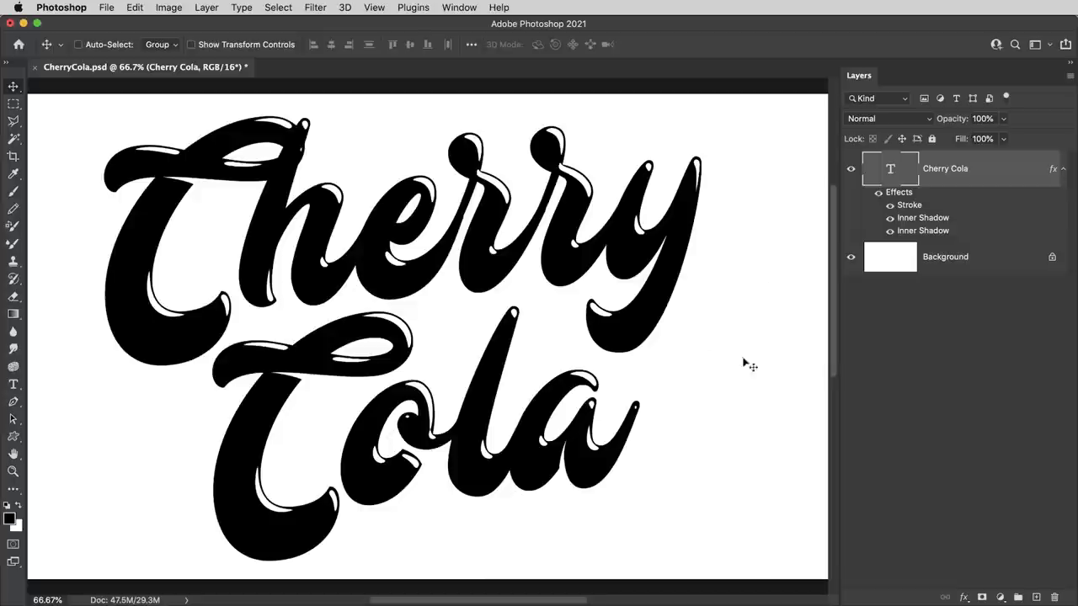
mouse_move(720, 372)
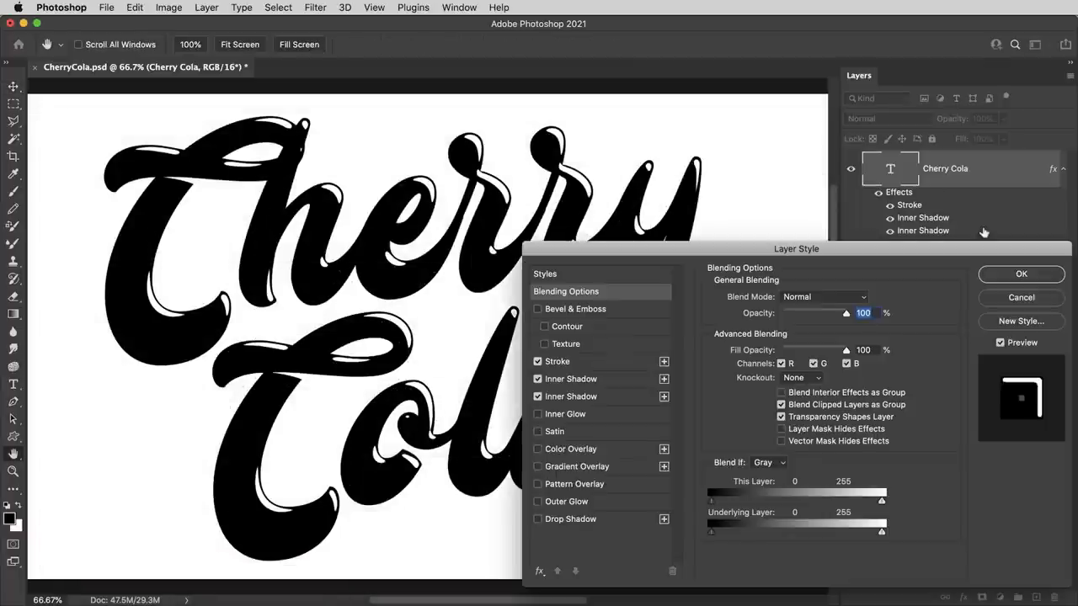
mouse_move(709, 358)
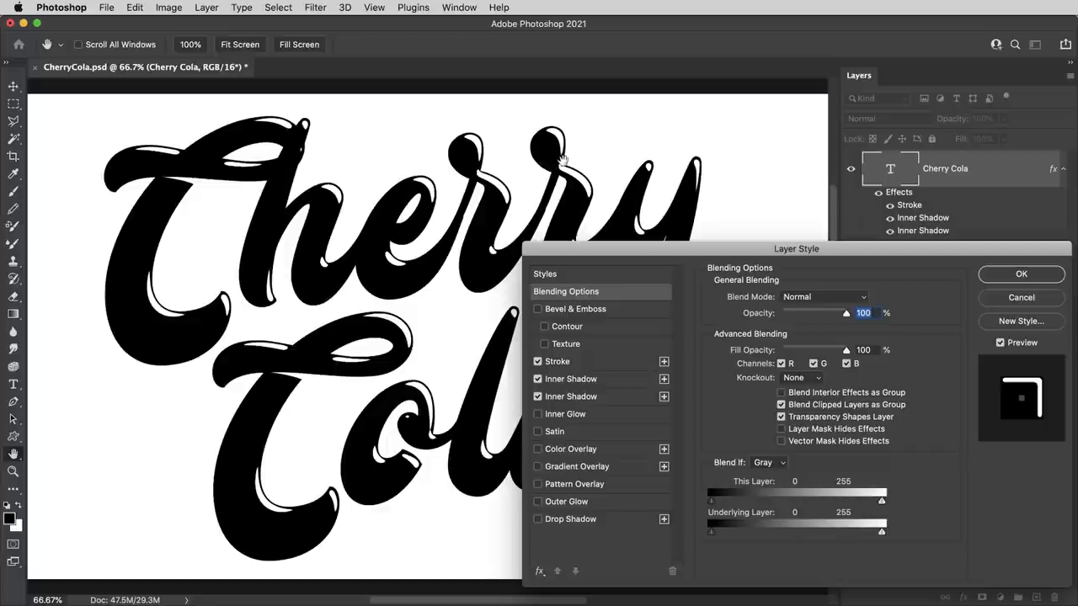
mouse_move(480, 238)
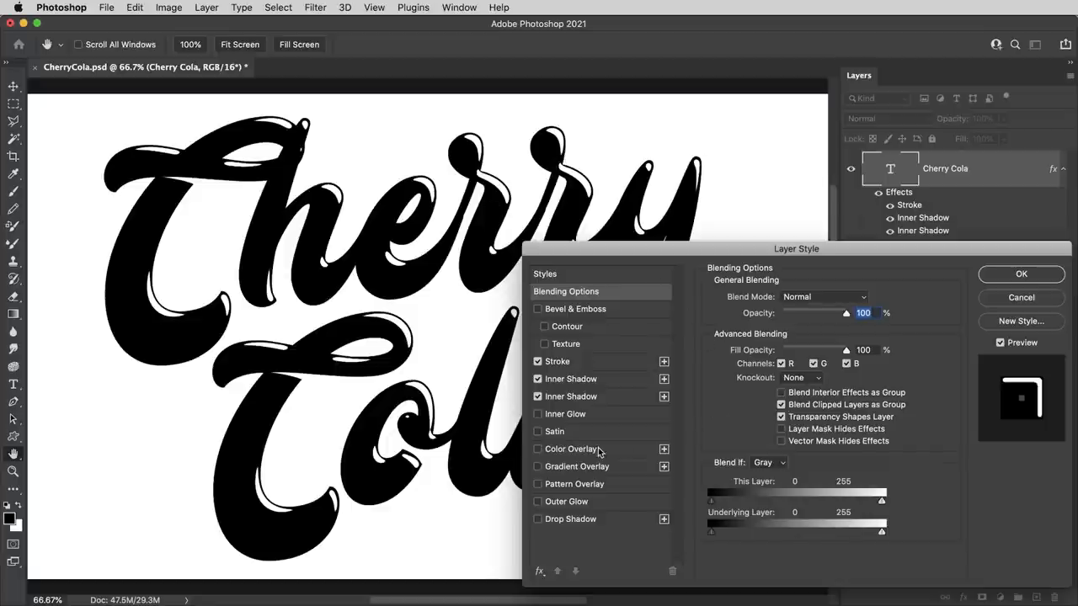
mouse_move(562, 453)
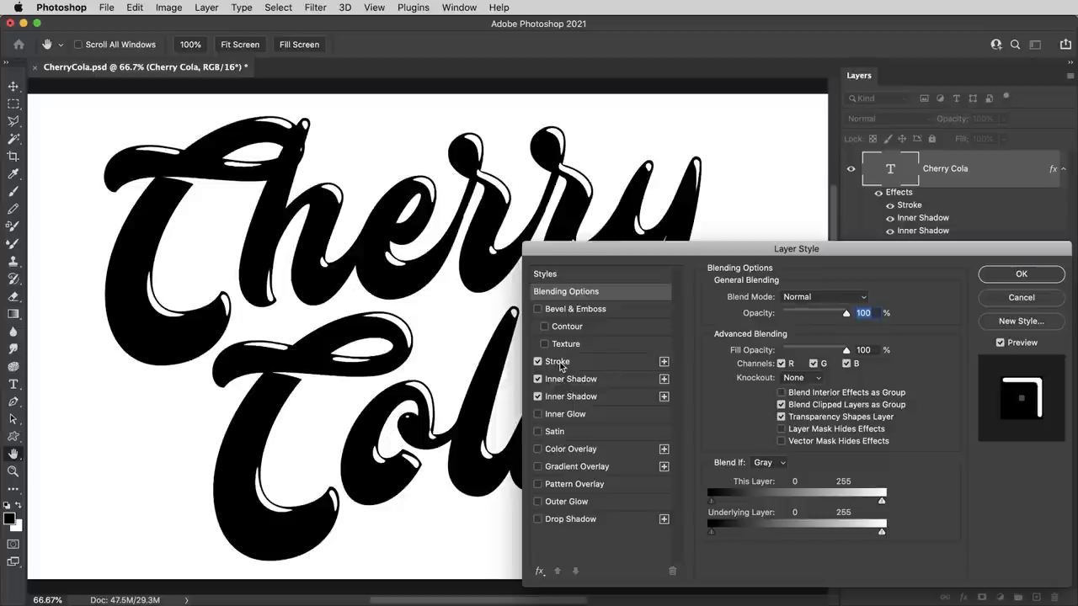
mouse_move(614, 366)
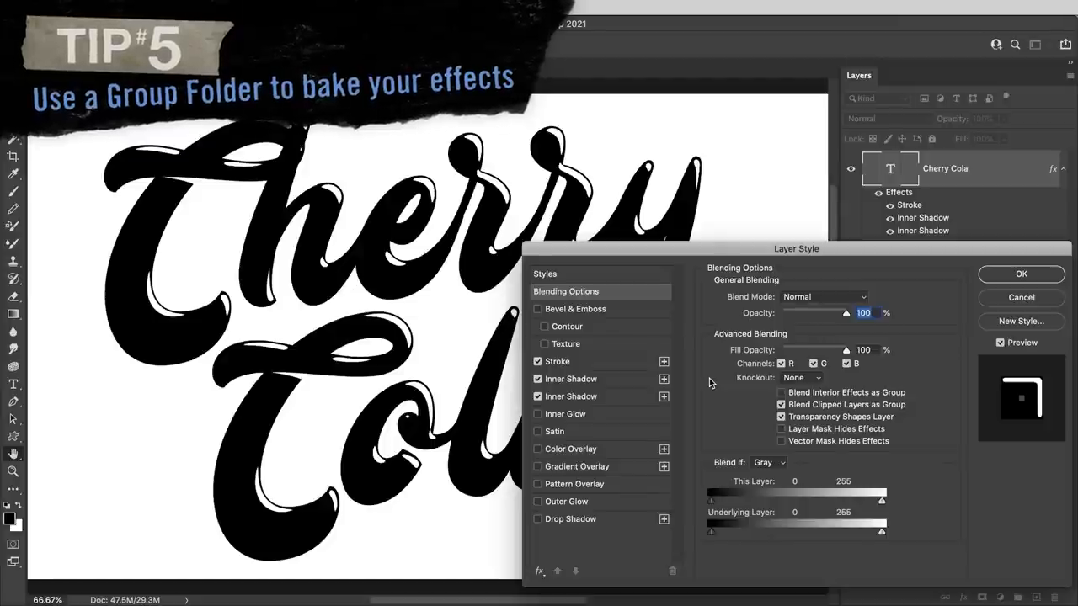
mouse_move(1019, 281)
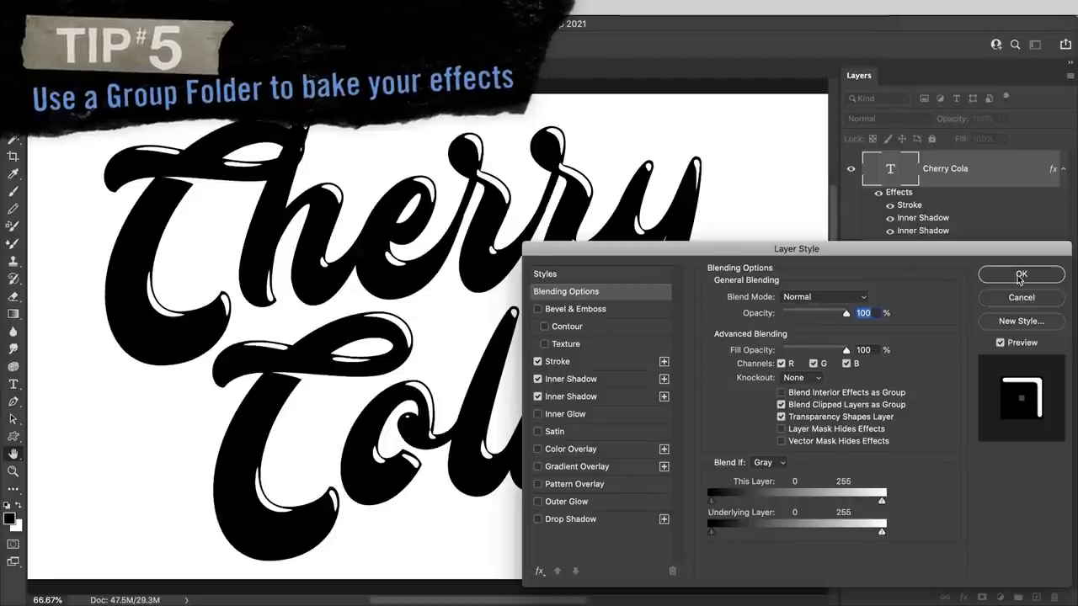
Confirm and close the Cherry Cola layer's style settings.
left_click(1020, 275)
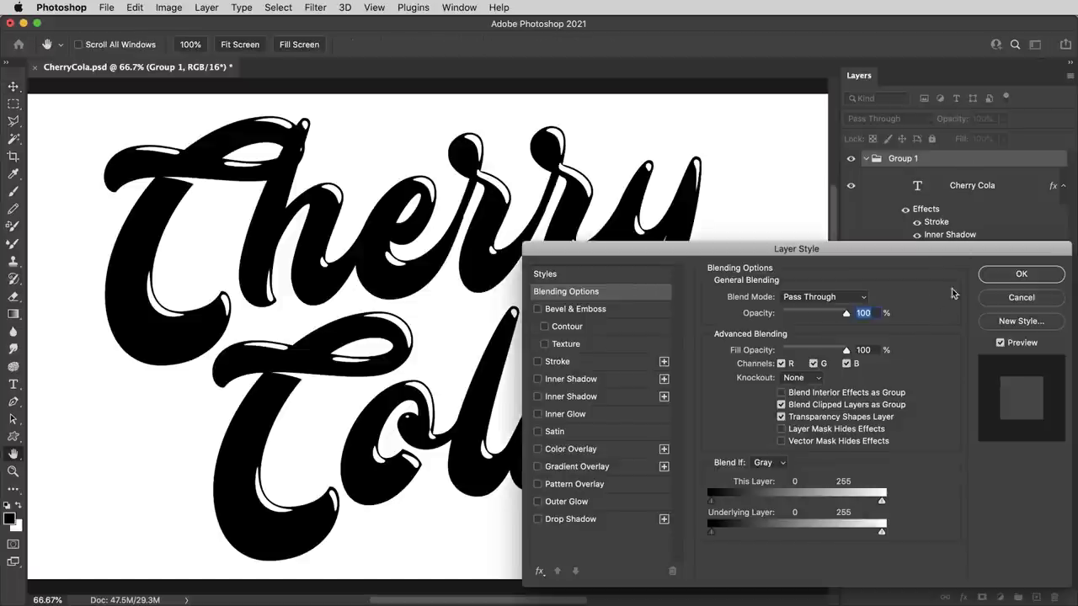
mouse_move(532, 414)
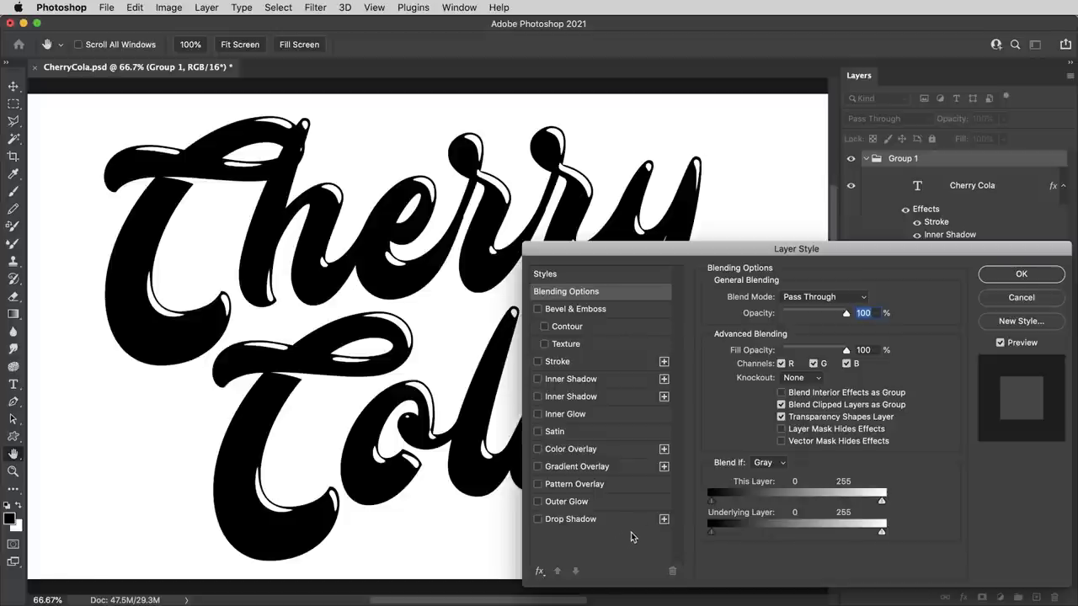
mouse_move(873, 260)
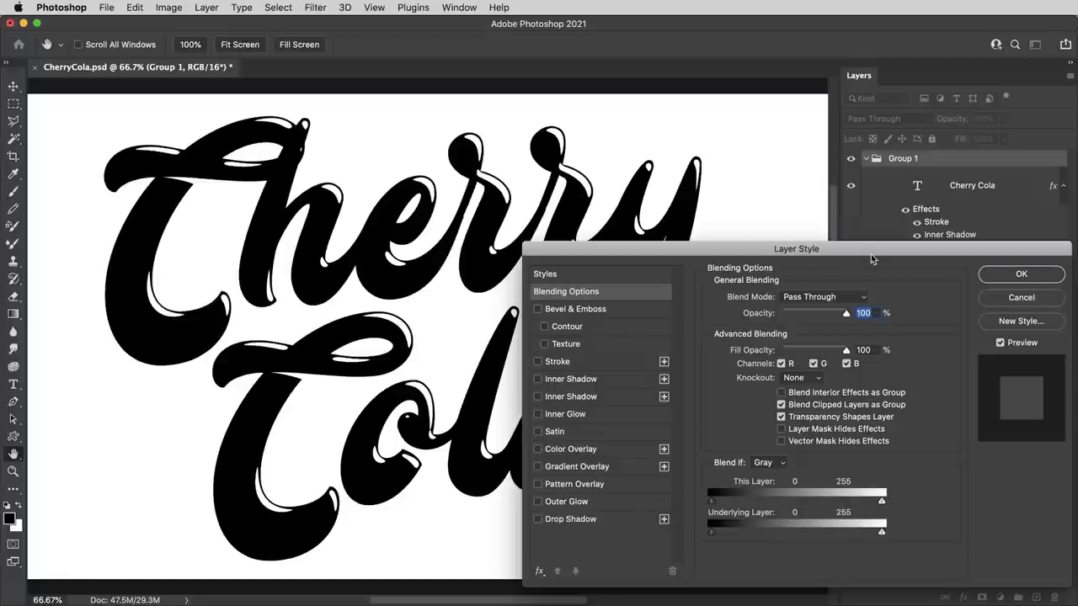
mouse_move(919, 219)
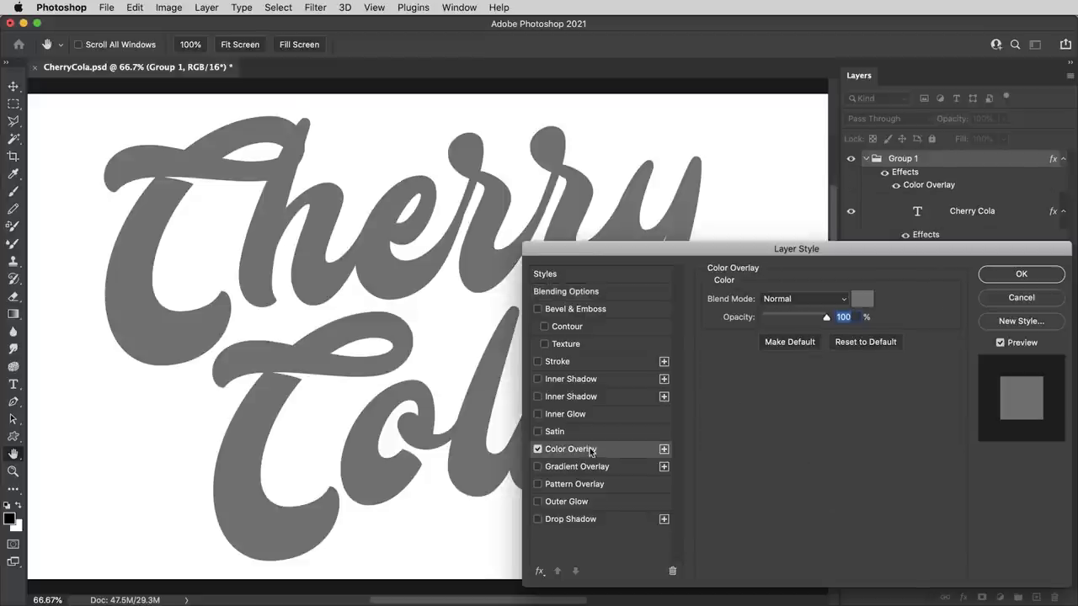
Set Group 1's Color Overlay to red in Screen mode so the glossy highlights show on red letters.
left_click(863, 298)
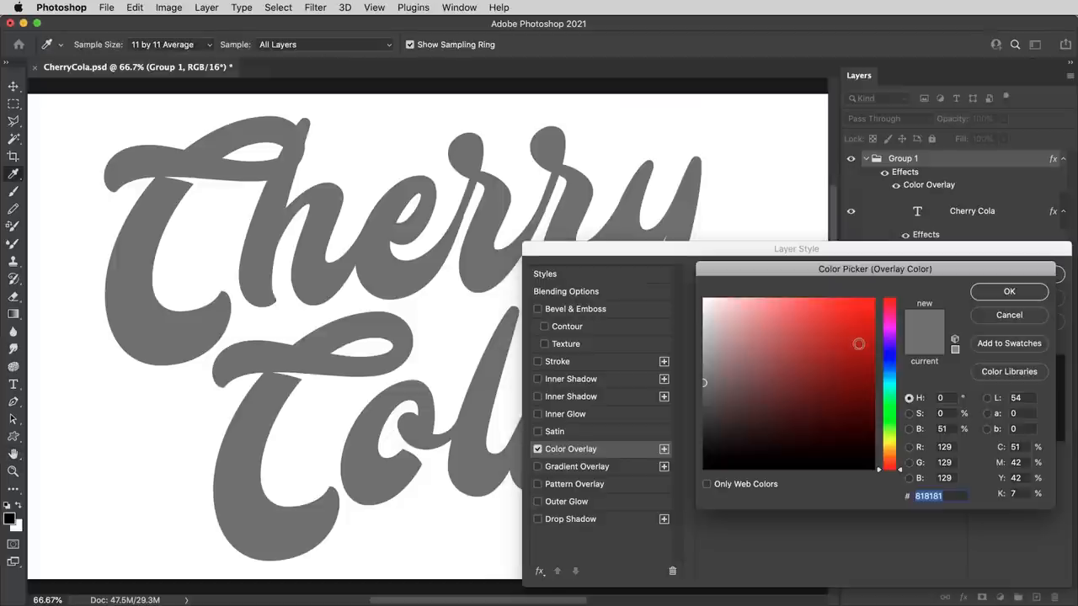
left_click(1009, 290)
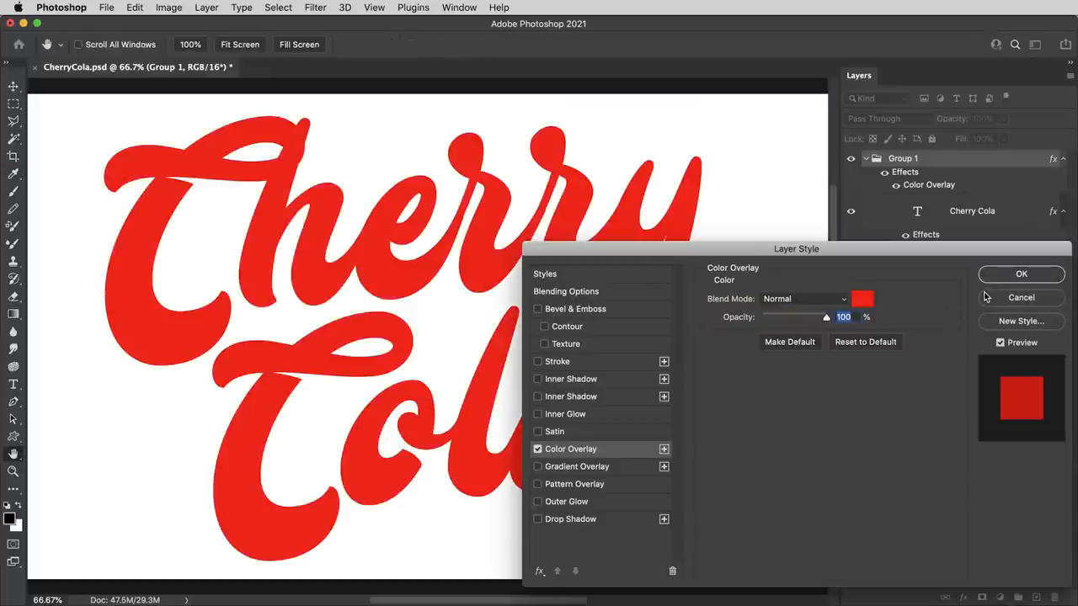
left_click(802, 298)
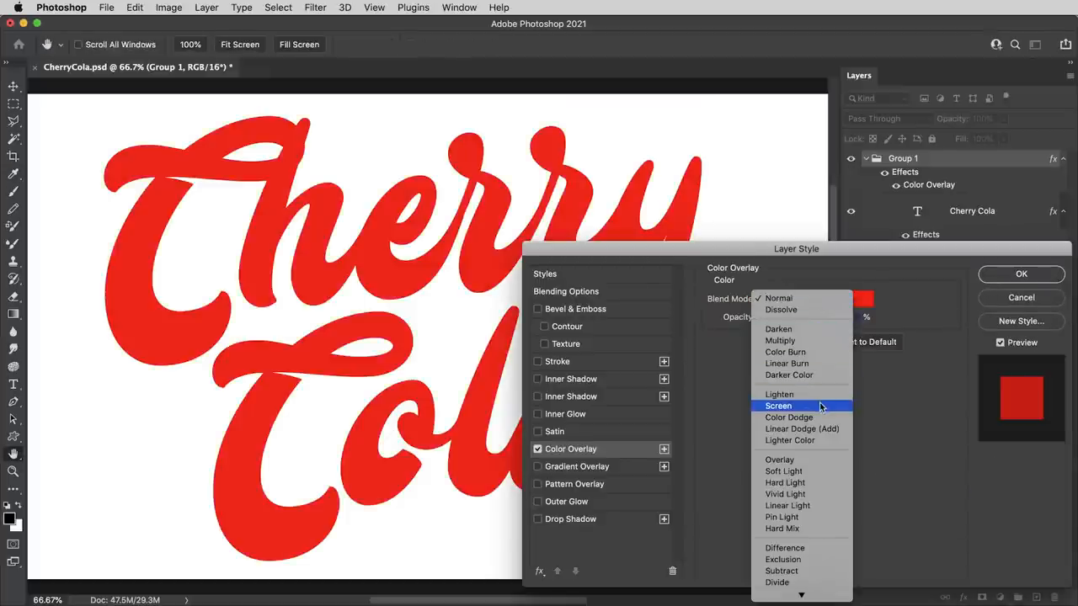
left_click(778, 405)
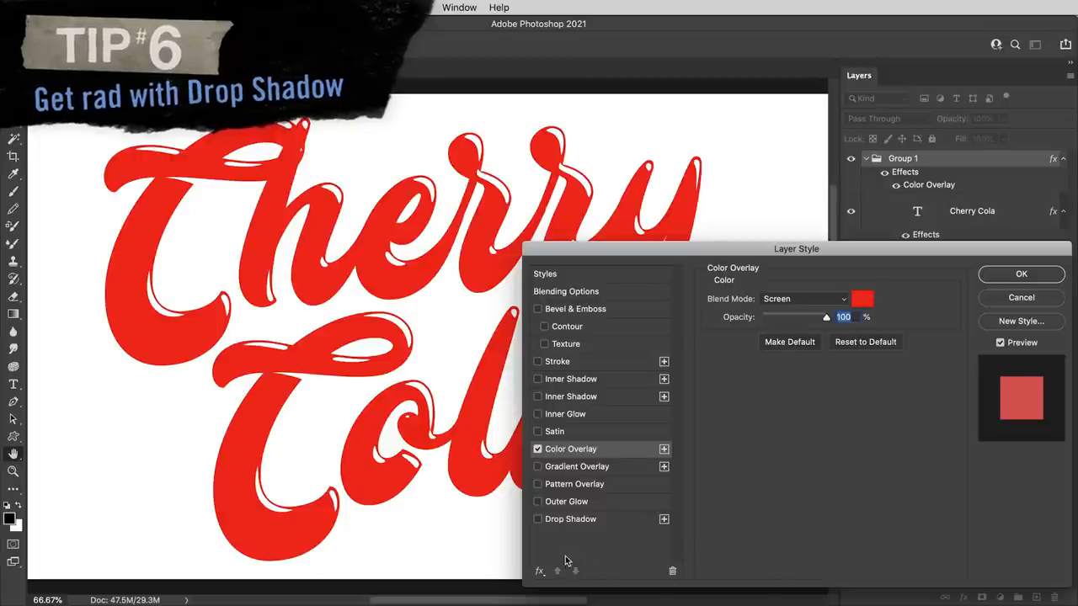
mouse_move(607, 525)
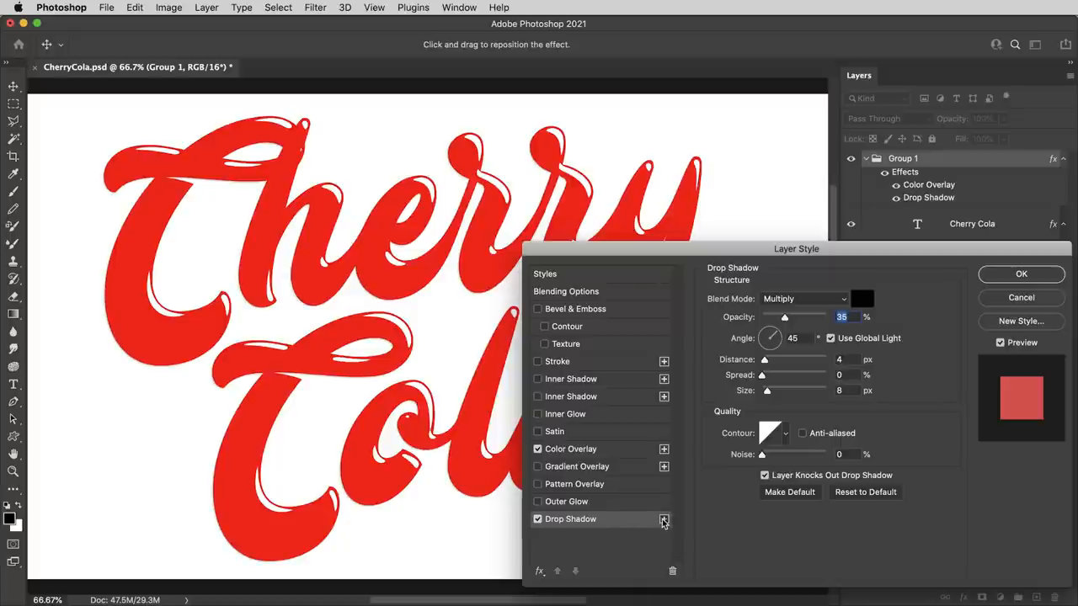
mouse_move(606, 522)
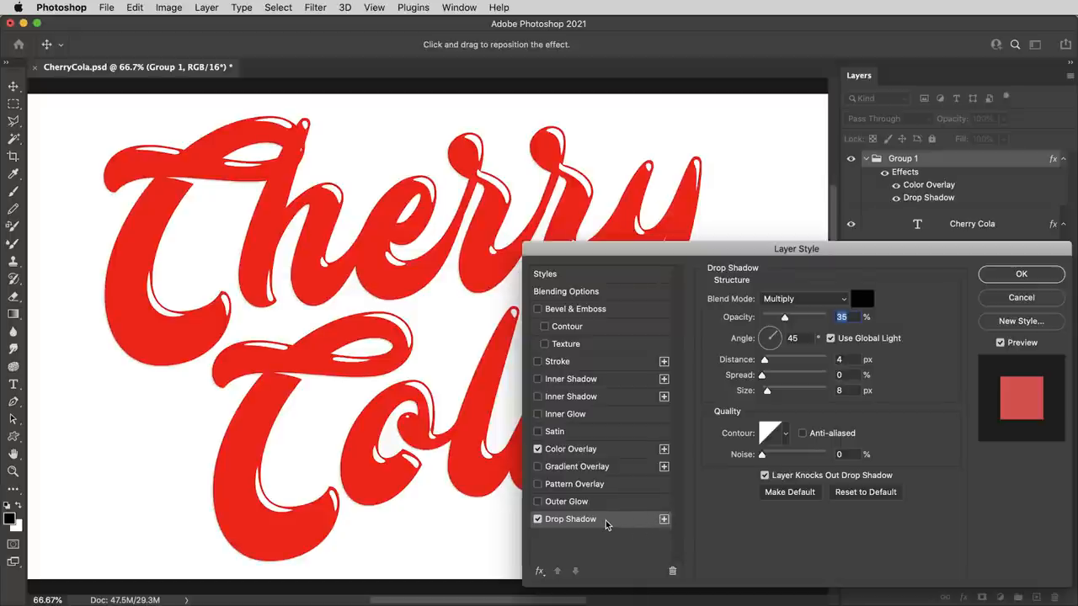
mouse_move(952, 314)
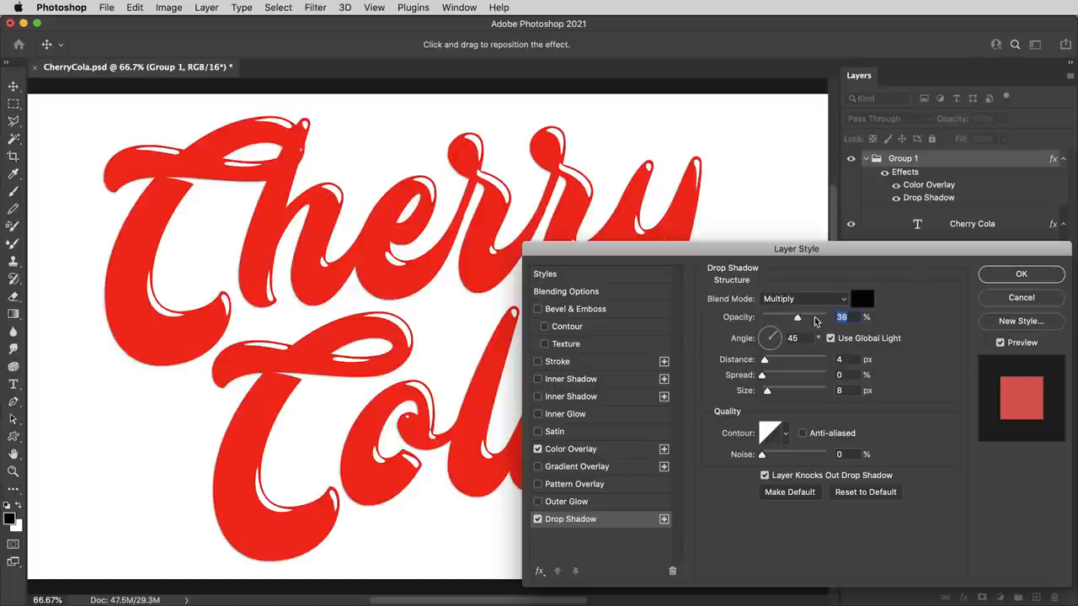
Raise the drop shadow to 100% opacity with 20 px offset, then add a second drop shadow.
left_click_drag(796, 316, 825, 316)
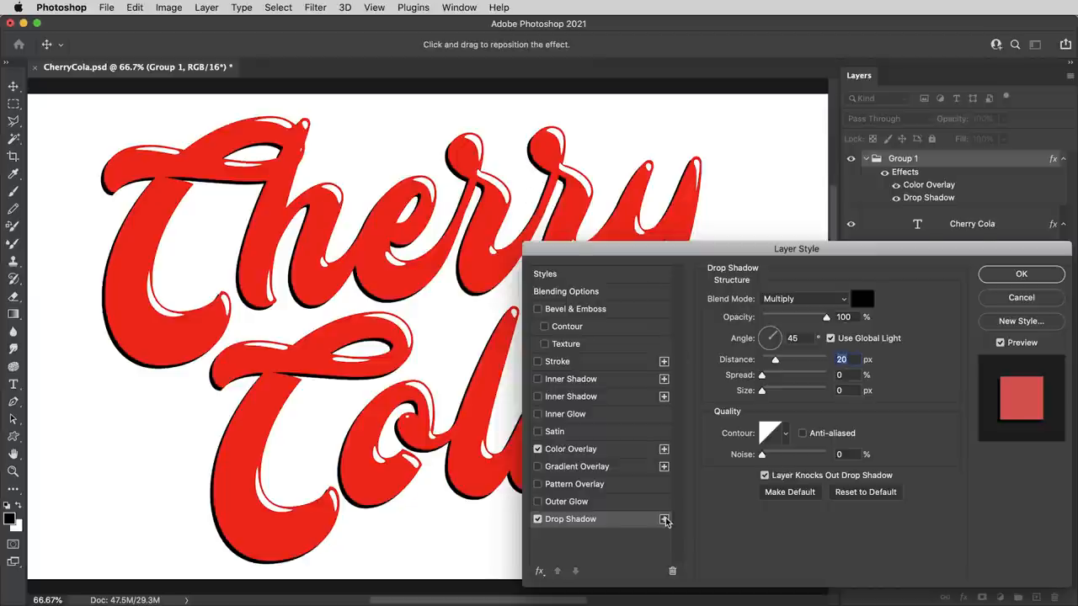
left_click(664, 520)
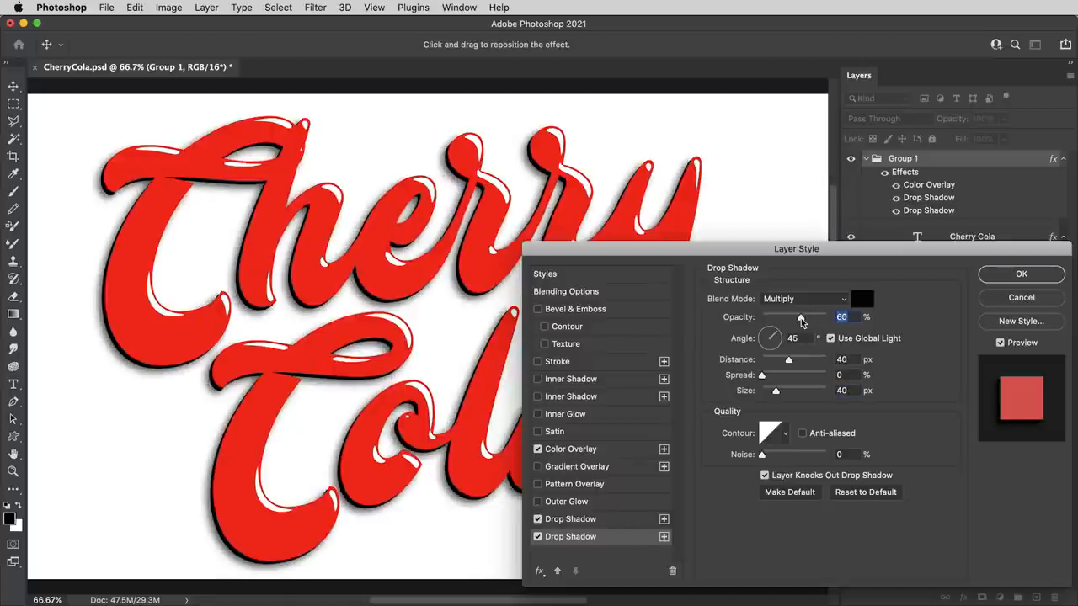
mouse_move(530, 187)
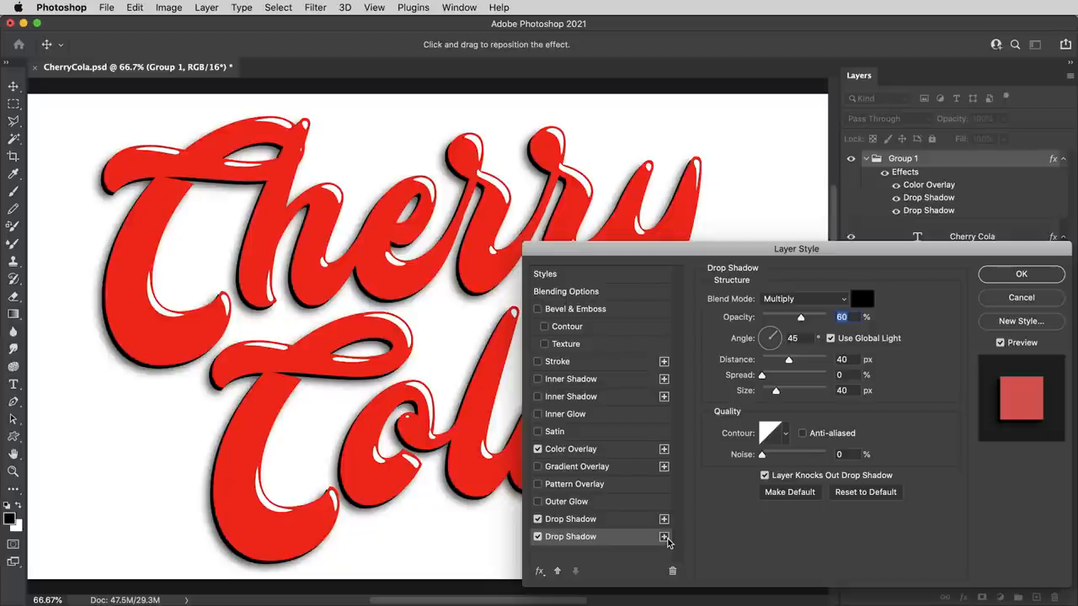
Add a third drop shadow to Group 1 after the softer 60%, 40 px one.
left_click(664, 536)
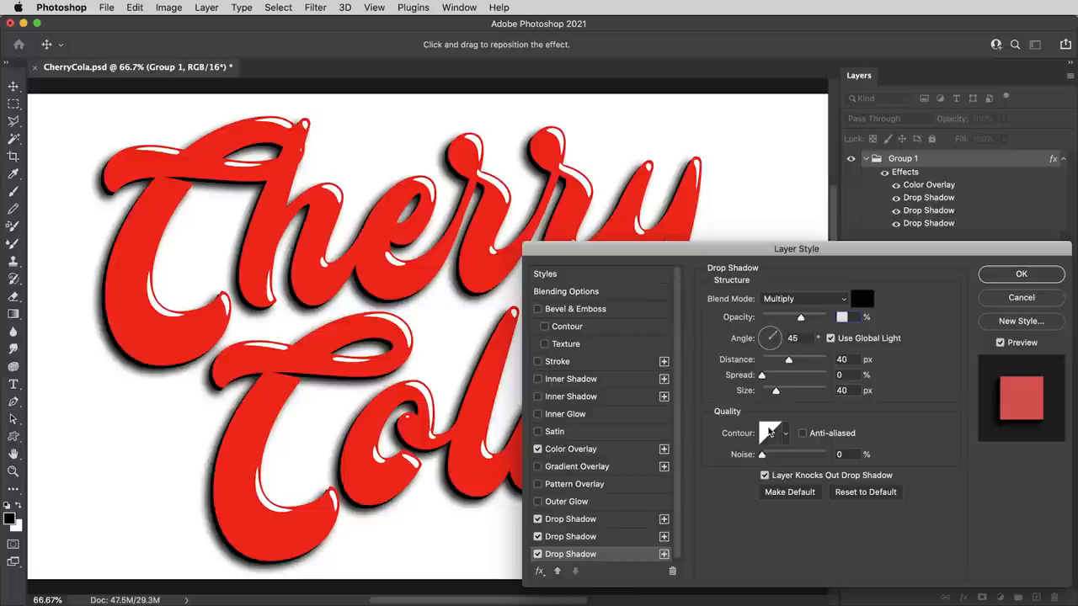
Make the third drop shadow light grey, Normal blend, 100% opacity with zero size, then duplicate it.
left_click_drag(775, 389, 777, 390)
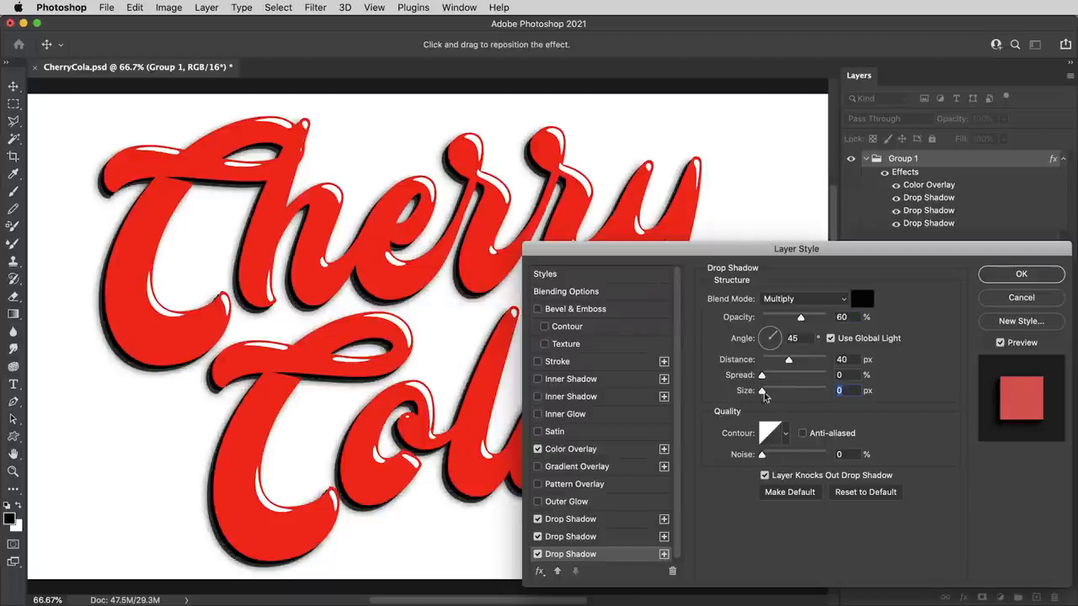
left_click(862, 298)
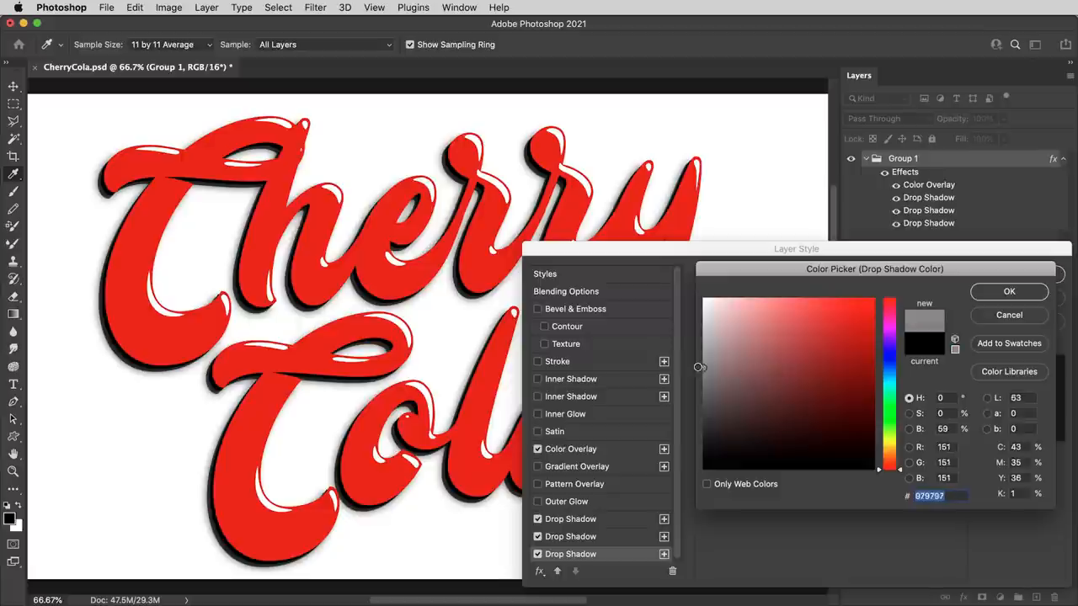
left_click_drag(699, 366, 703, 350)
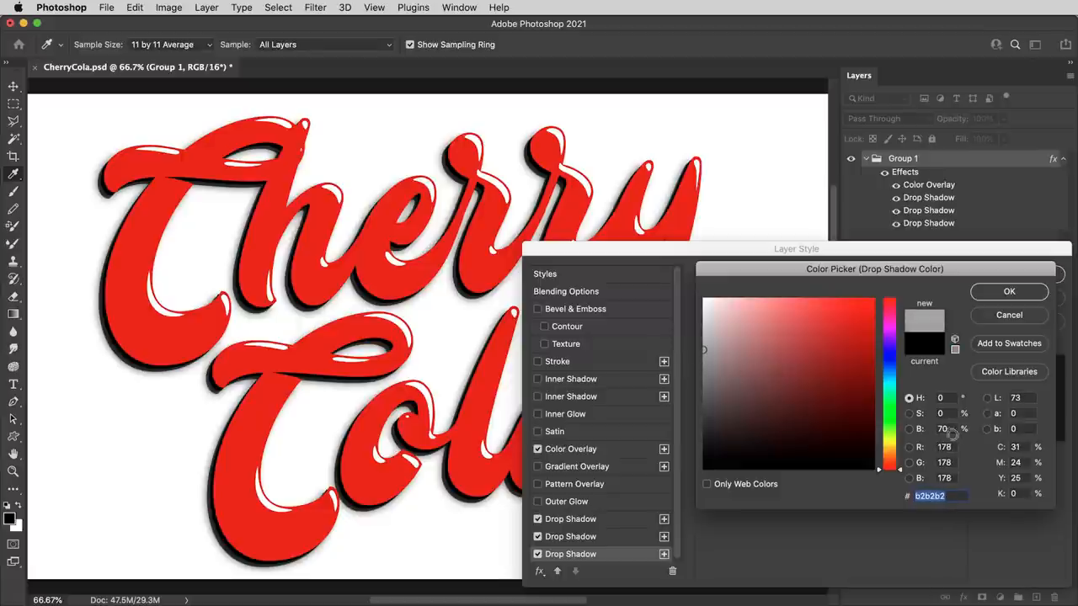
left_click(1008, 291)
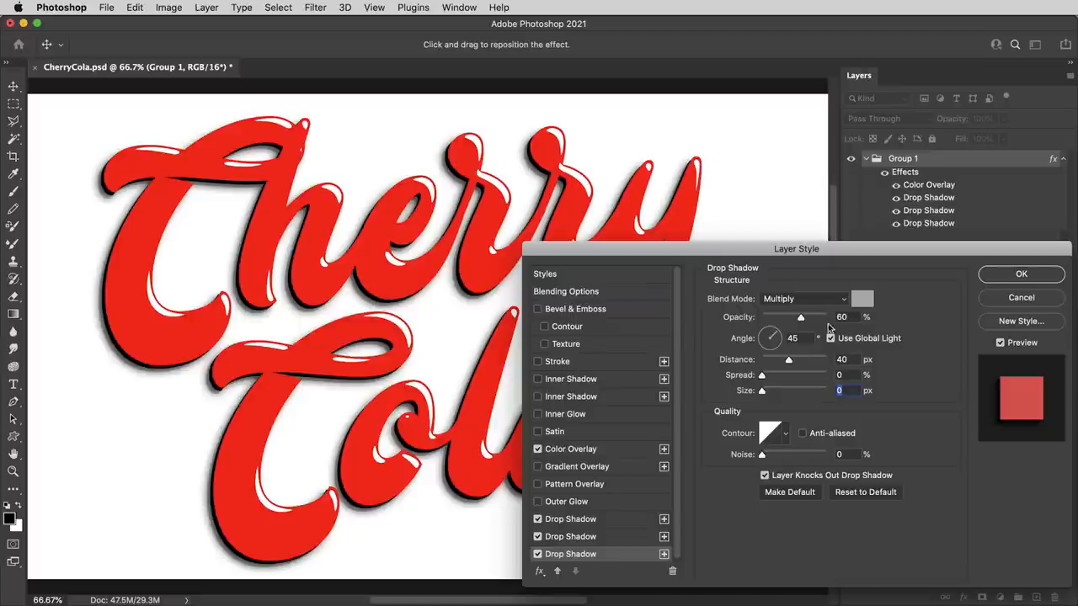
left_click_drag(800, 316, 825, 317)
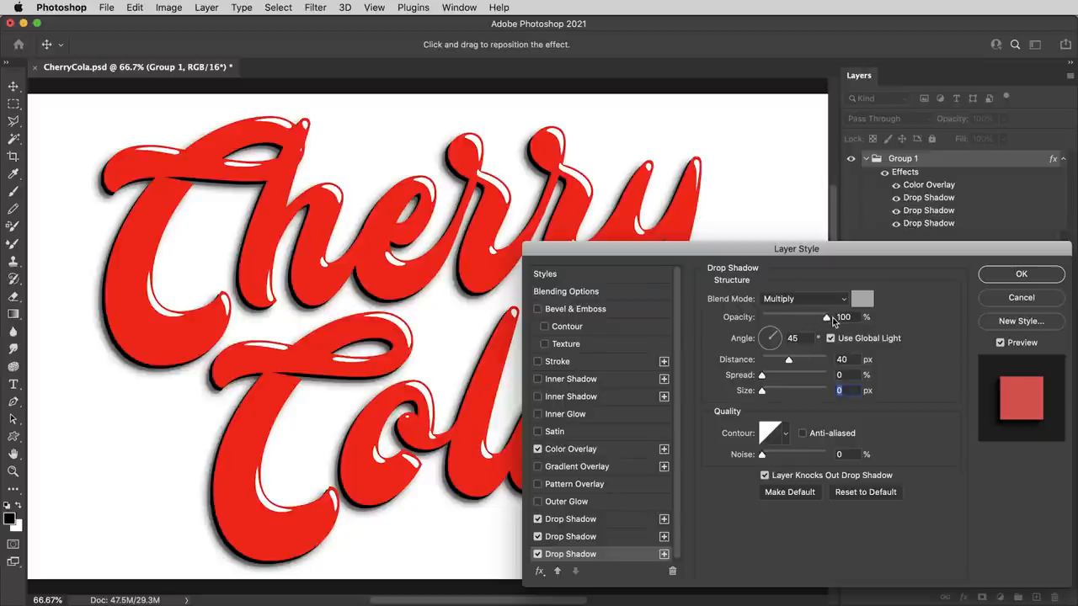
left_click(803, 298)
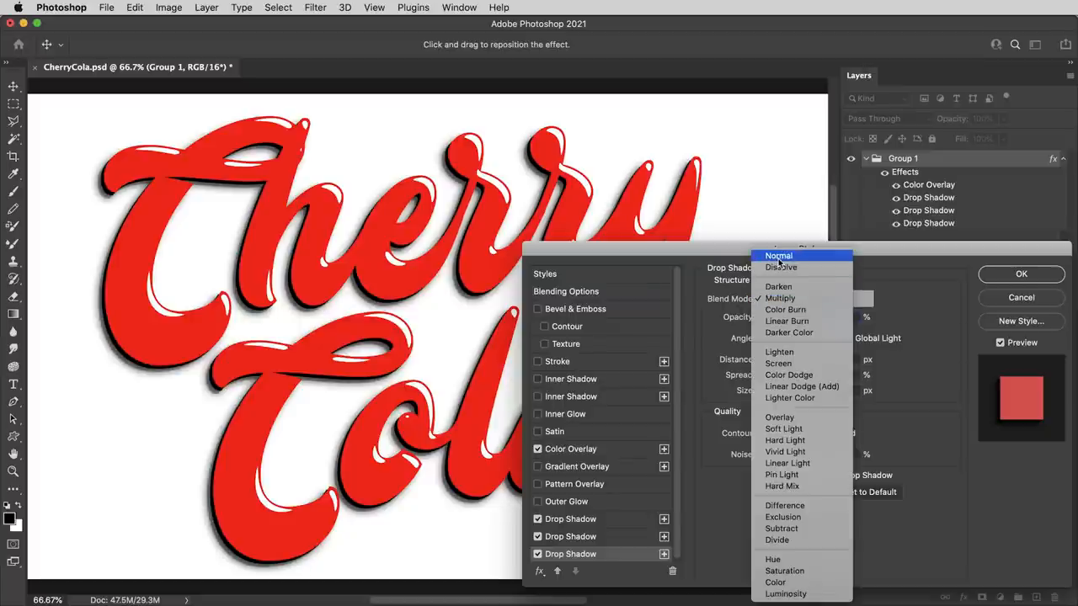
left_click(778, 255)
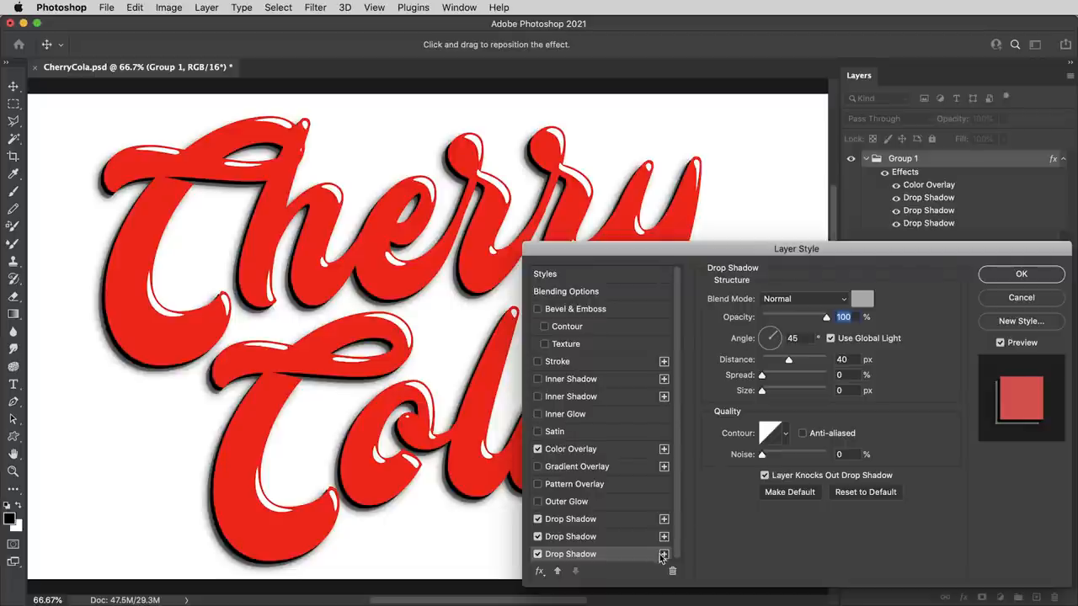
Add further drop shadow copies stepping distance from 40 to 180 px and size up to 8 px.
left_click(664, 554)
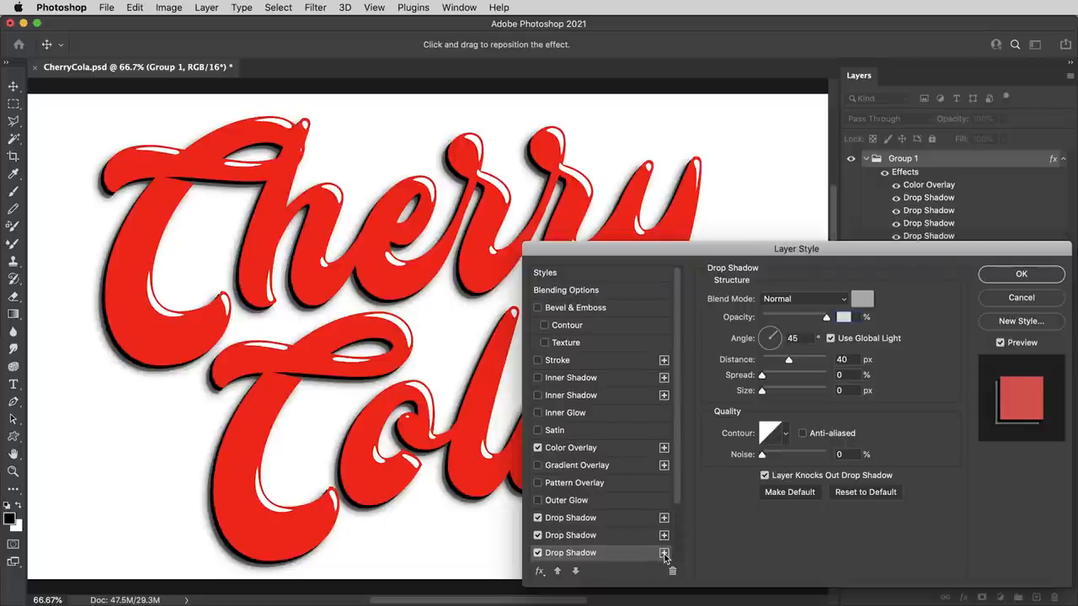
left_click(664, 554)
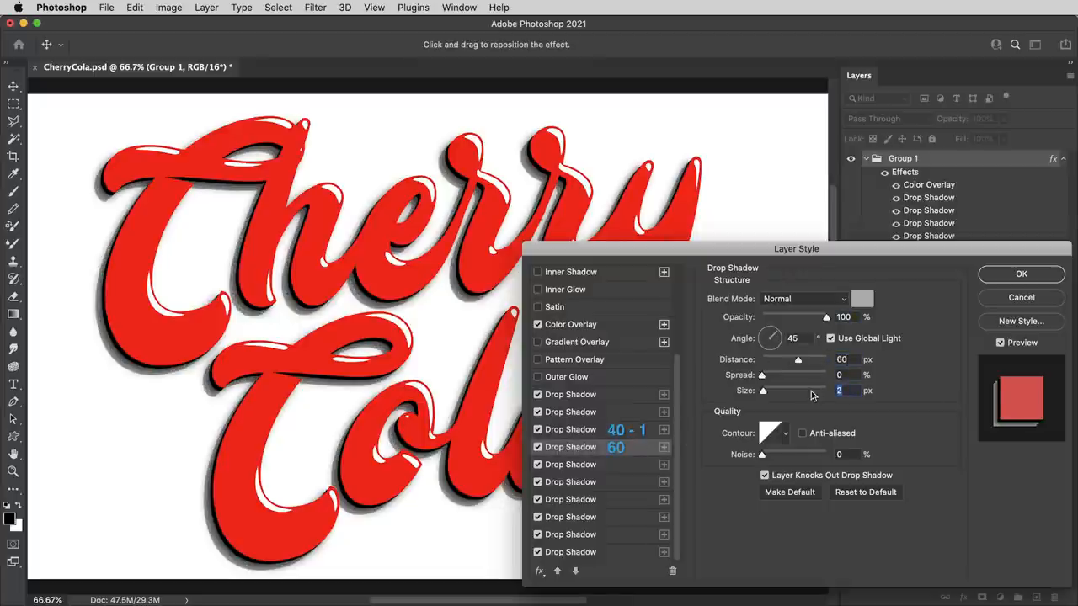
left_click(570, 464)
type("8")
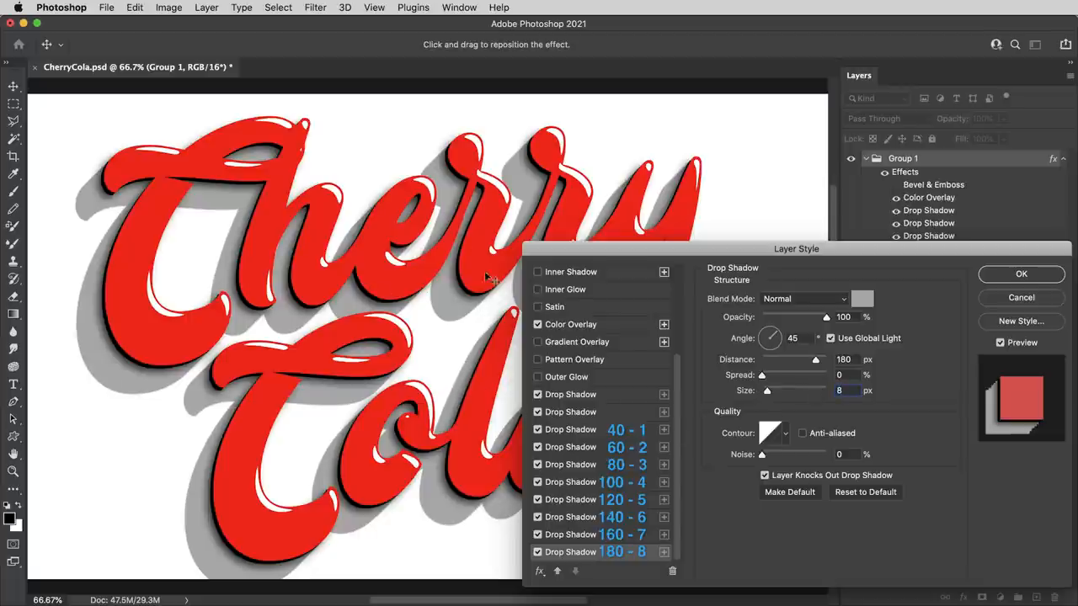
mouse_move(468, 318)
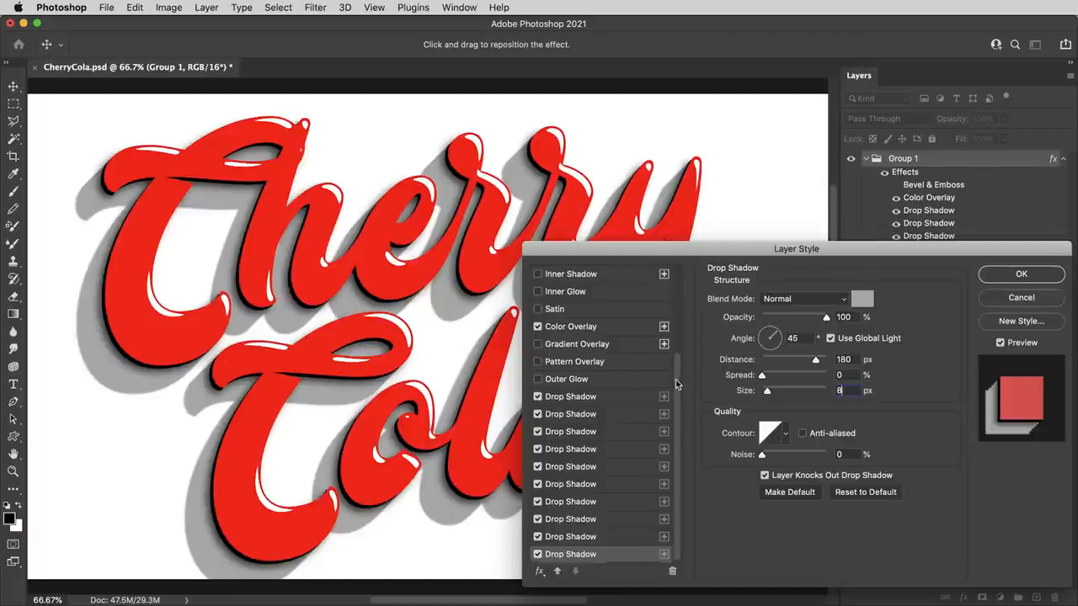
Enable Bevel & Emboss with Inner Bevel, Depth 200%, Size 90 px and Linear Dodge highlights.
scroll("up", 3)
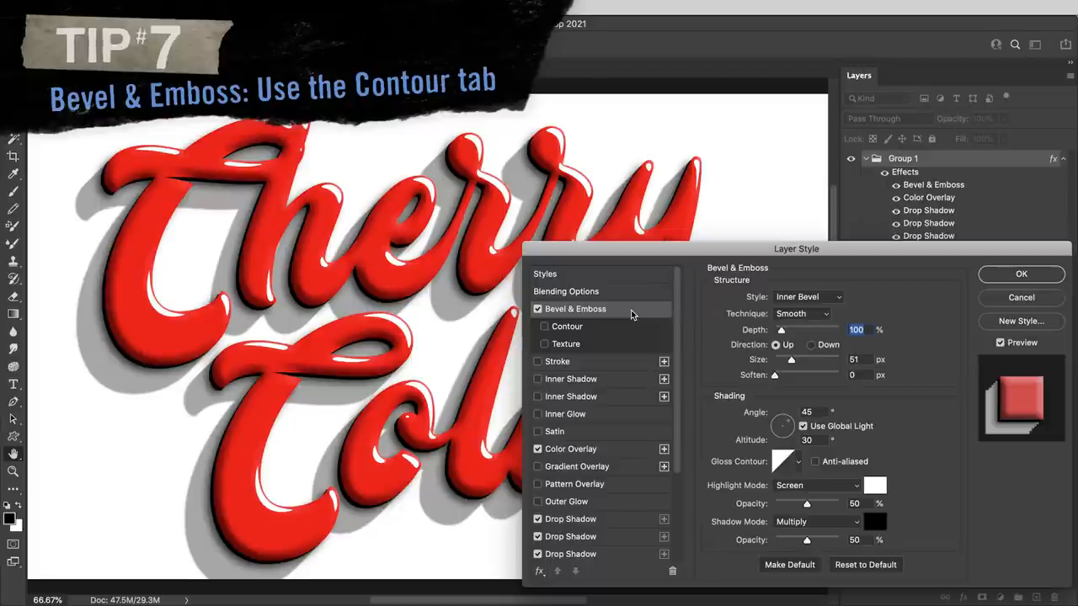
mouse_move(781, 293)
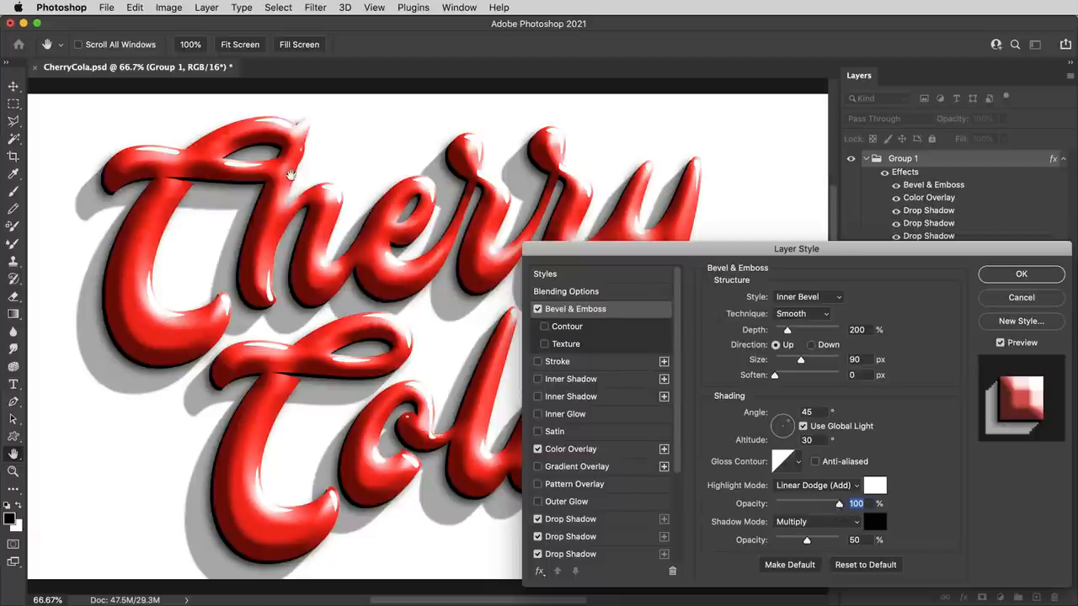
mouse_move(261, 259)
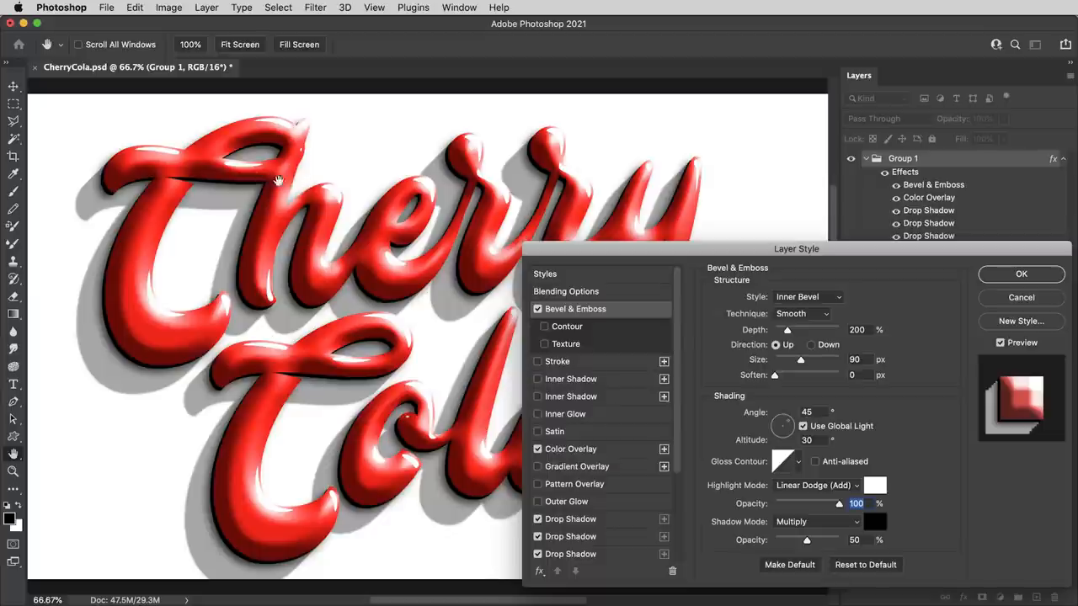
mouse_move(646, 167)
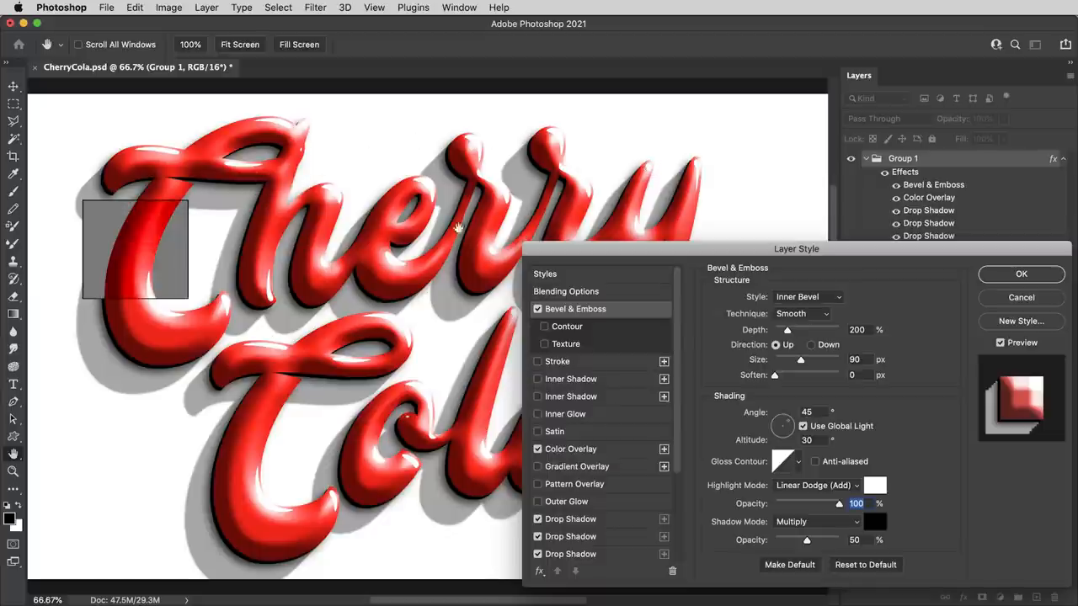
Try Chisel Hard technique, revert to Smooth, and switch on Contour shaping for the bevel.
left_click_drag(135, 248, 185, 463)
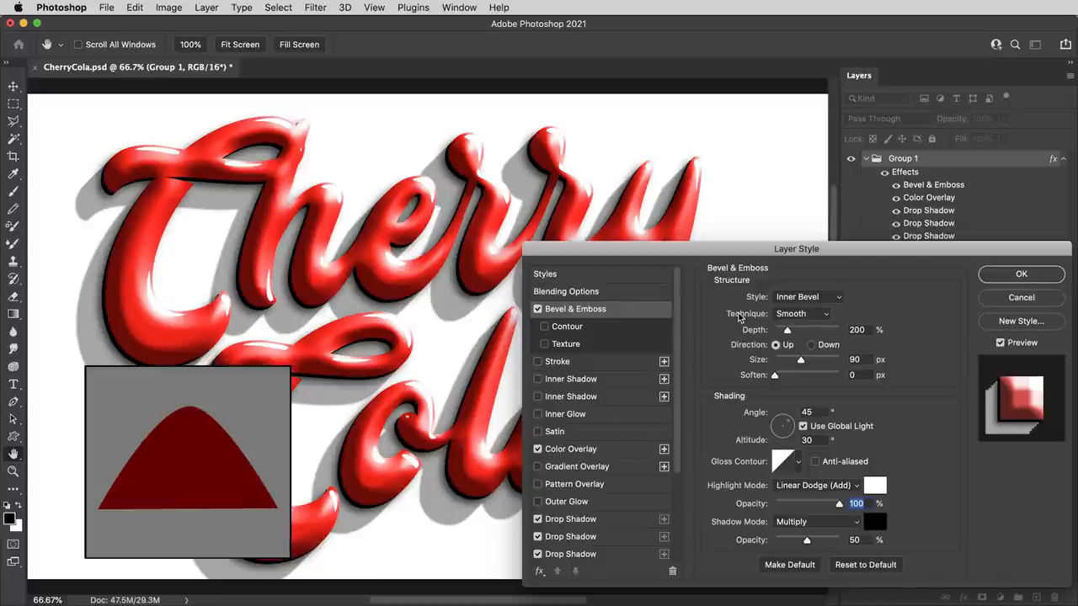
left_click(802, 313)
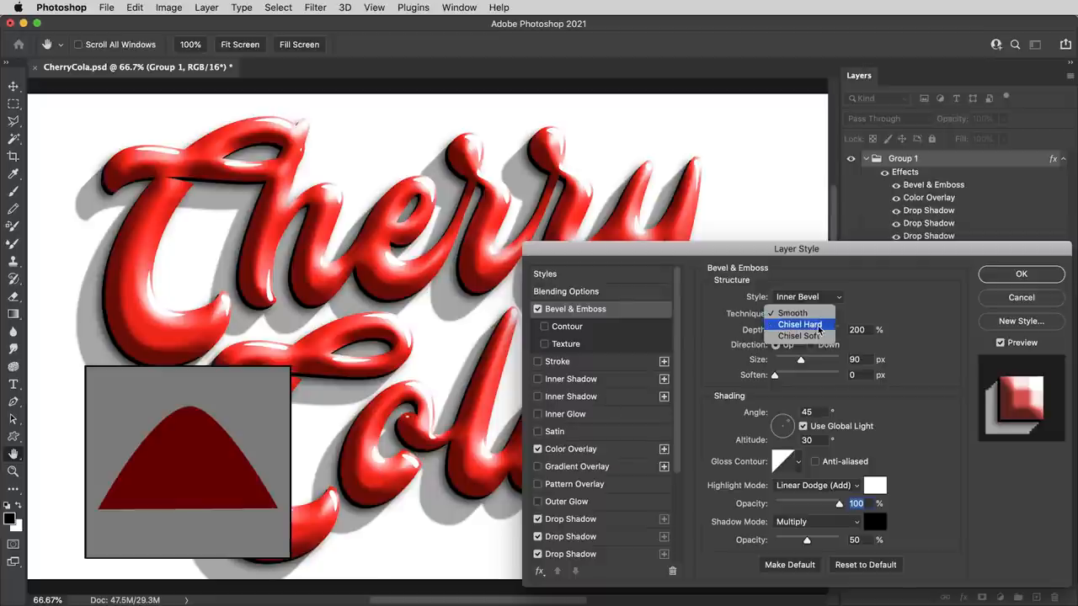
left_click(799, 324)
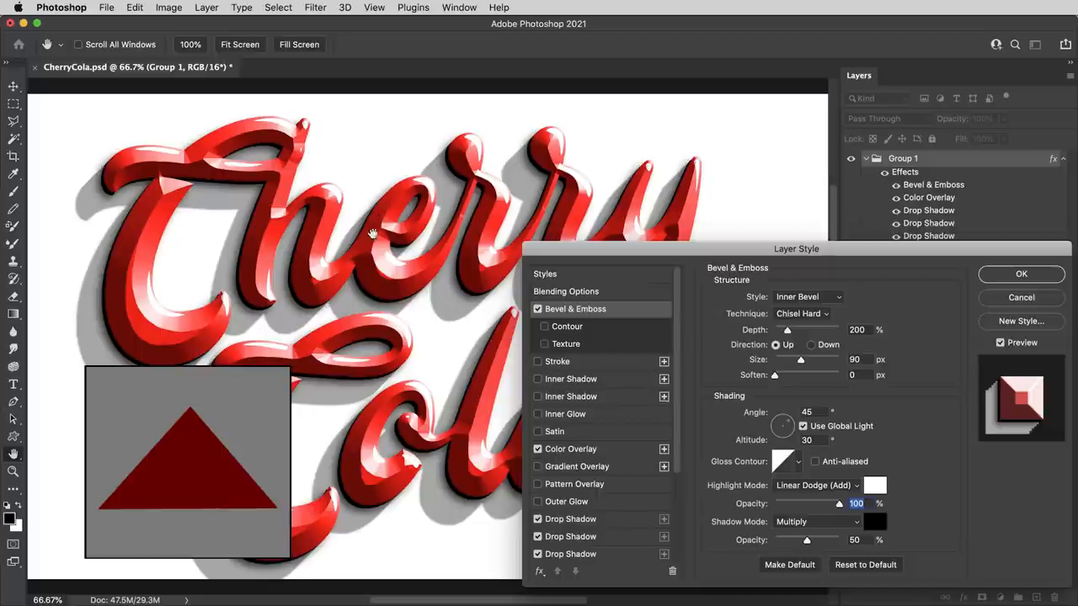
left_click(800, 313)
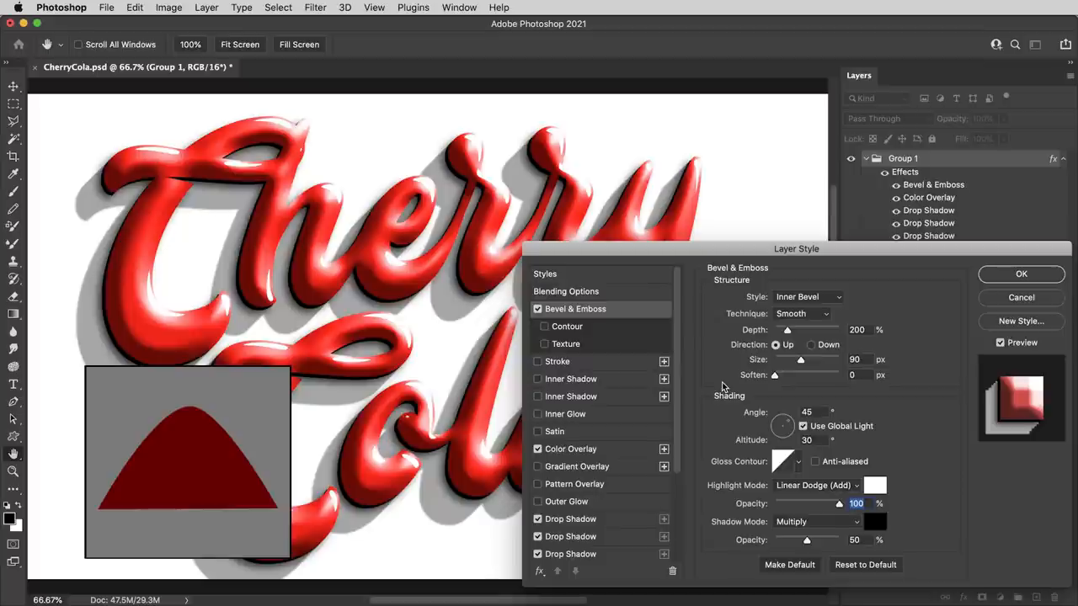
mouse_move(592, 334)
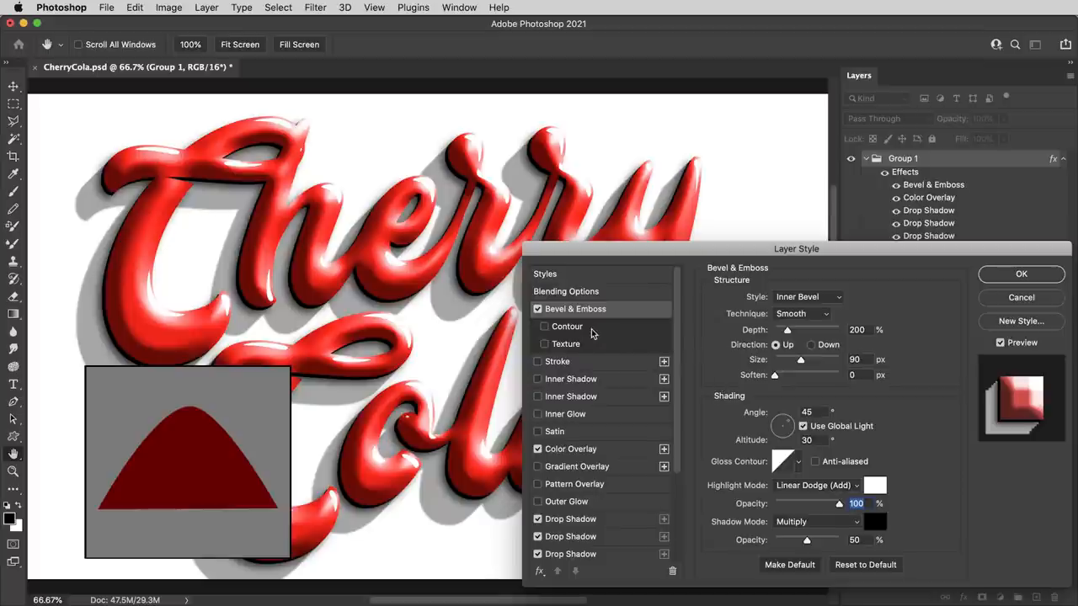
left_click(566, 326)
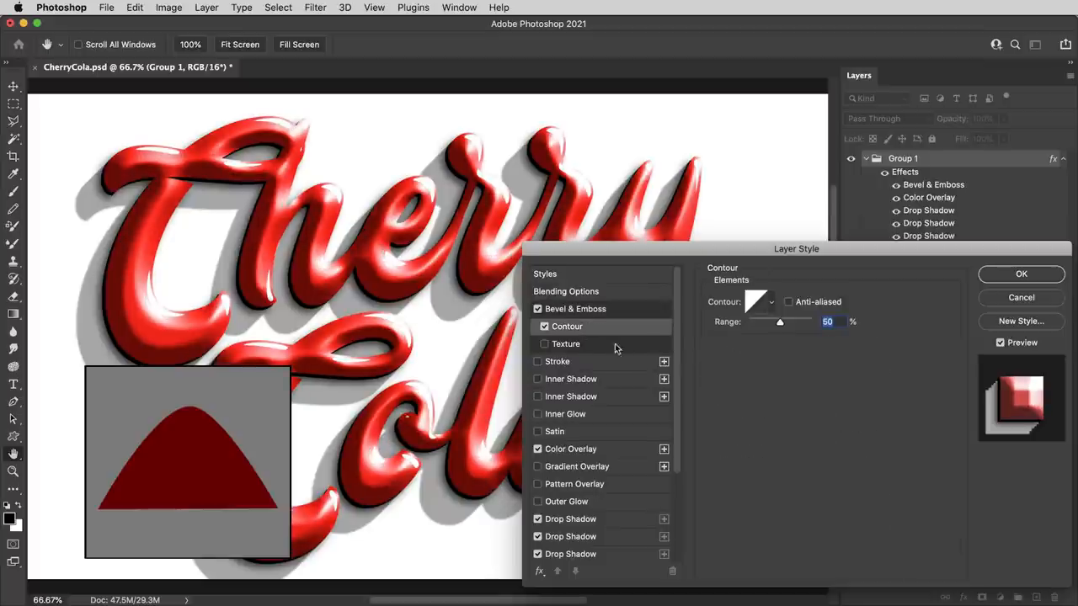
Pick the rounded half-round contour preset and push its Range to 100%.
left_click(769, 301)
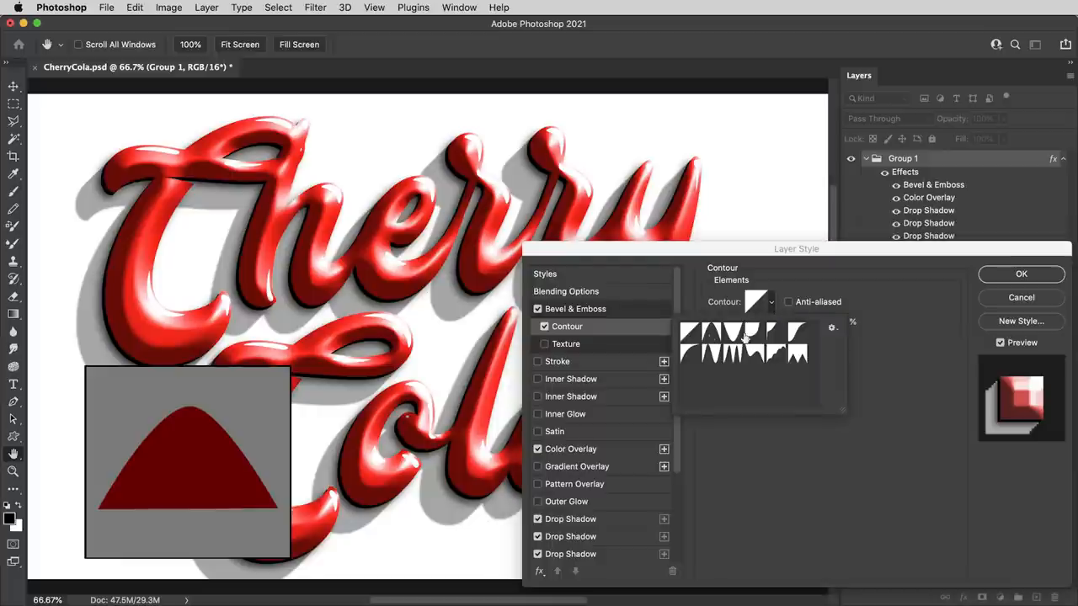
mouse_move(796, 344)
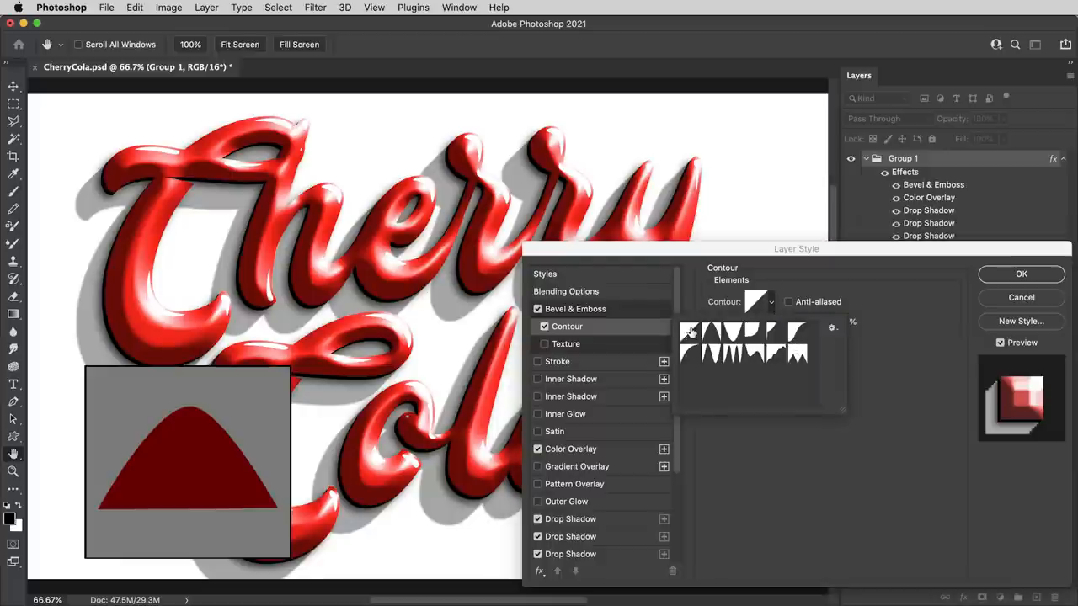
left_click(688, 356)
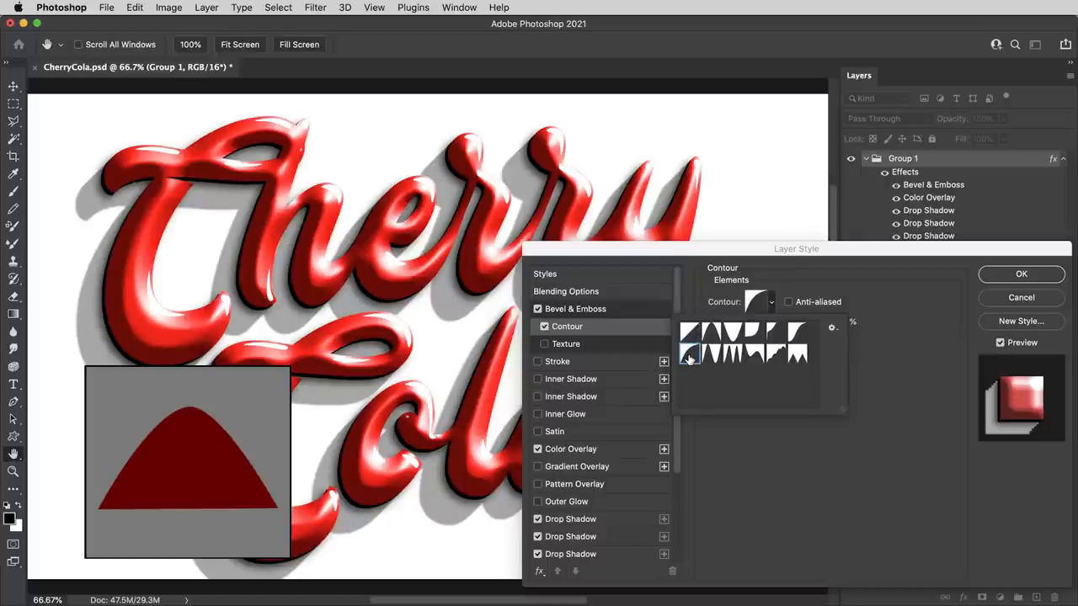
left_click(693, 345)
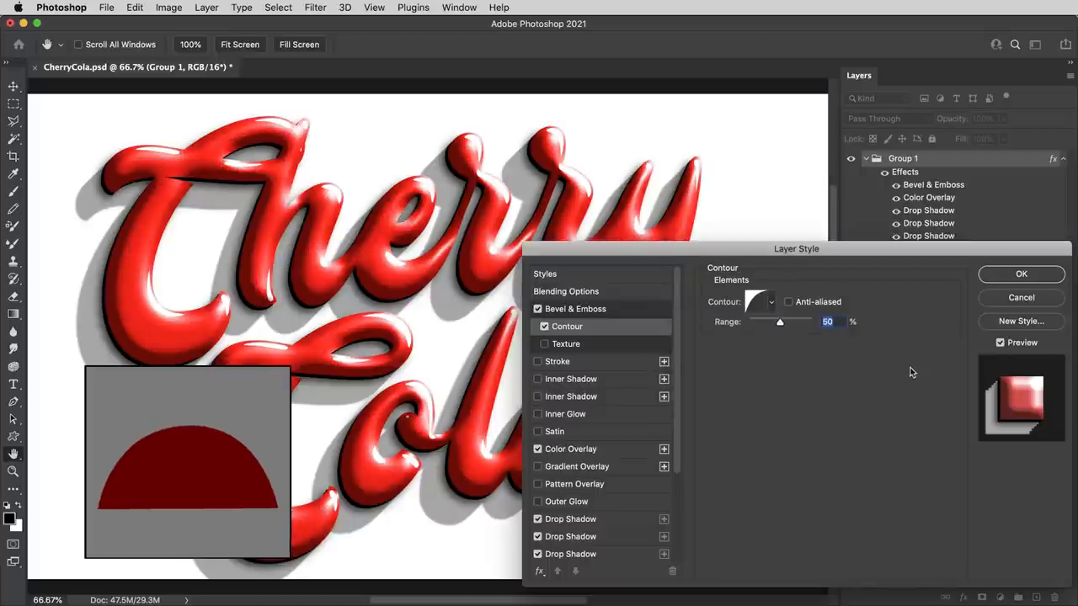
left_click_drag(780, 321, 789, 322)
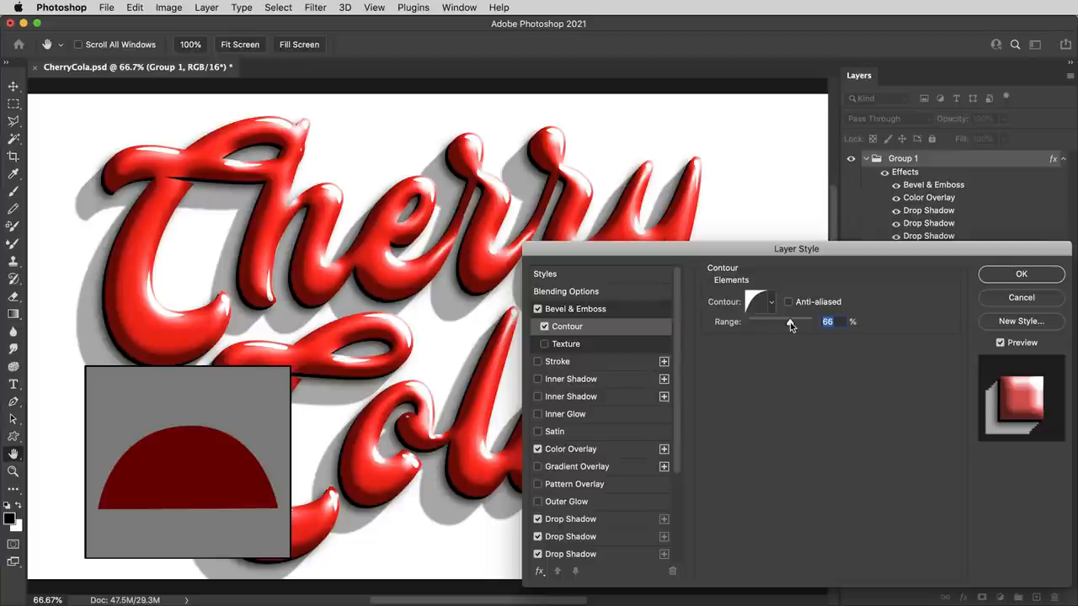
left_click_drag(790, 322, 783, 322)
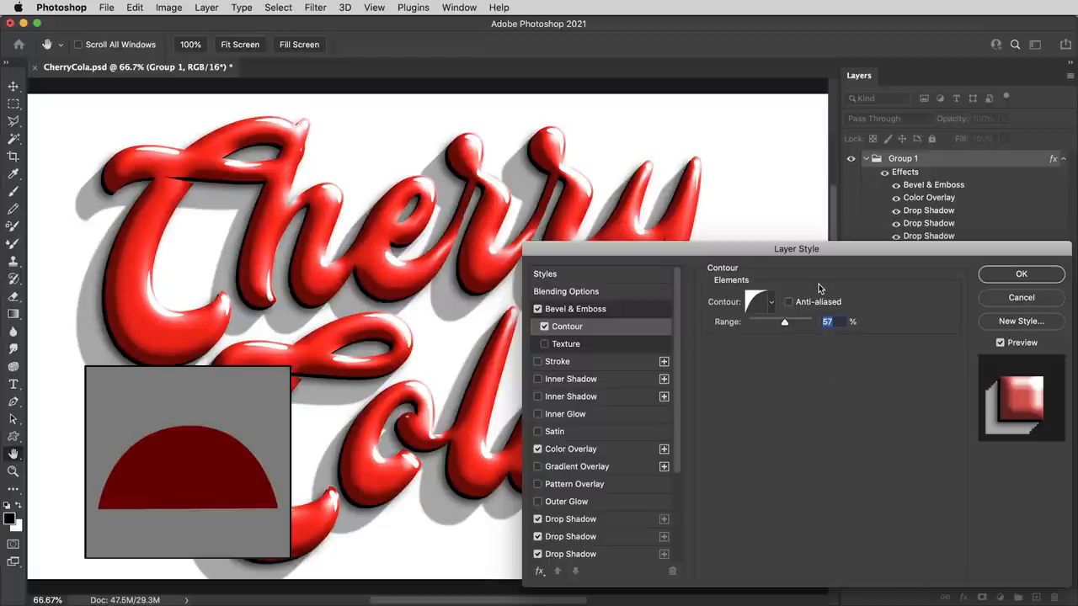
mouse_move(794, 351)
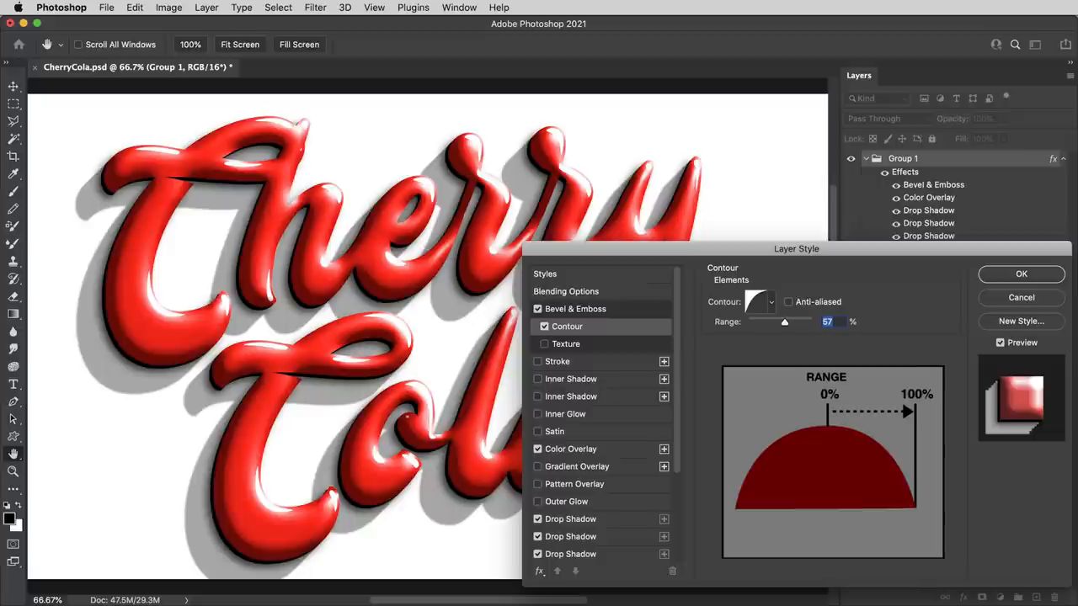
left_click_drag(901, 412, 942, 412)
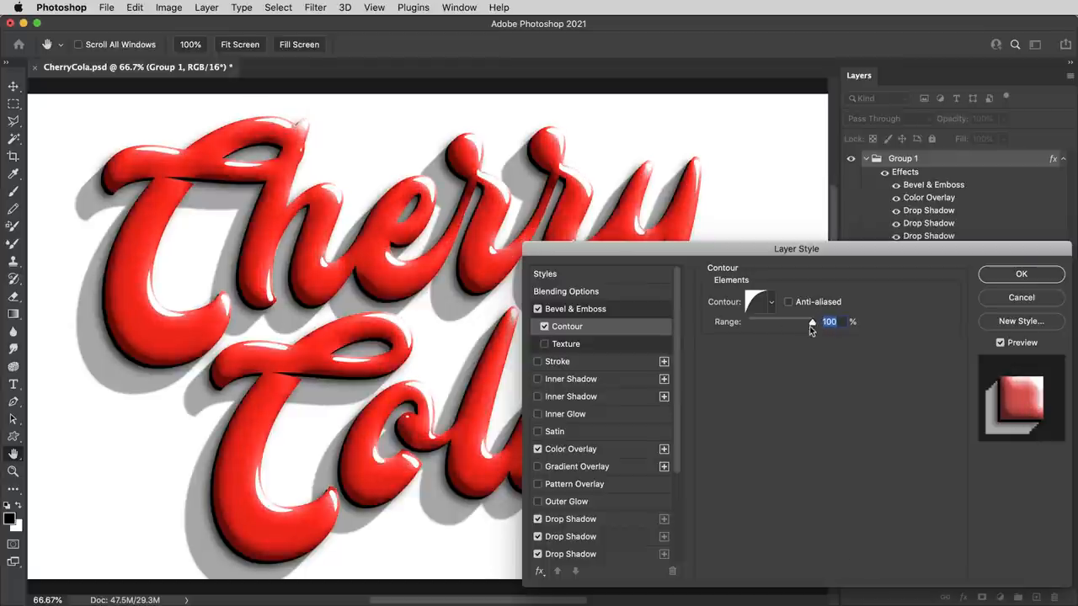
mouse_move(404, 200)
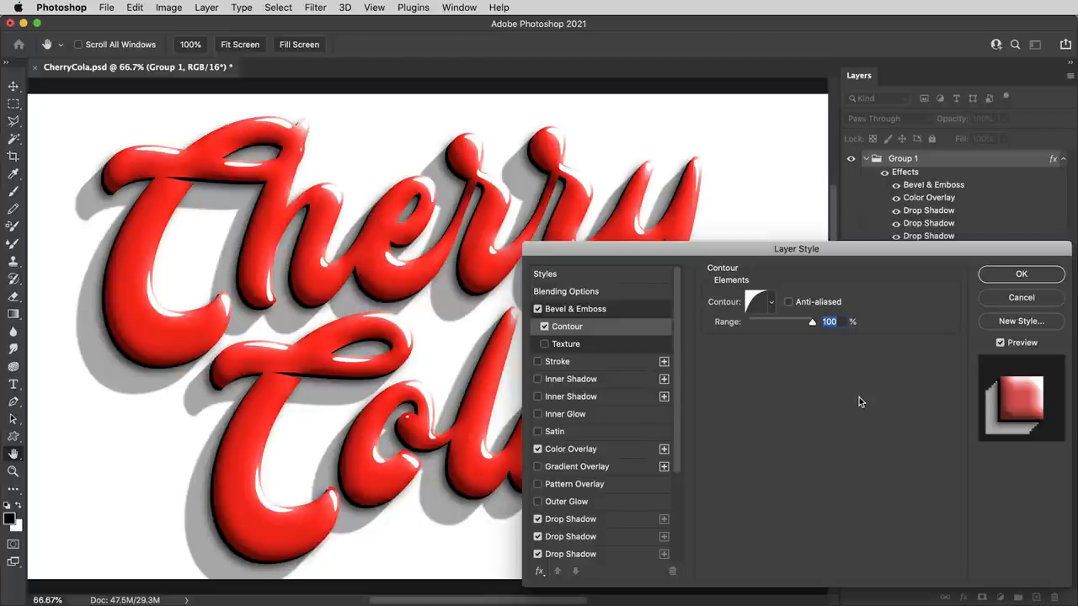
mouse_move(860, 413)
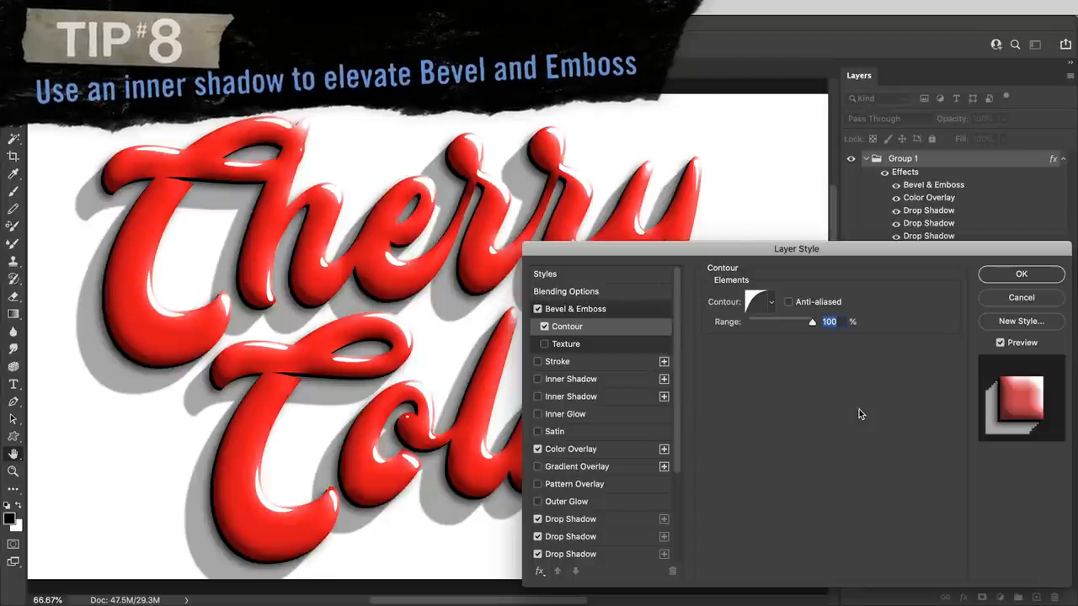
mouse_move(442, 307)
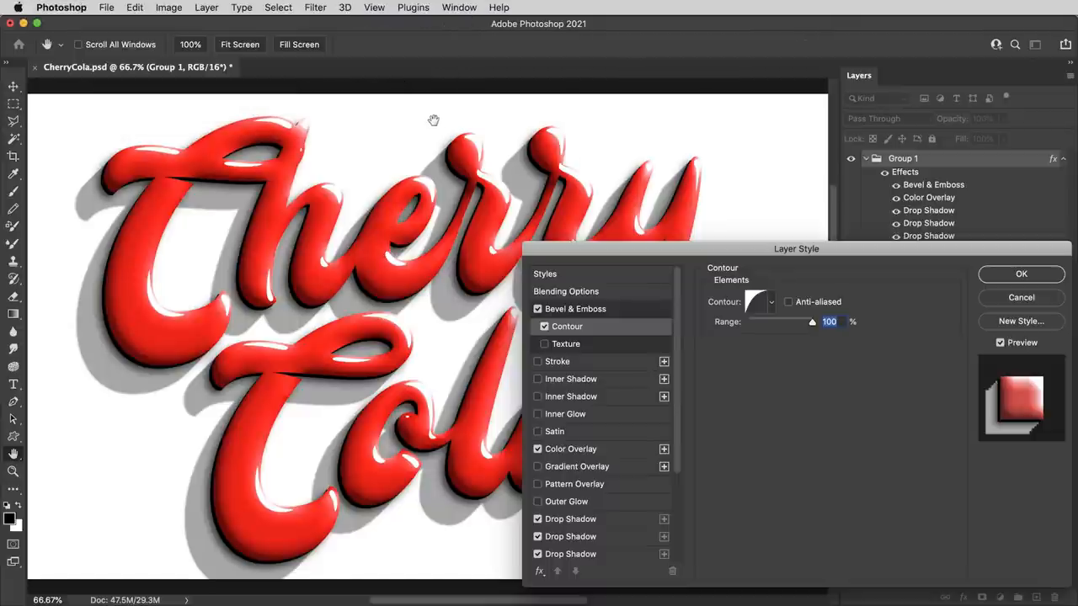
mouse_move(454, 162)
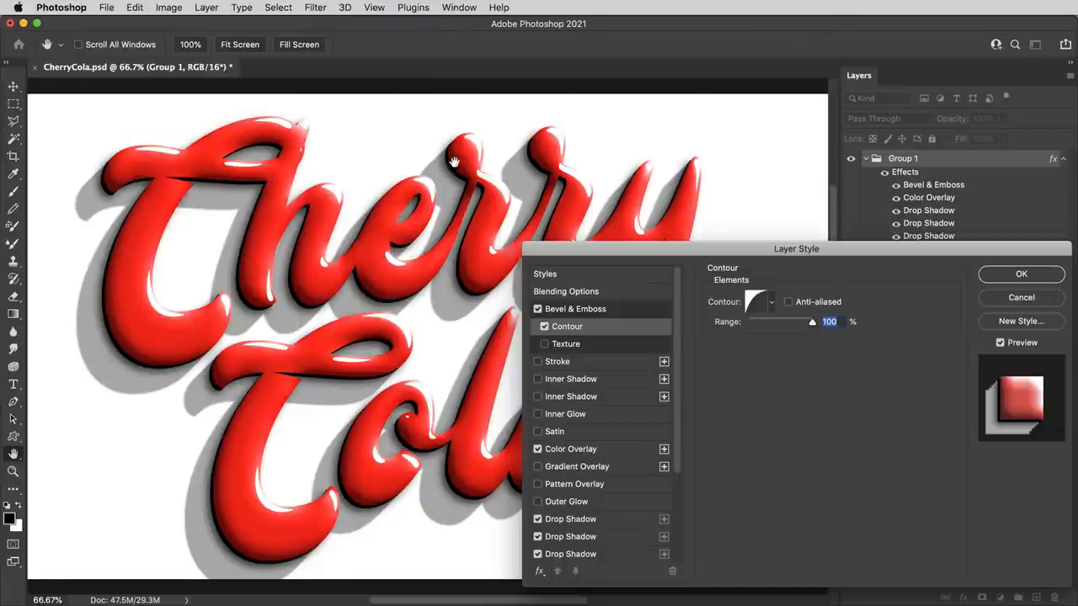
mouse_move(442, 158)
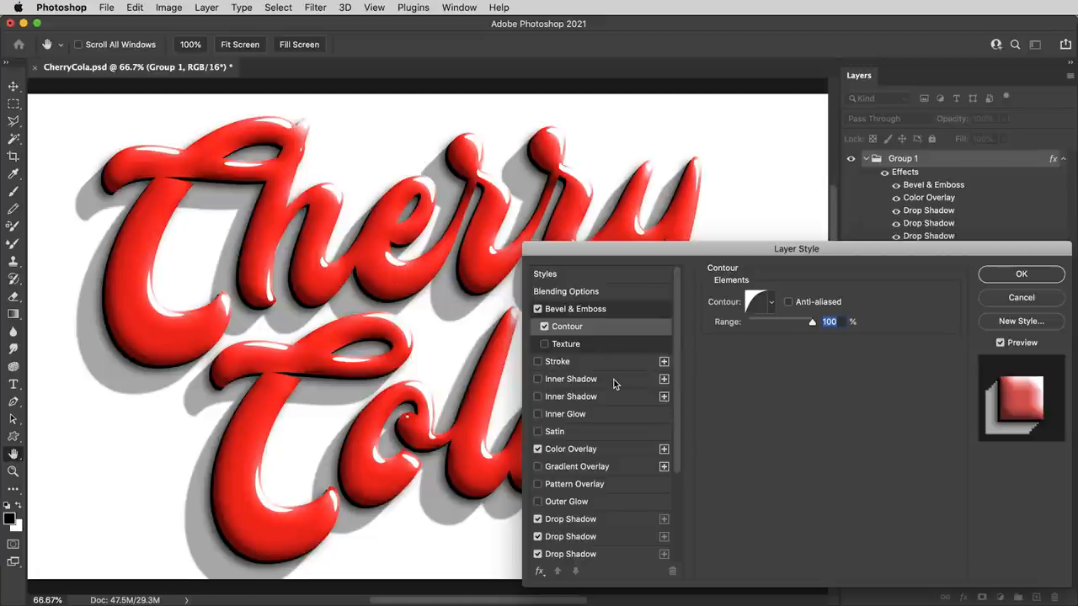
Turn on Inner Shadow and reset it to defaults, set at 35% opacity, 4 px distance, 35 px size.
left_click(571, 379)
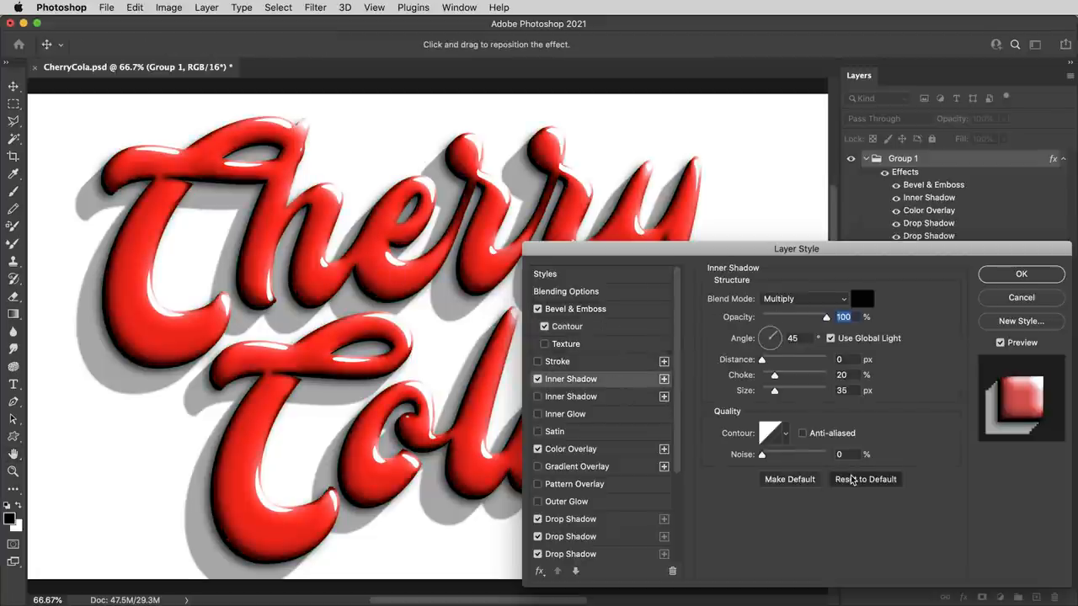
left_click(864, 479)
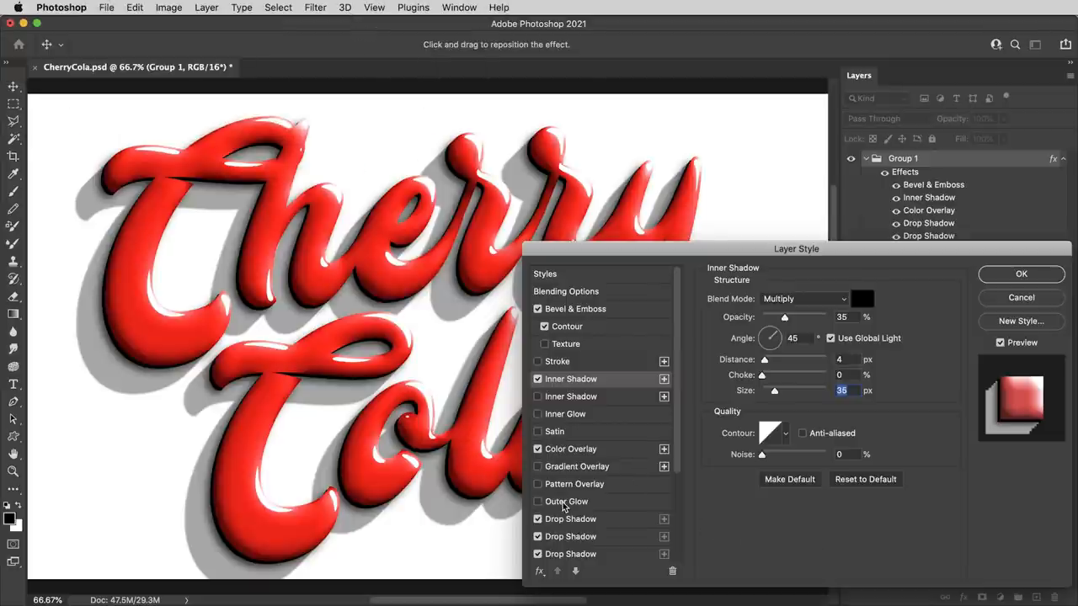
Sample red from the lettering for the Outer Glow and spread it to a 101 px halo at 20% opacity.
left_click(566, 501)
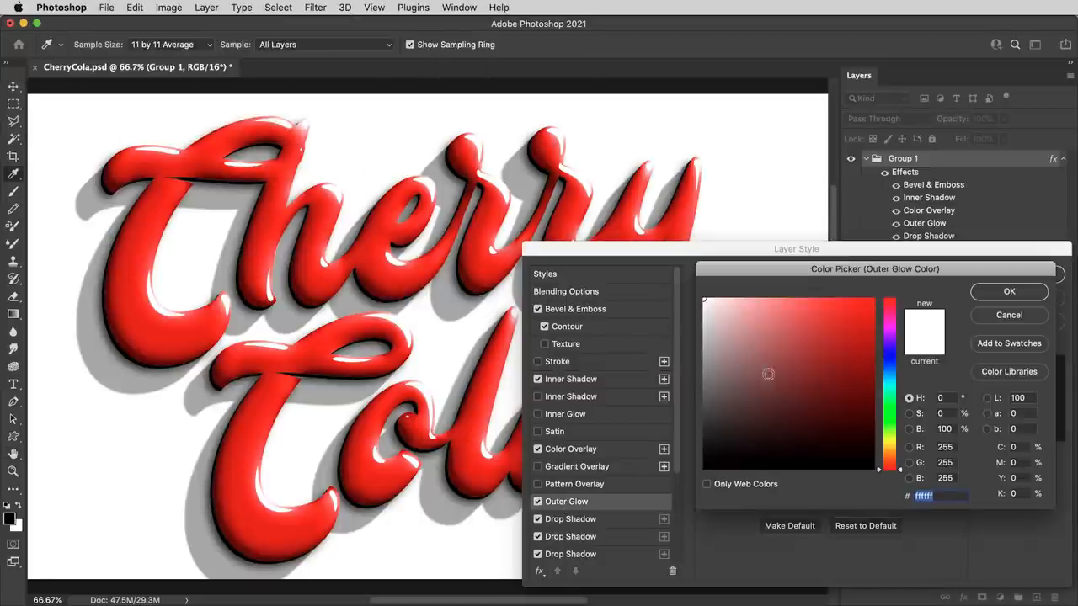
left_click(1008, 291)
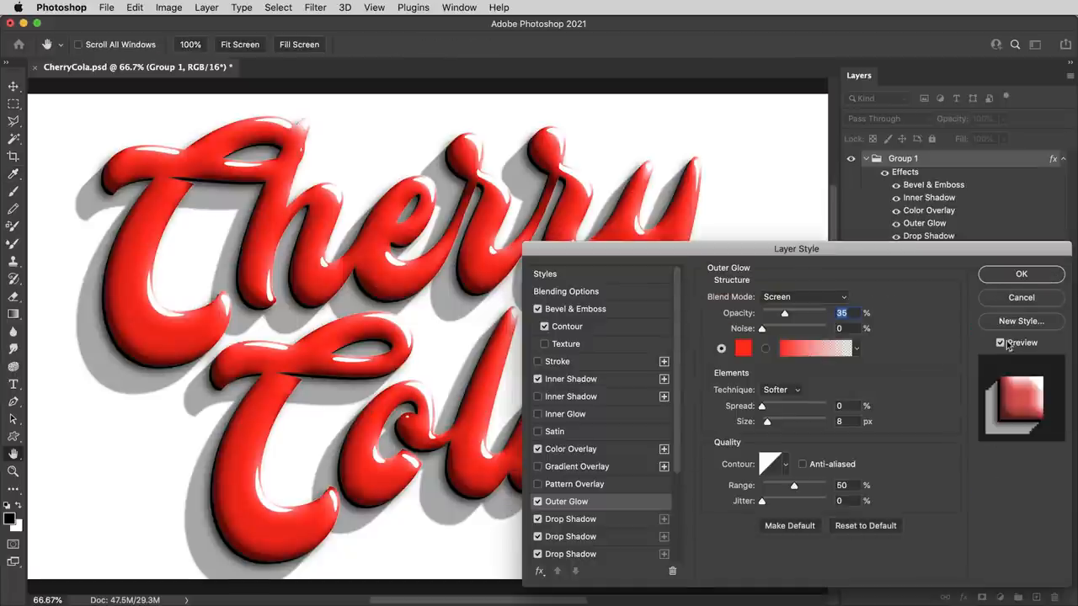
left_click_drag(762, 421, 791, 421)
type("20")
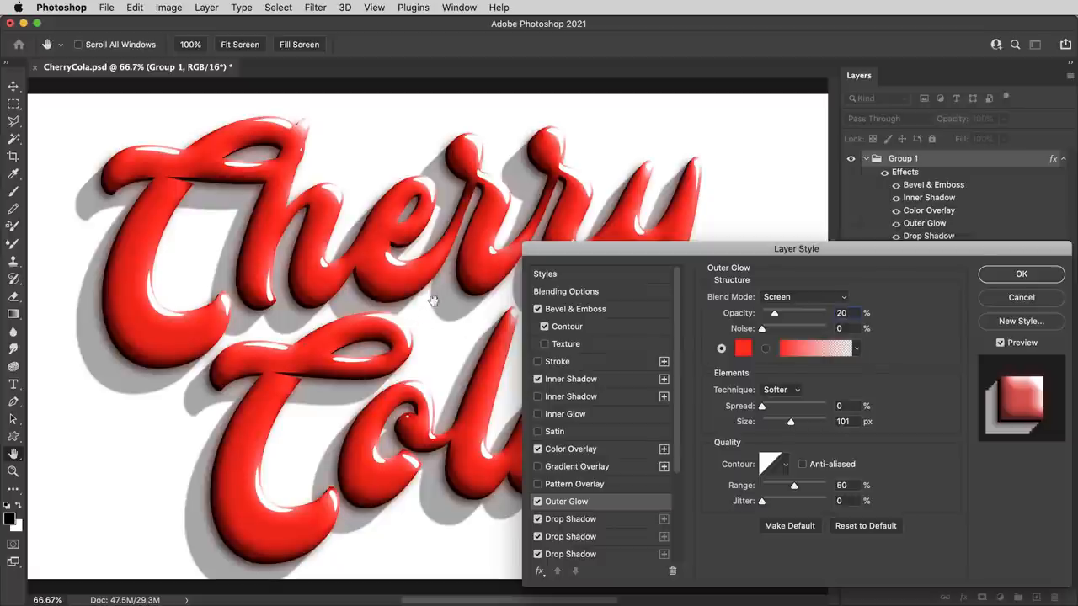
mouse_move(439, 292)
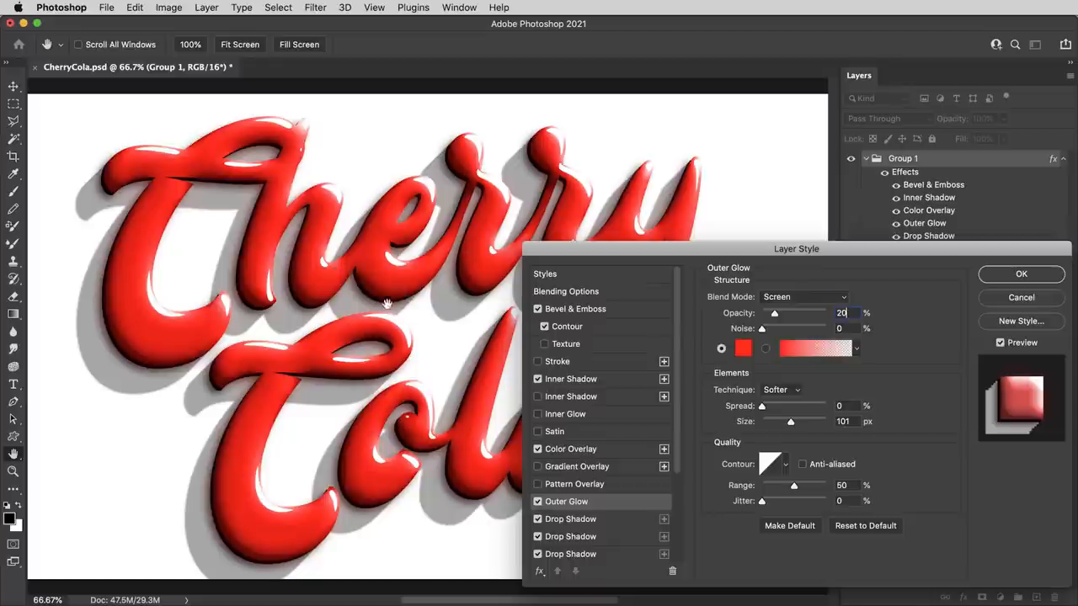
mouse_move(447, 315)
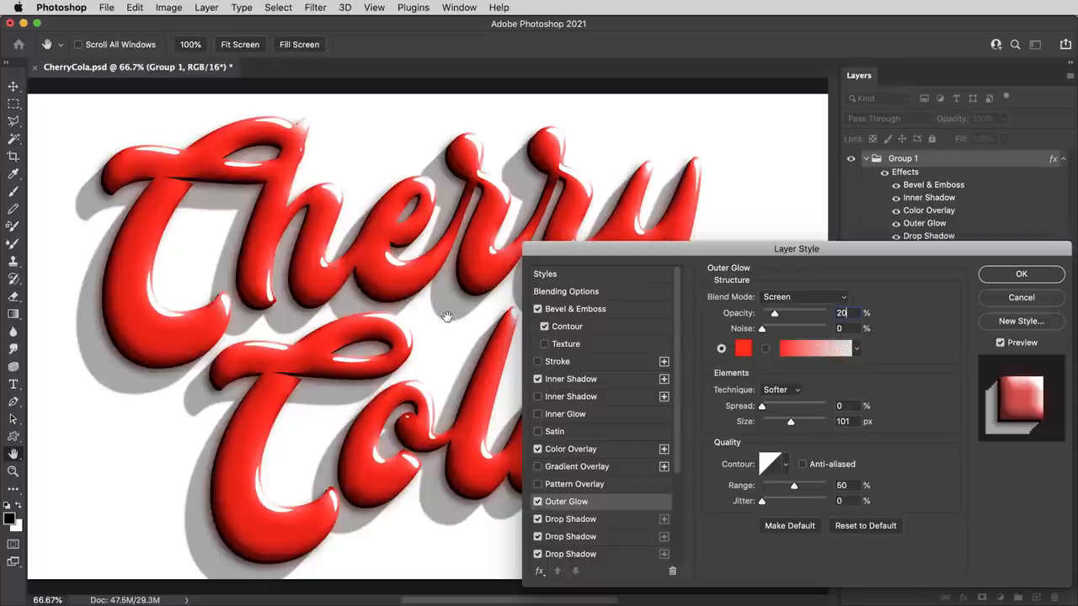
mouse_move(891, 282)
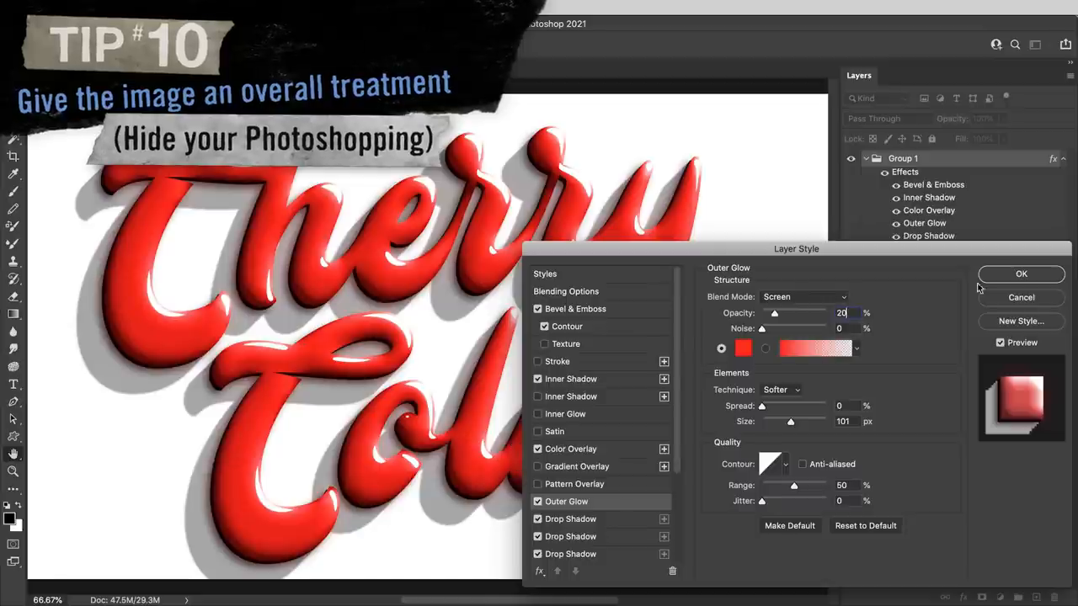
Apply the layer style and stamp visible layers into a merged Layer 1 on top.
left_click(1020, 274)
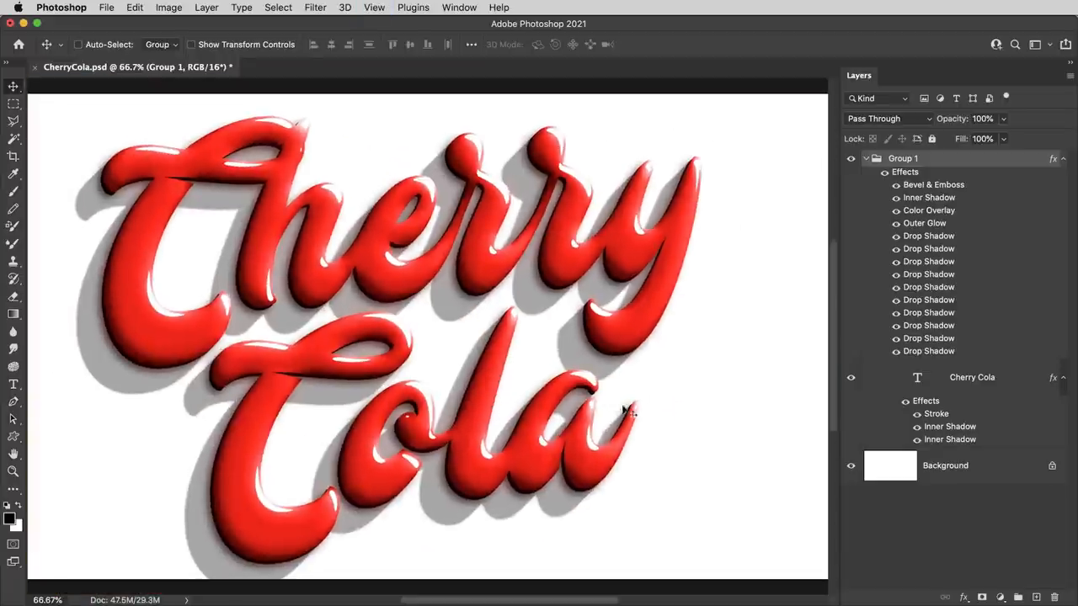
mouse_move(543, 244)
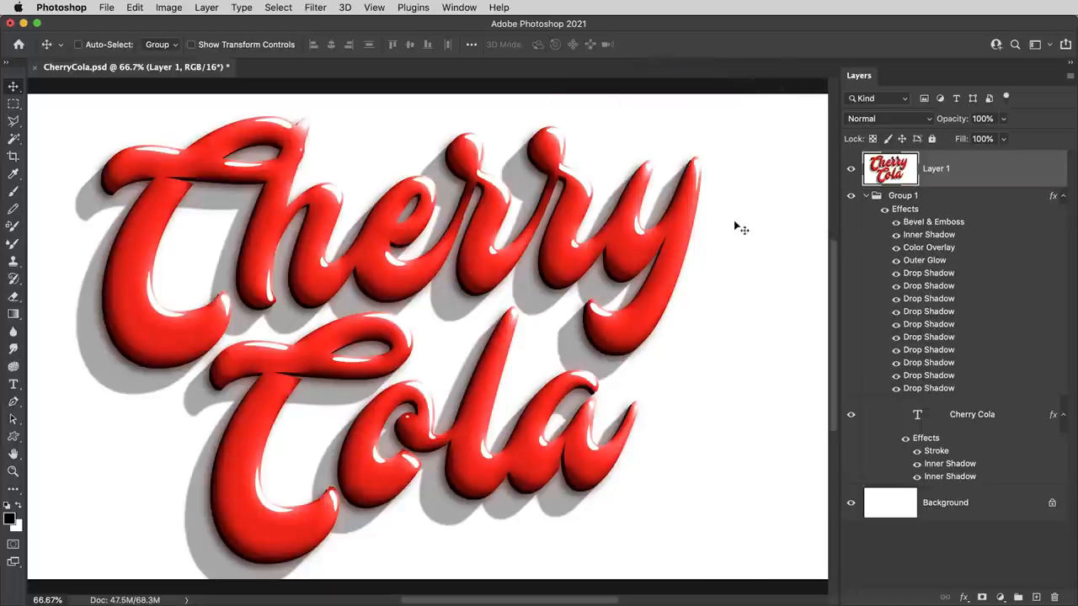
left_click(315, 8)
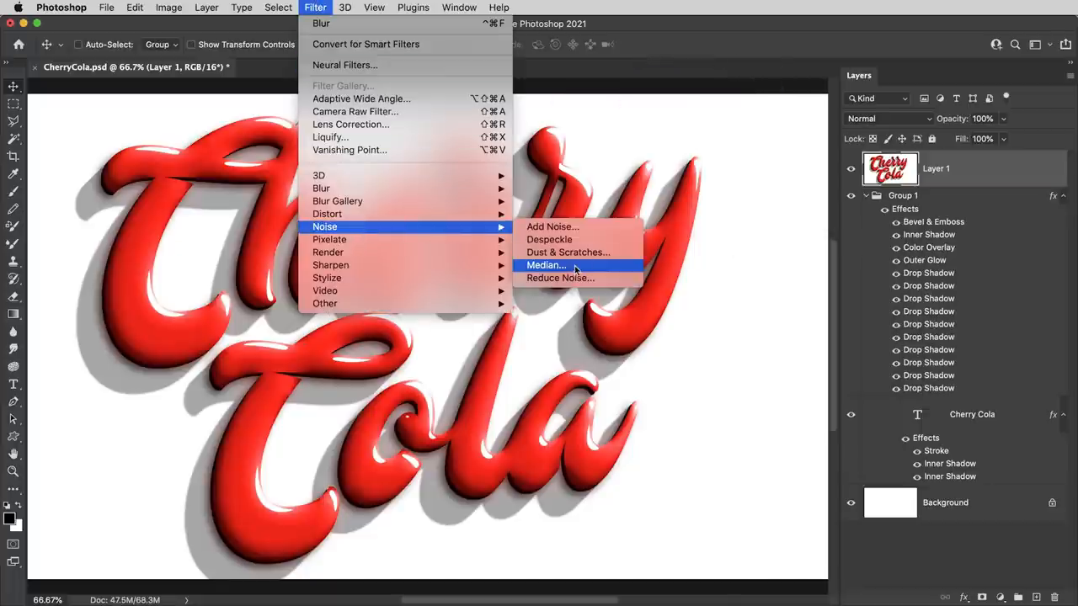
Smooth Layer 1 with a 6 px Median noise filter.
left_click(545, 264)
type("6")
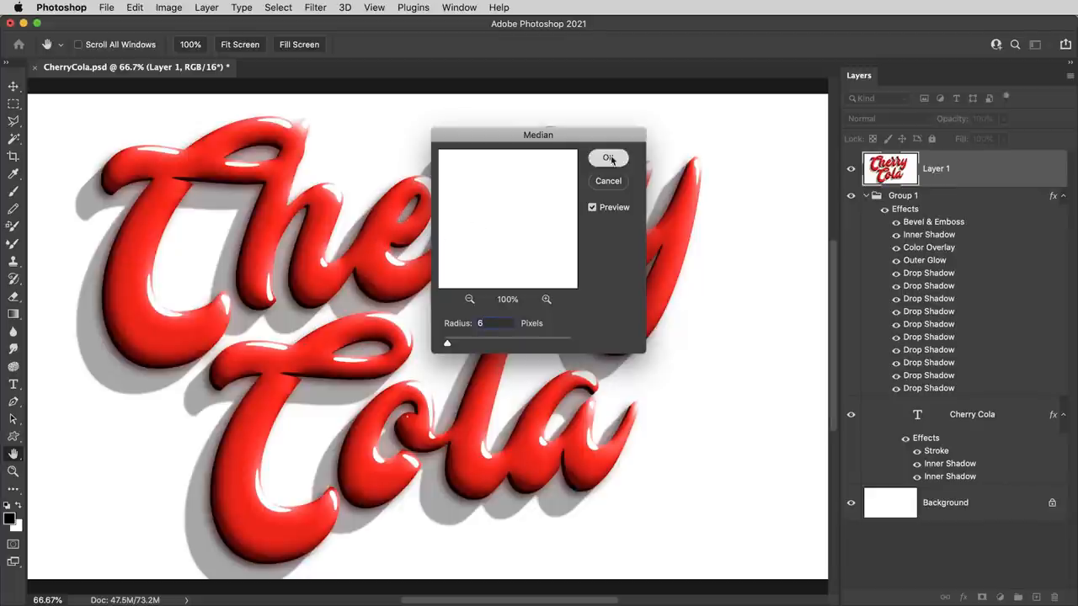
left_click(607, 158)
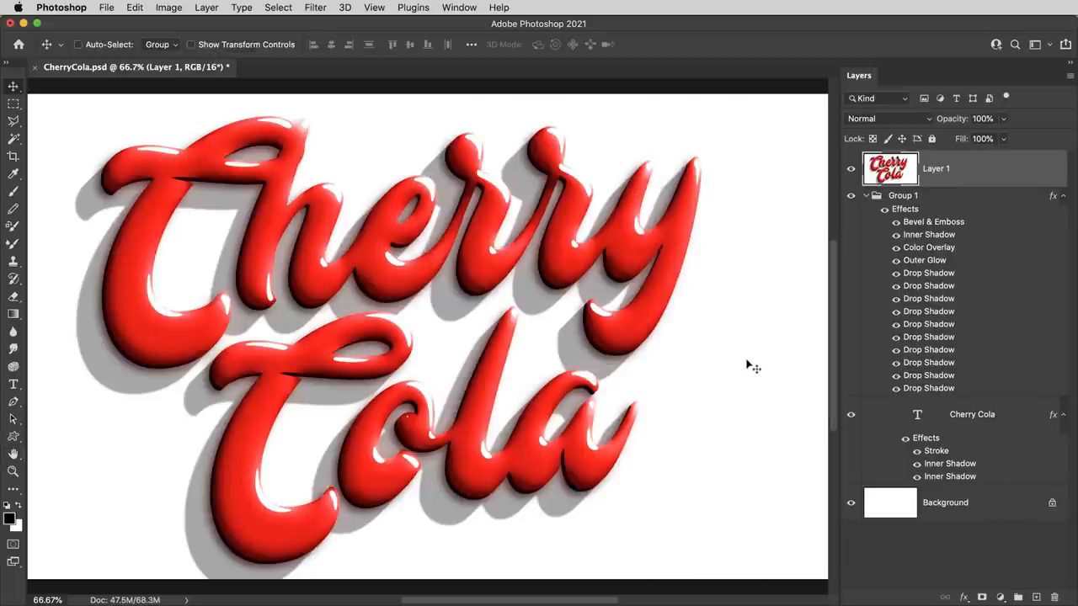
left_click(315, 6)
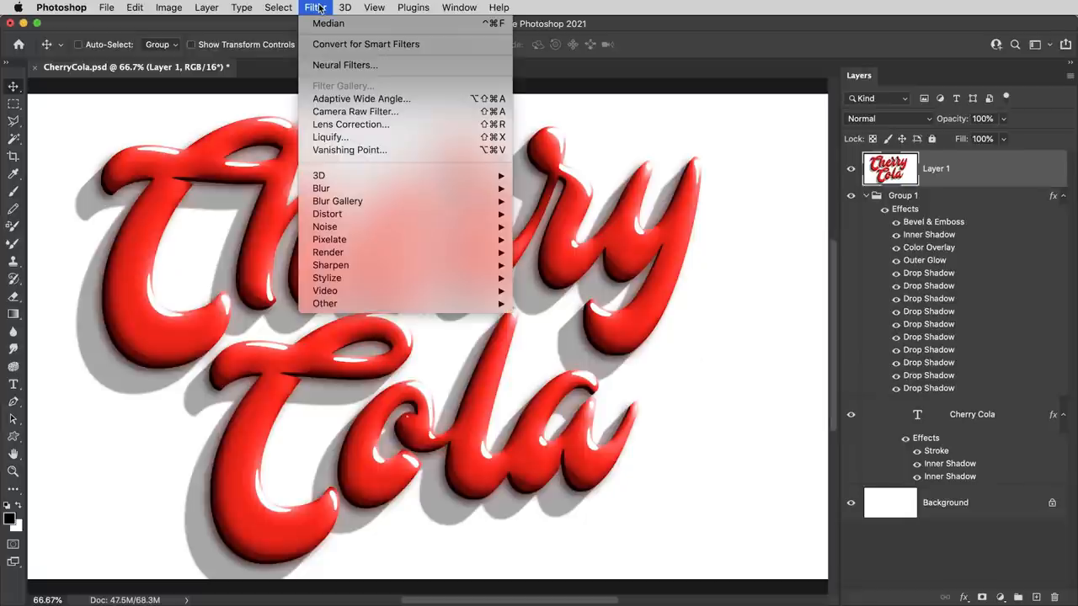
mouse_move(355, 111)
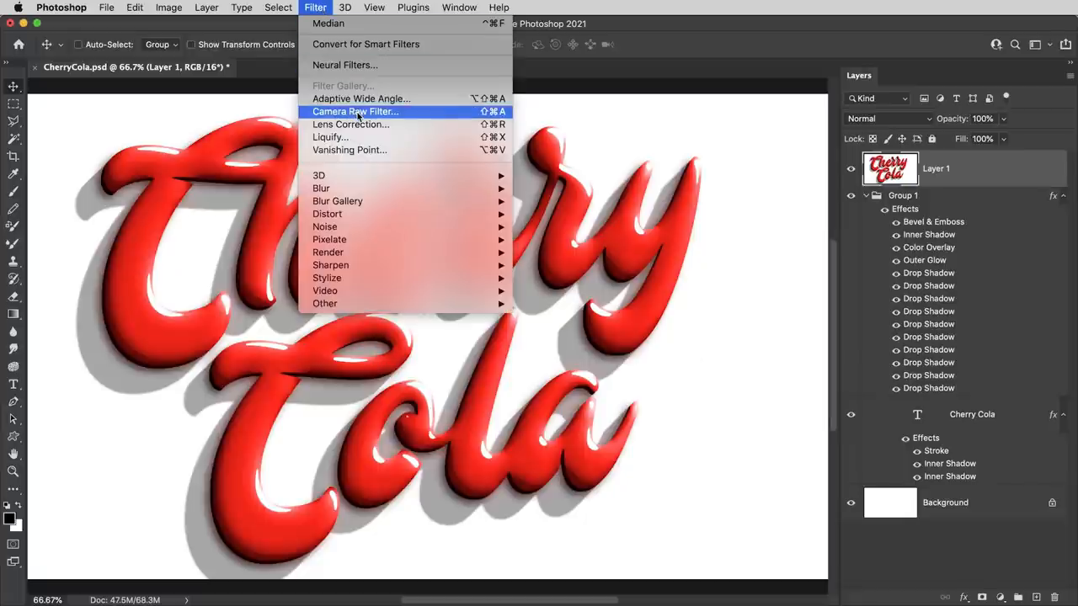
In Camera Raw on Layer 1, set Contrast +35, Highlights +36, Whites -12 and Blacks -14.
left_click(355, 111)
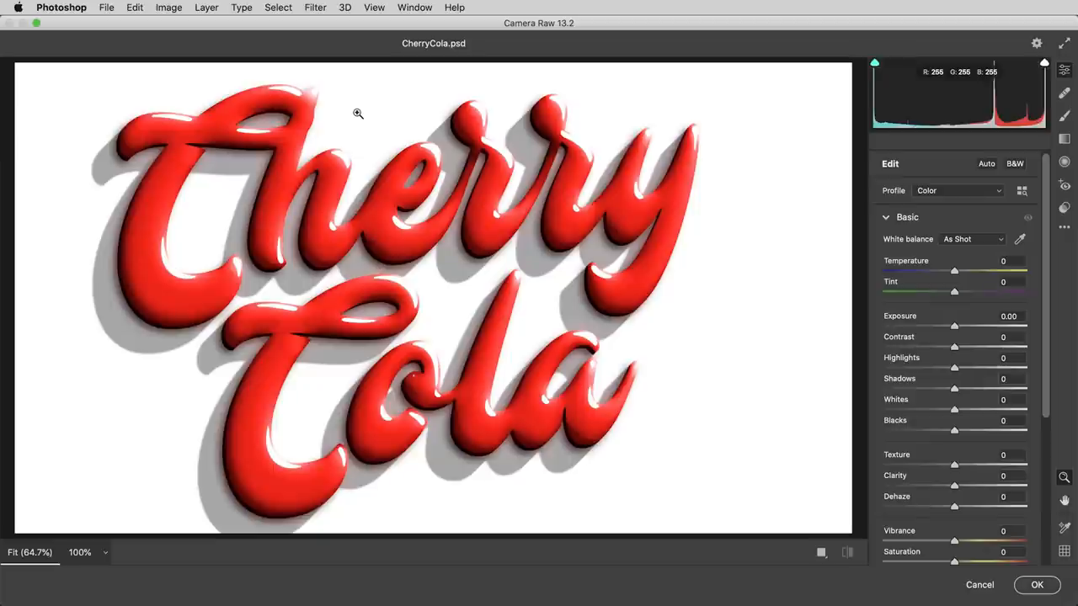
mouse_move(756, 373)
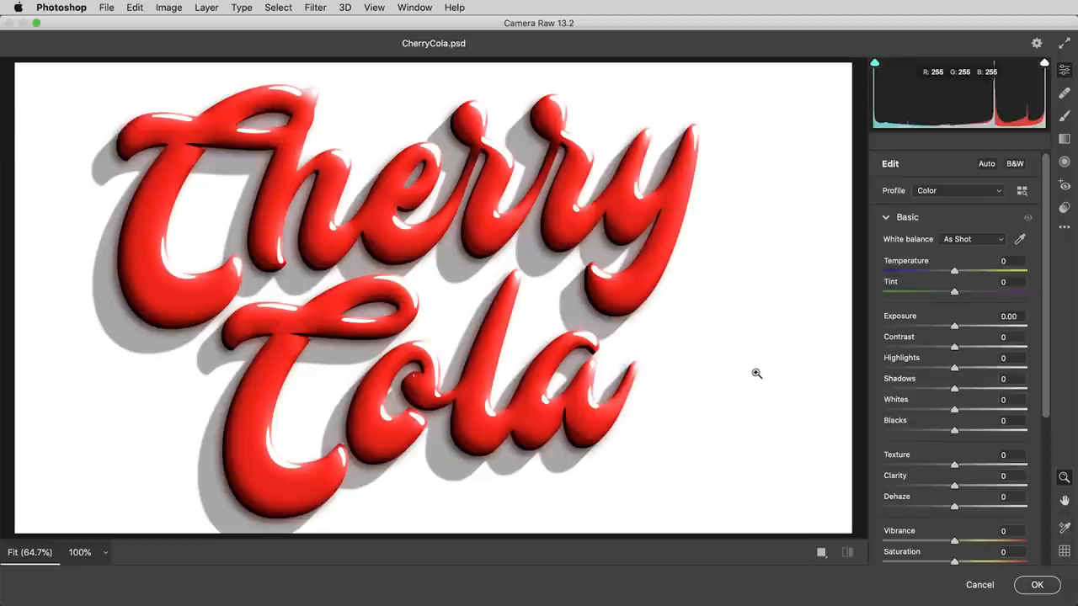
left_click_drag(954, 347, 977, 347)
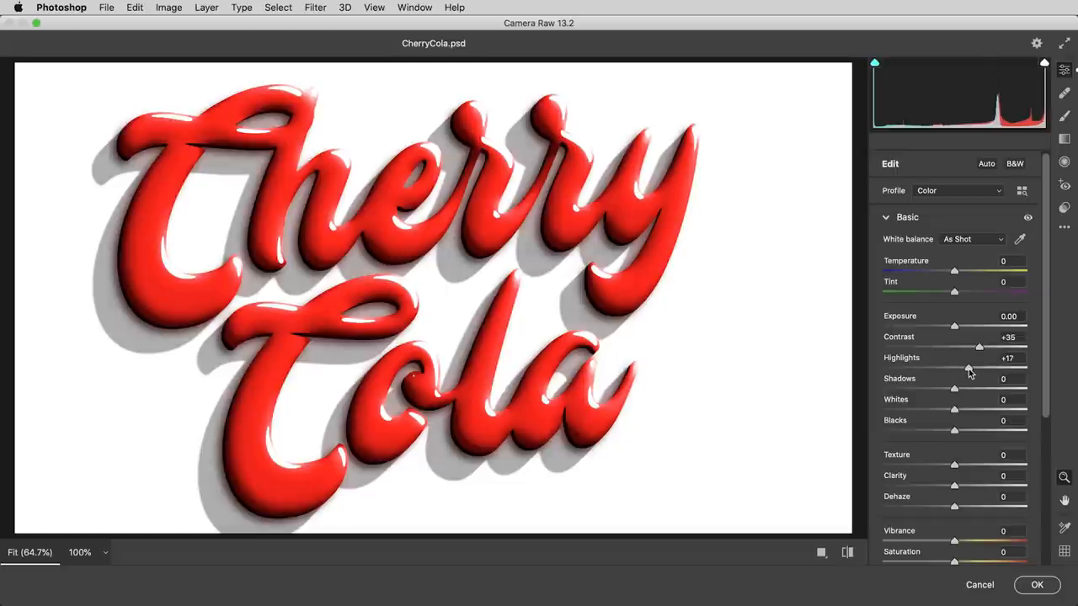
left_click_drag(969, 368, 979, 368)
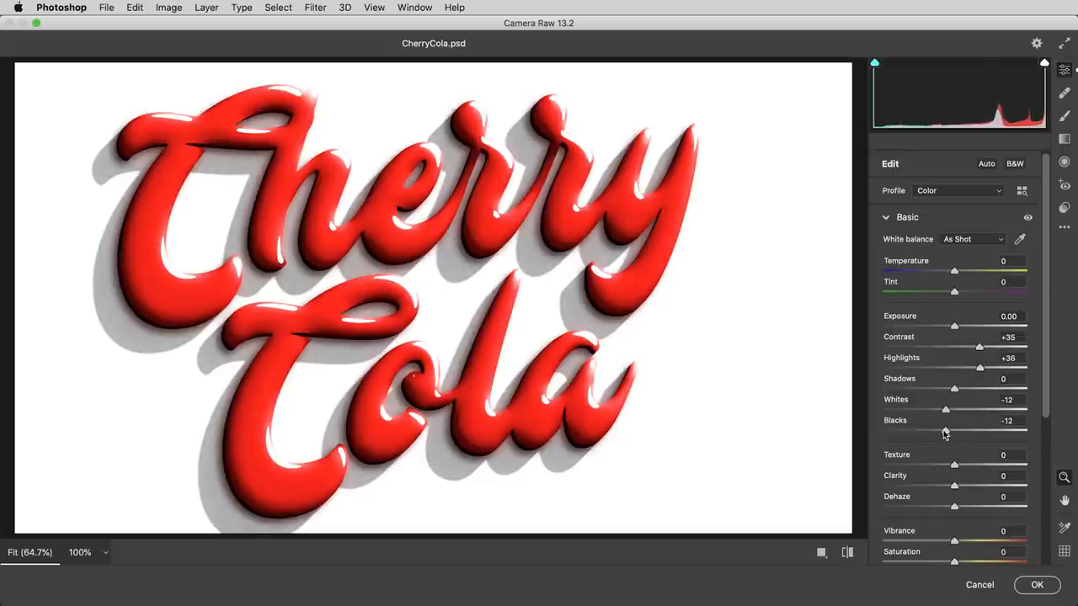
left_click_drag(945, 425, 941, 426)
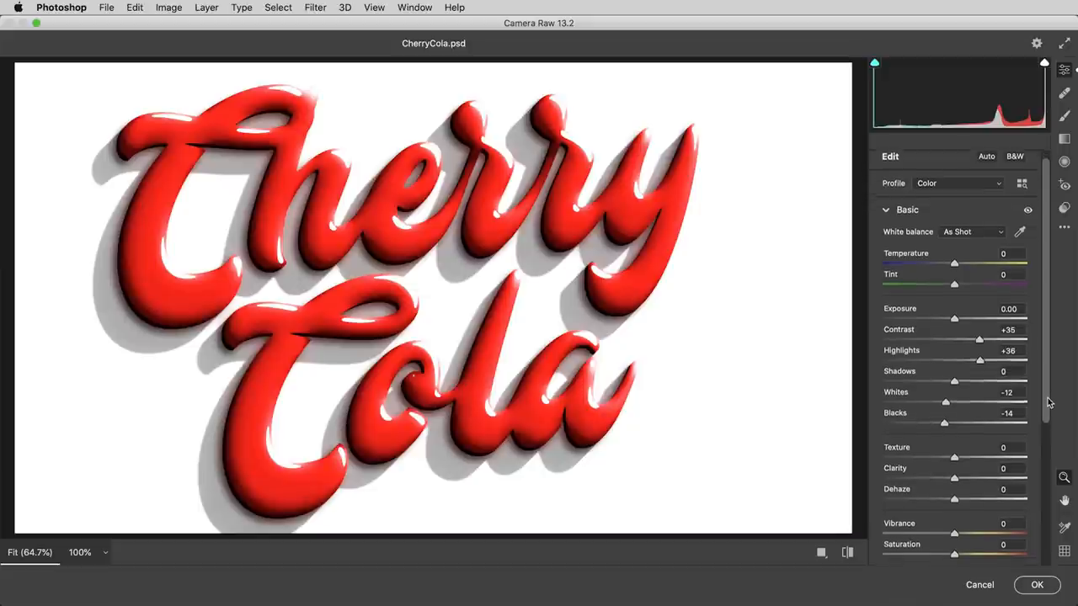
scroll("down", 3)
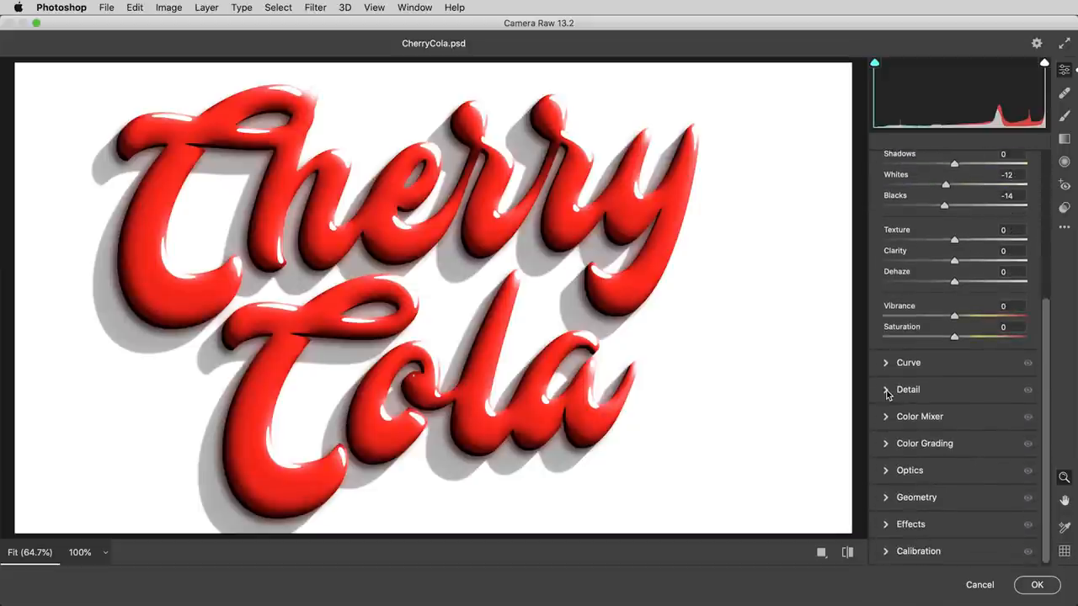
Raise Camera Raw Detail sharpening to 71.
left_click(908, 389)
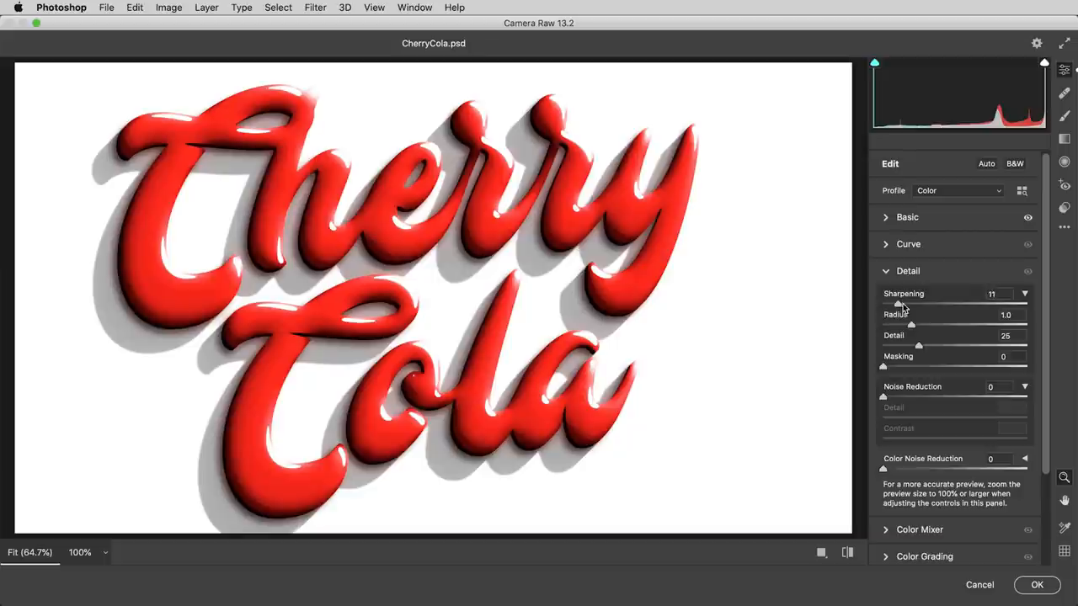
left_click_drag(899, 304, 953, 304)
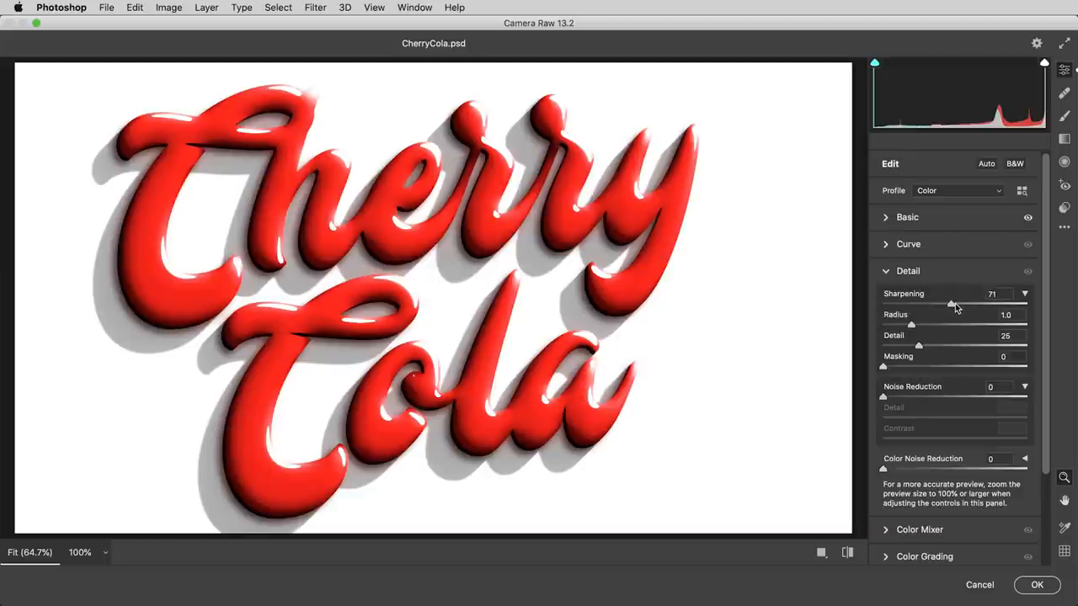
scroll("down", 3)
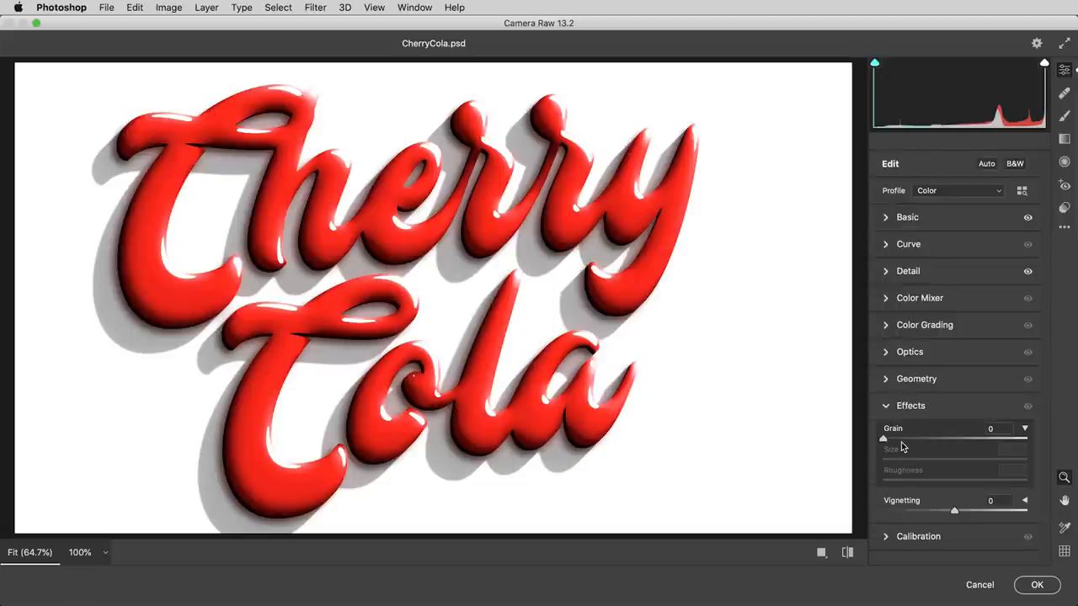
Add grain of 24 at size 49 under Effects and apply the Camera Raw filter to Layer 1.
left_click_drag(883, 438, 916, 438)
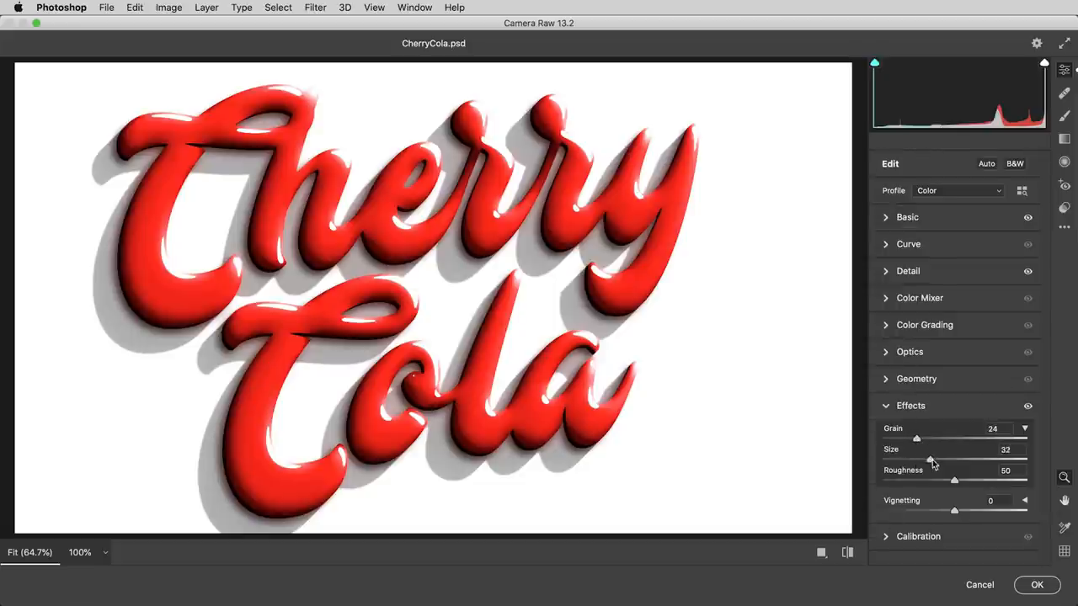
left_click_drag(916, 438, 883, 438)
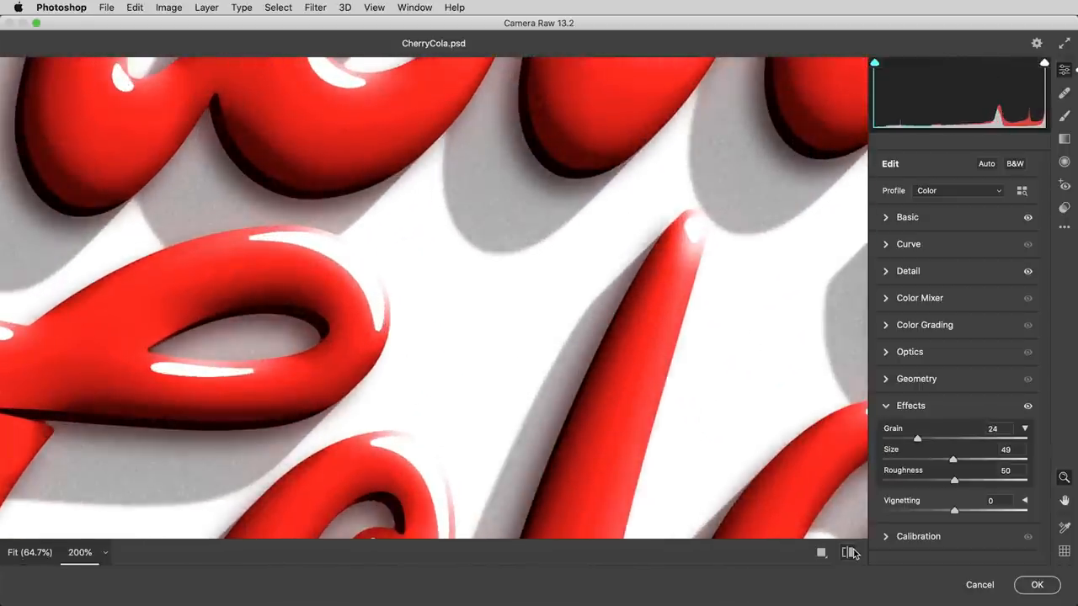
left_click(846, 553)
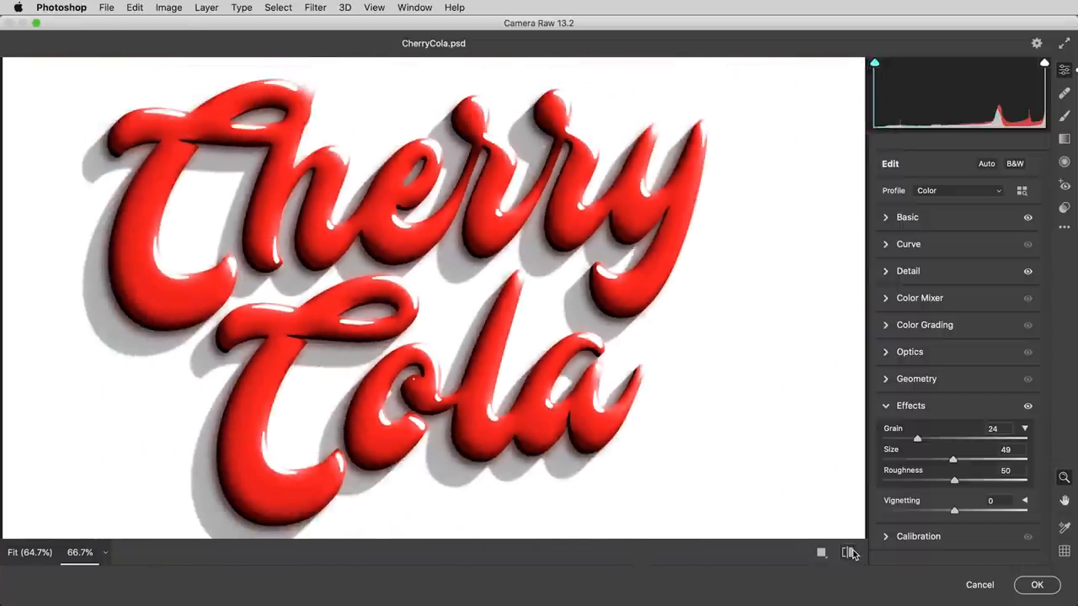
left_click(1036, 584)
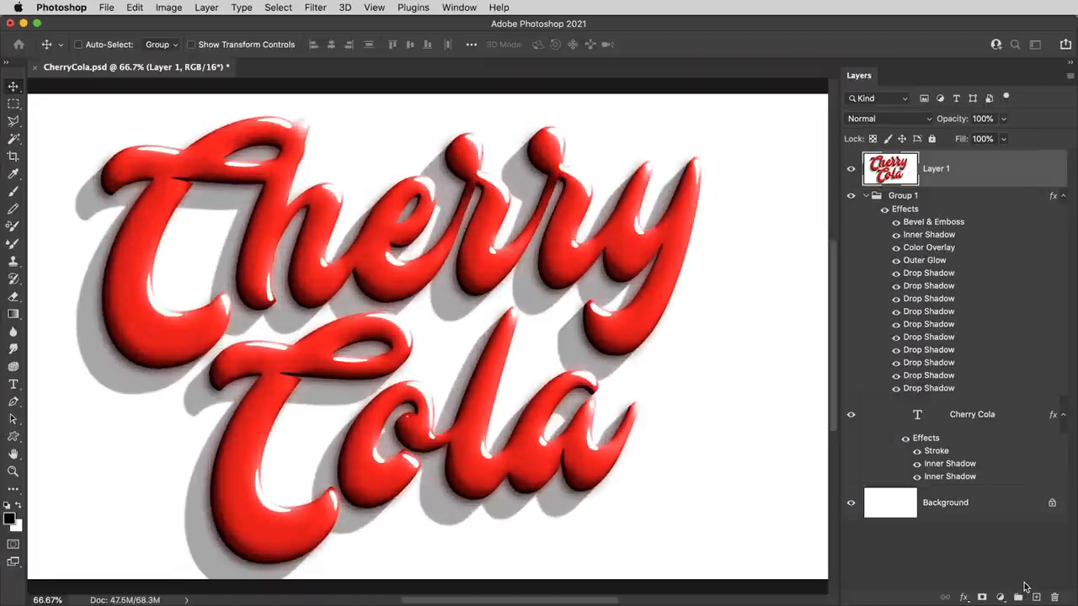